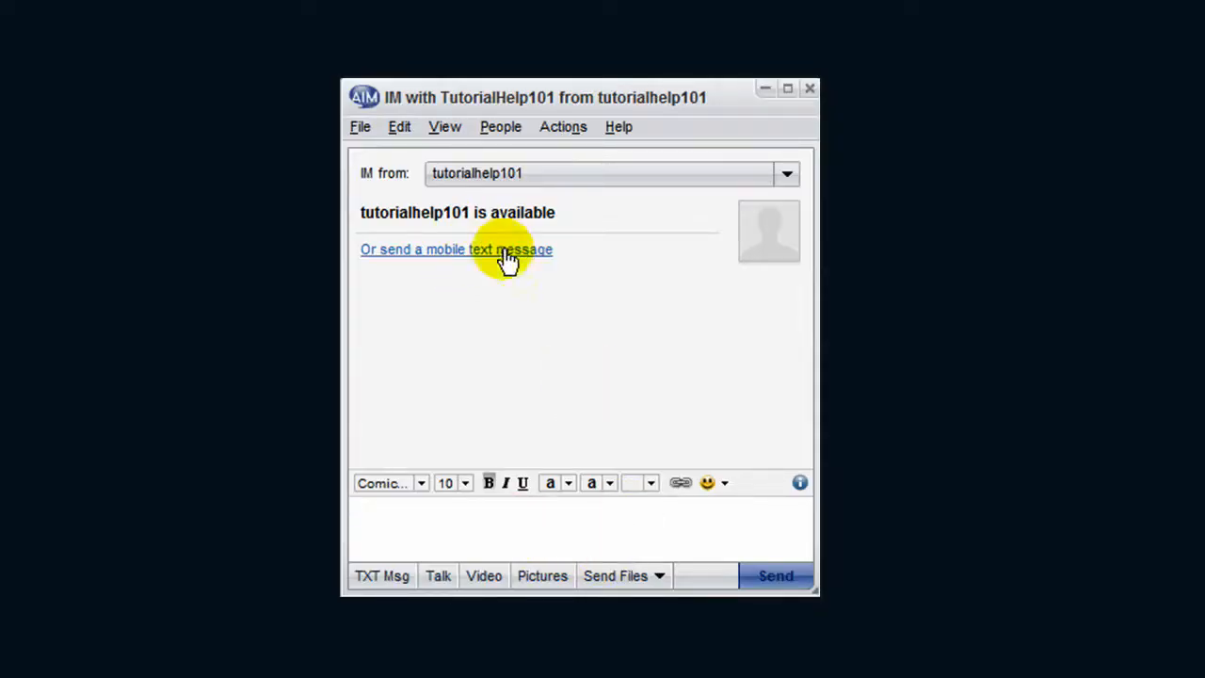
mouse_move(562, 126)
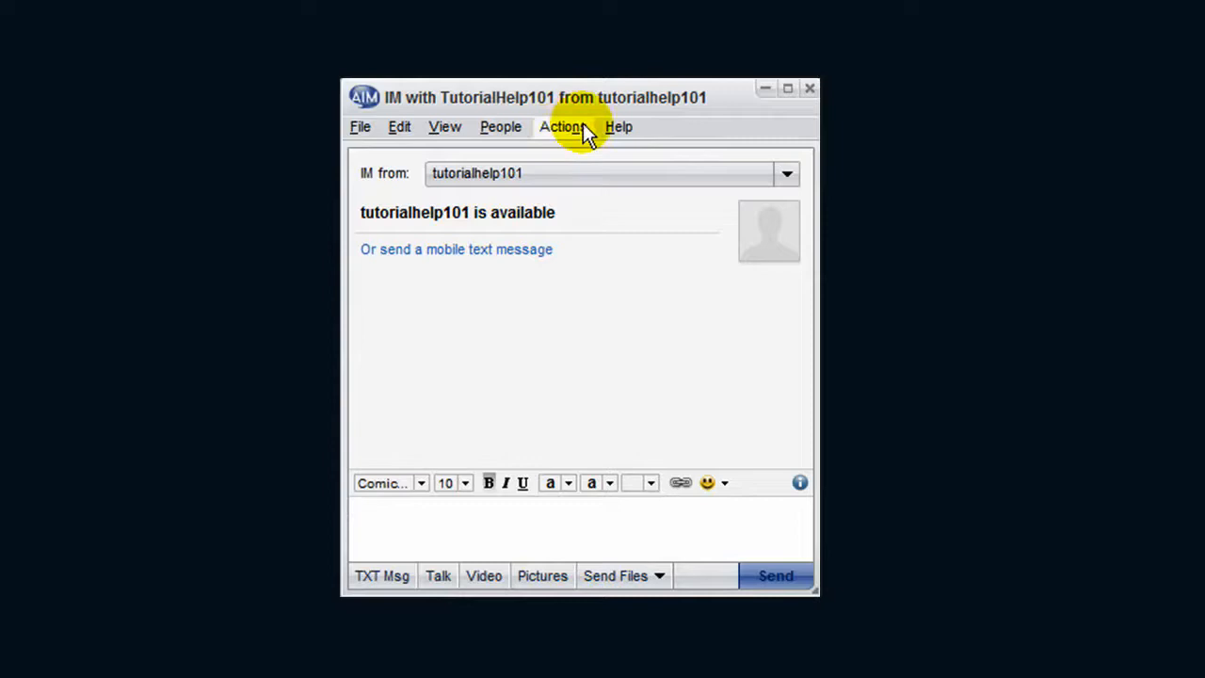
mouse_move(666, 186)
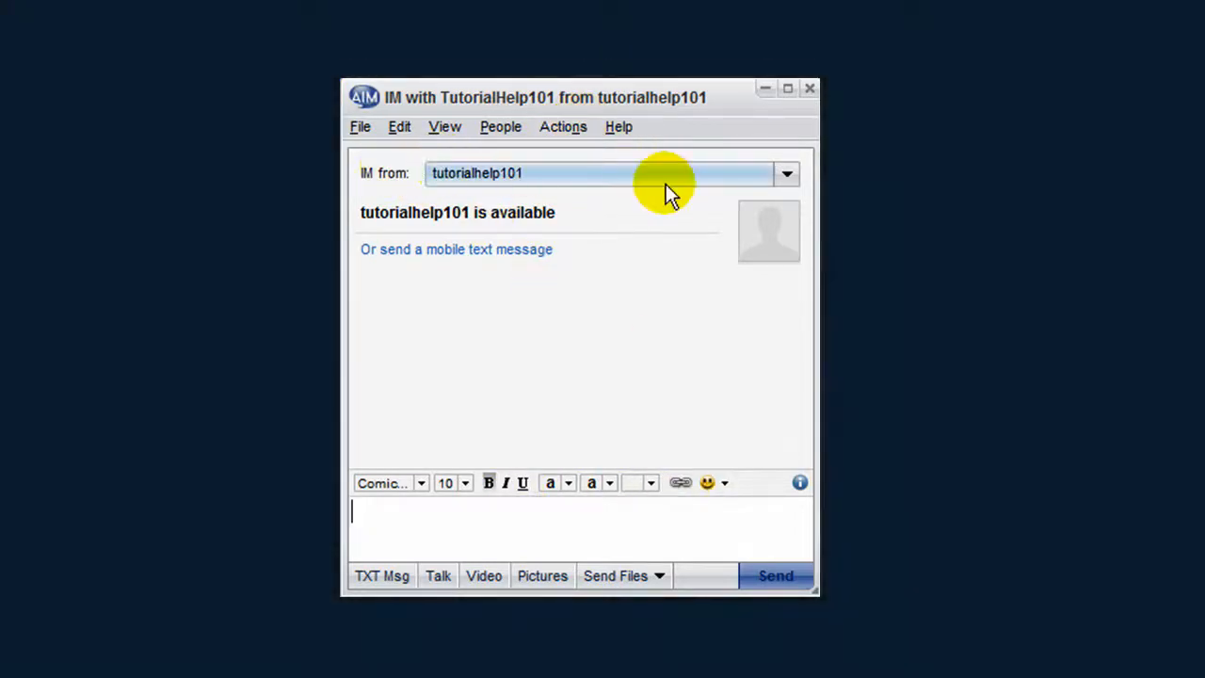
mouse_move(499, 184)
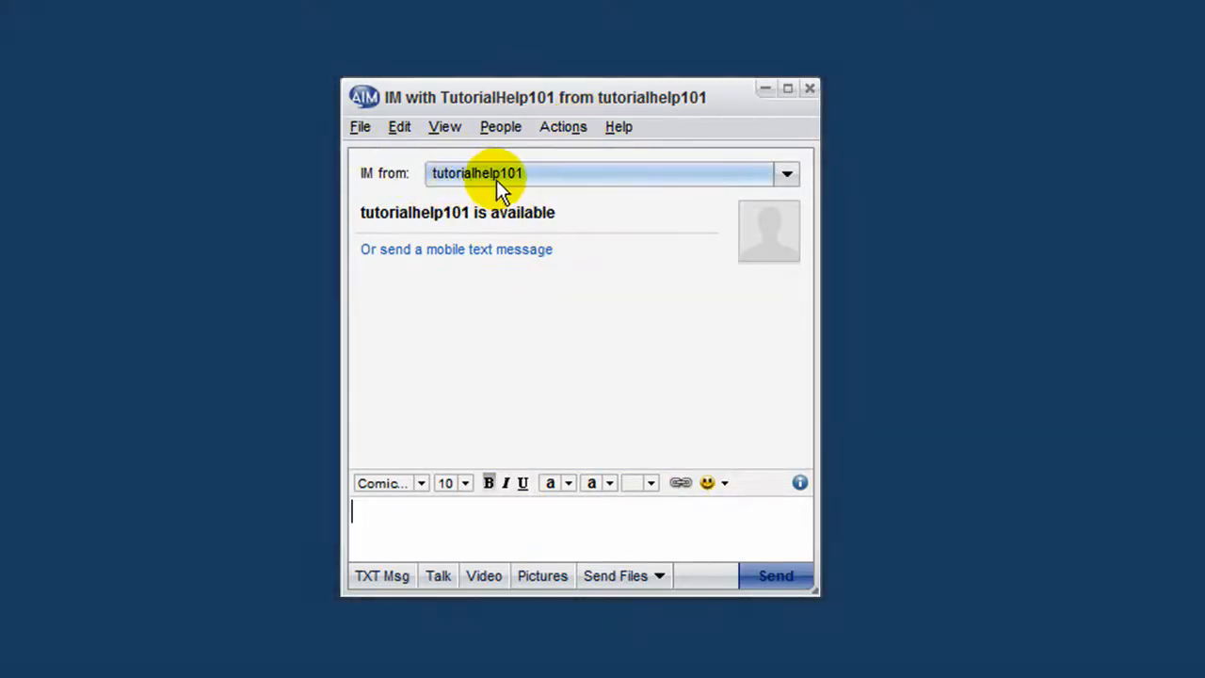
mouse_move(719, 184)
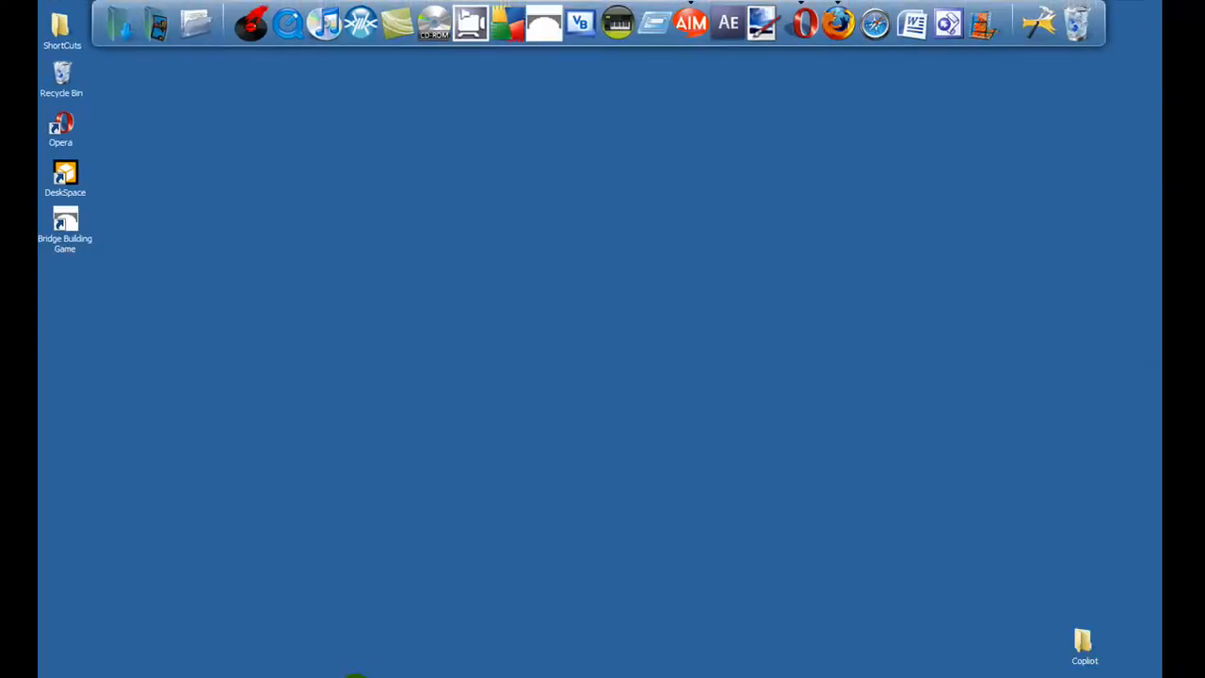
- Save the Google homepage from Firefox to the desktop as 'Google', Web Page complete
double_click(60, 128)
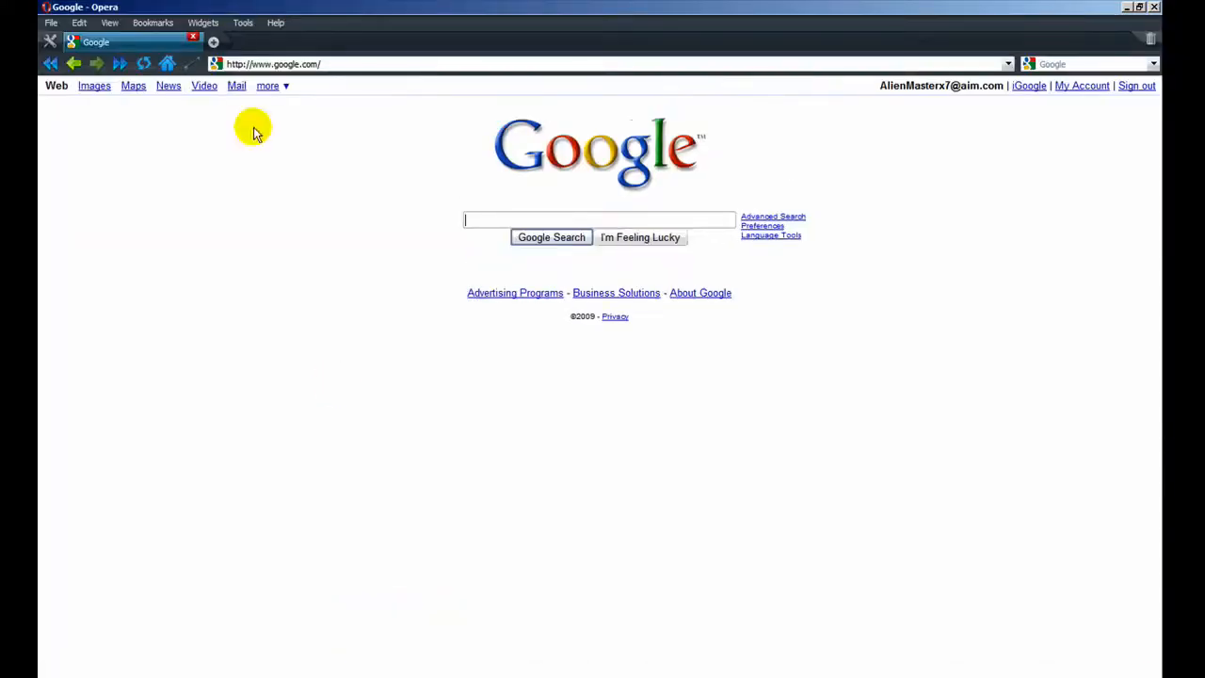
mouse_move(79, 179)
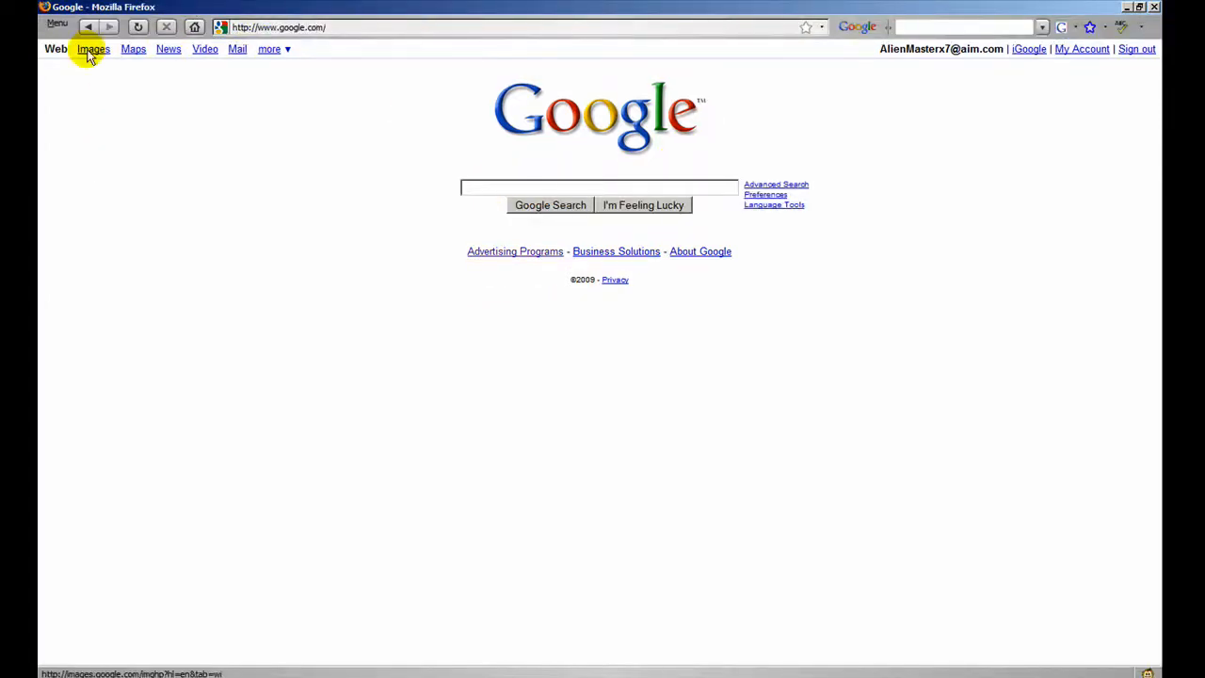
left_click(57, 23)
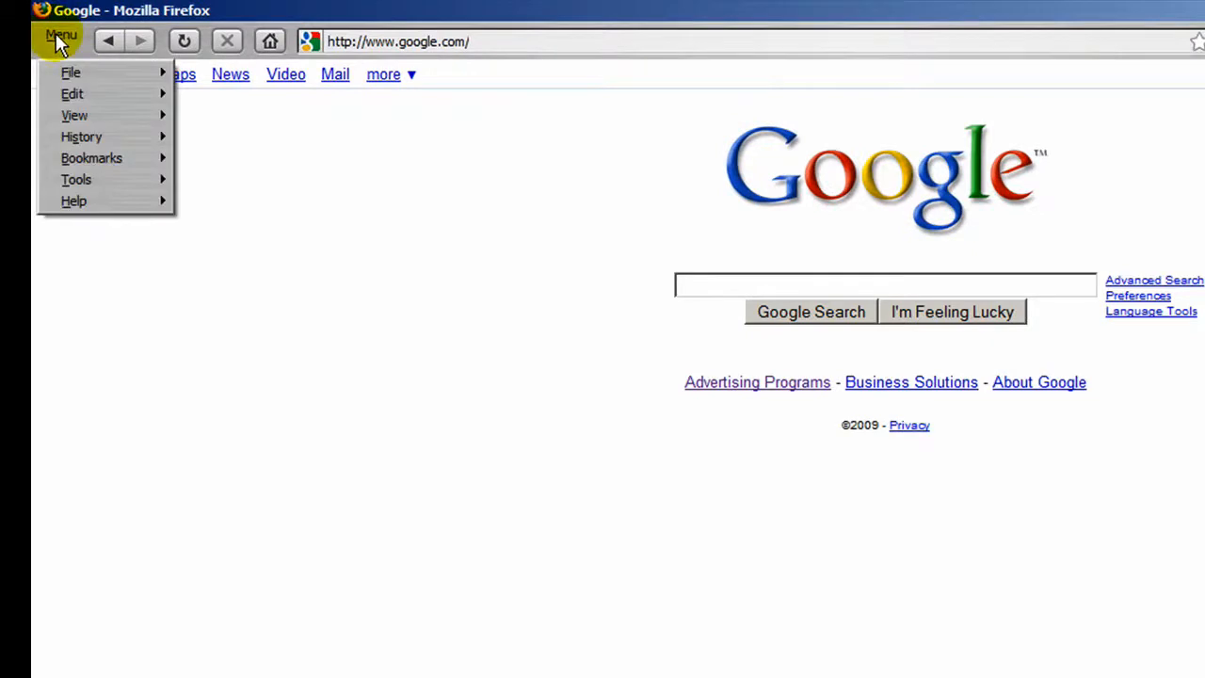
left_click(72, 72)
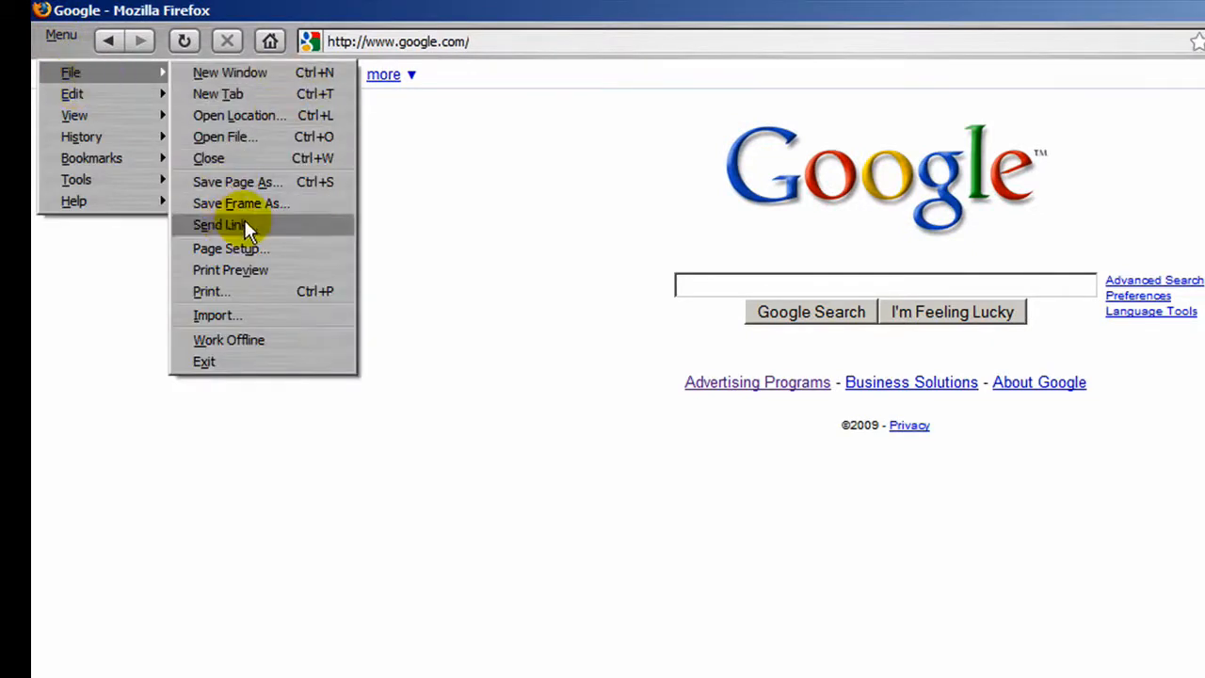
mouse_move(273, 181)
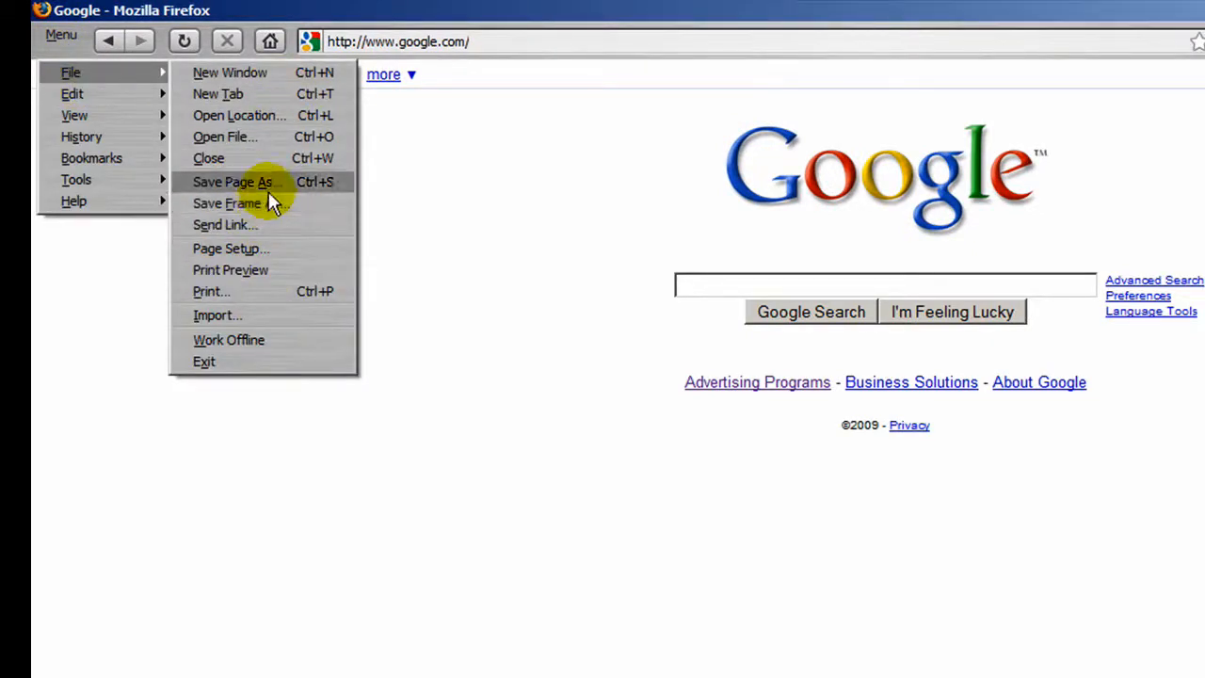
left_click(232, 181)
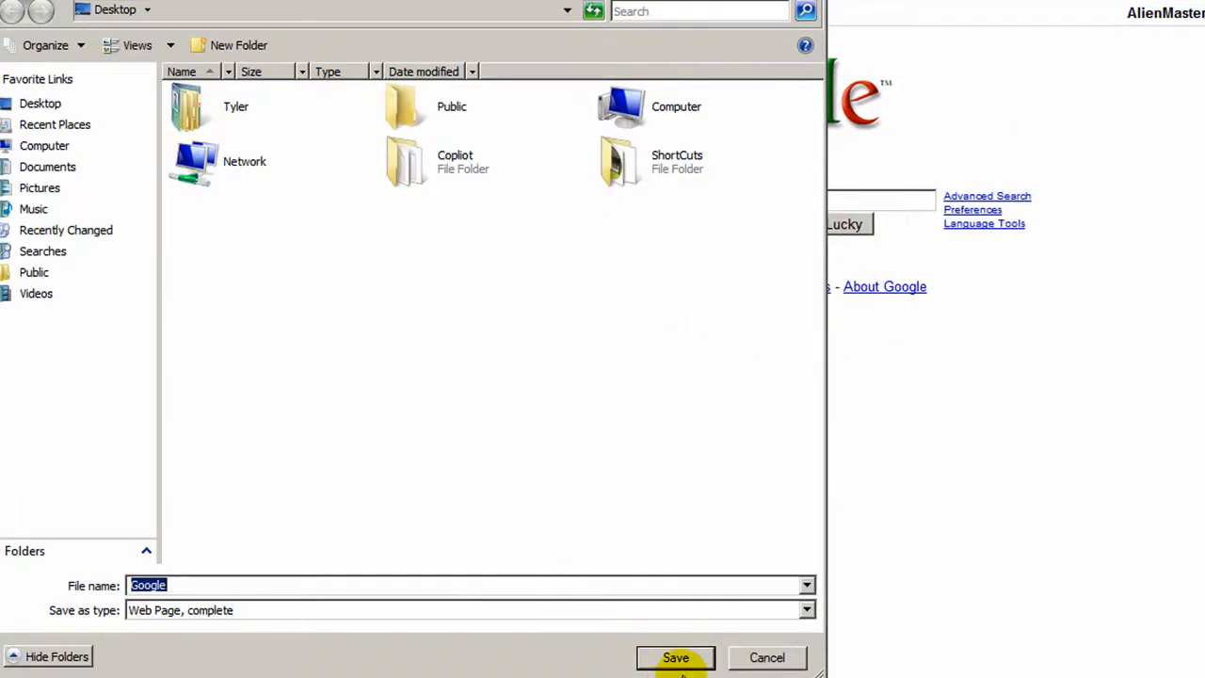
left_click(674, 657)
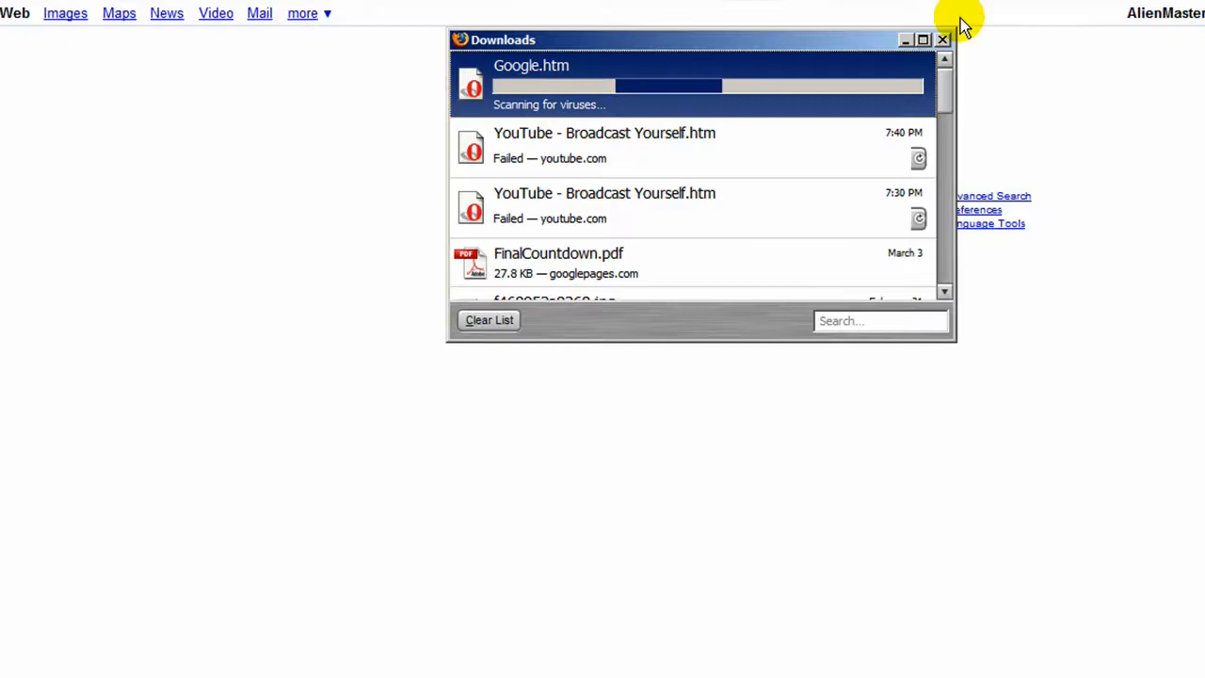
left_click(941, 40)
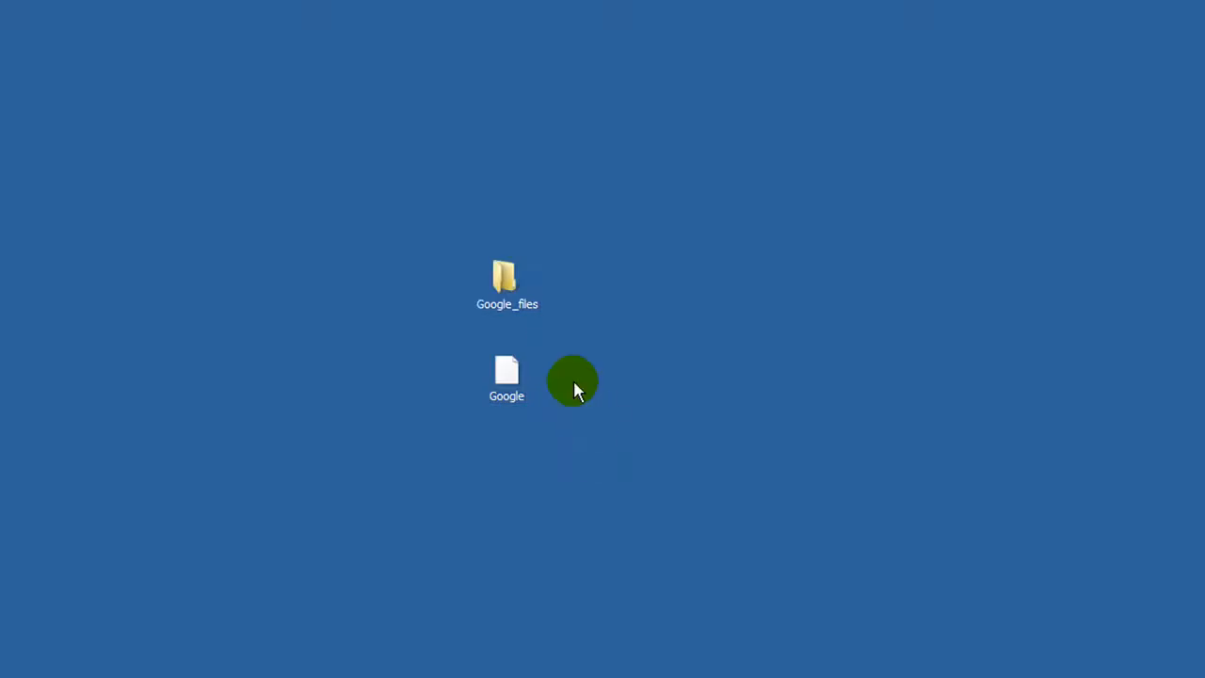
mouse_move(482, 368)
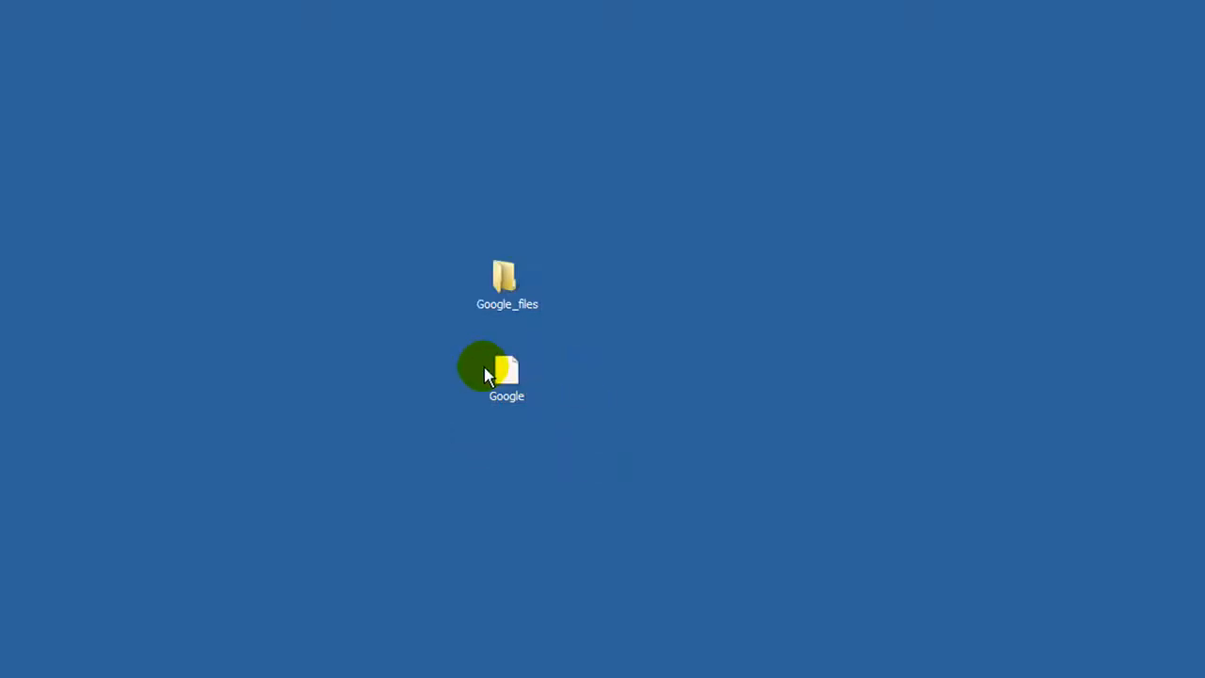
mouse_move(422, 332)
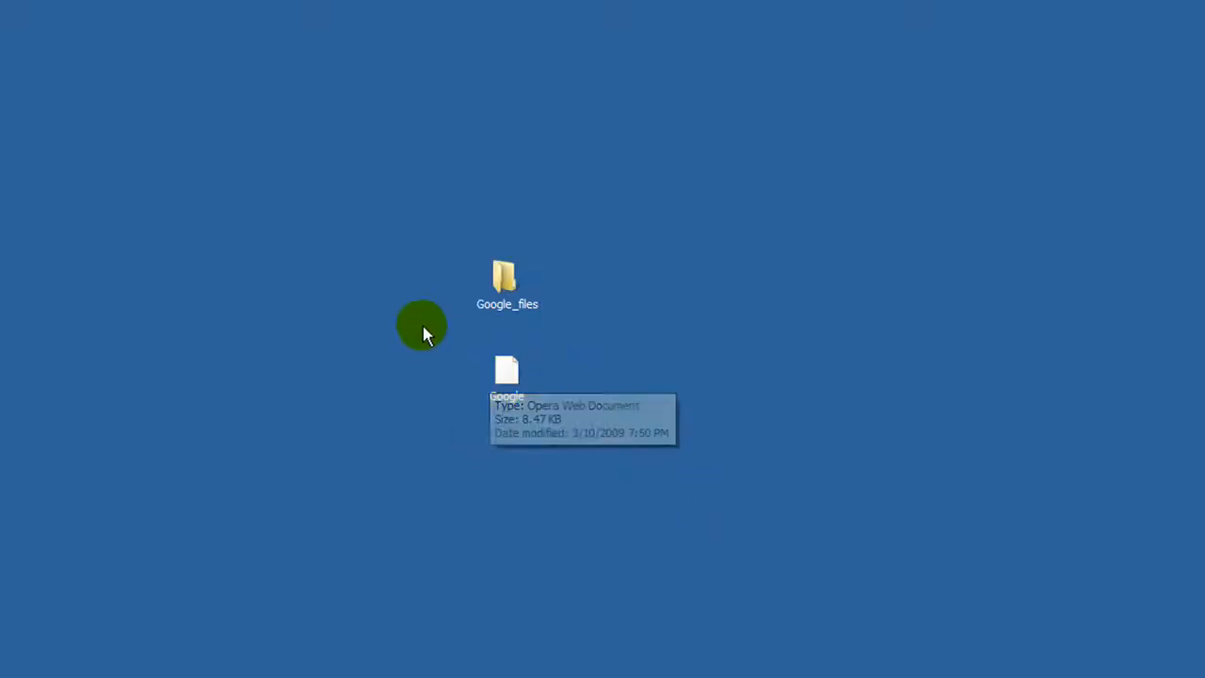
mouse_move(505, 273)
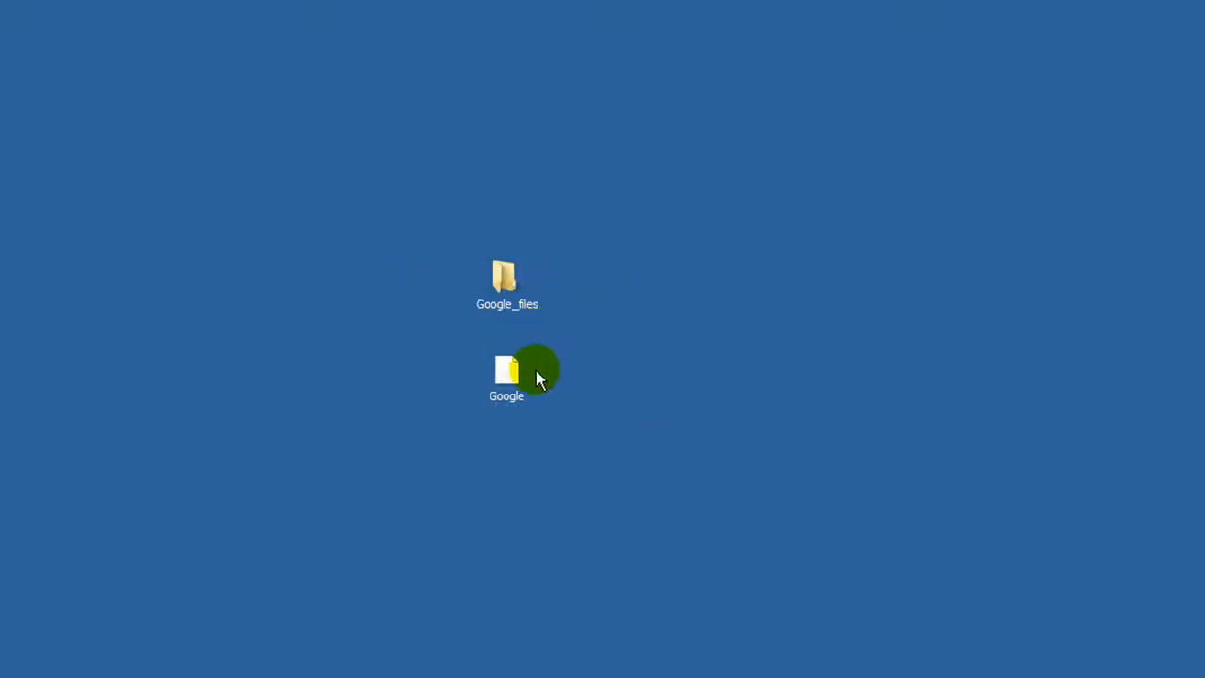
mouse_move(568, 271)
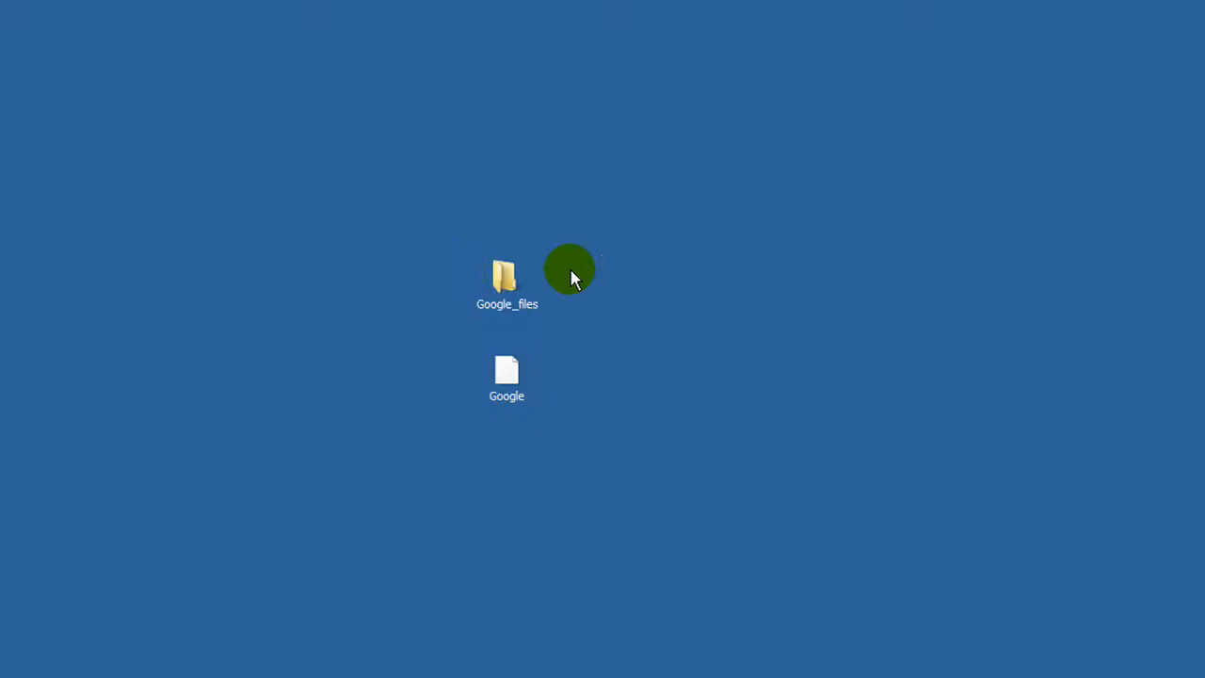
mouse_move(780, 316)
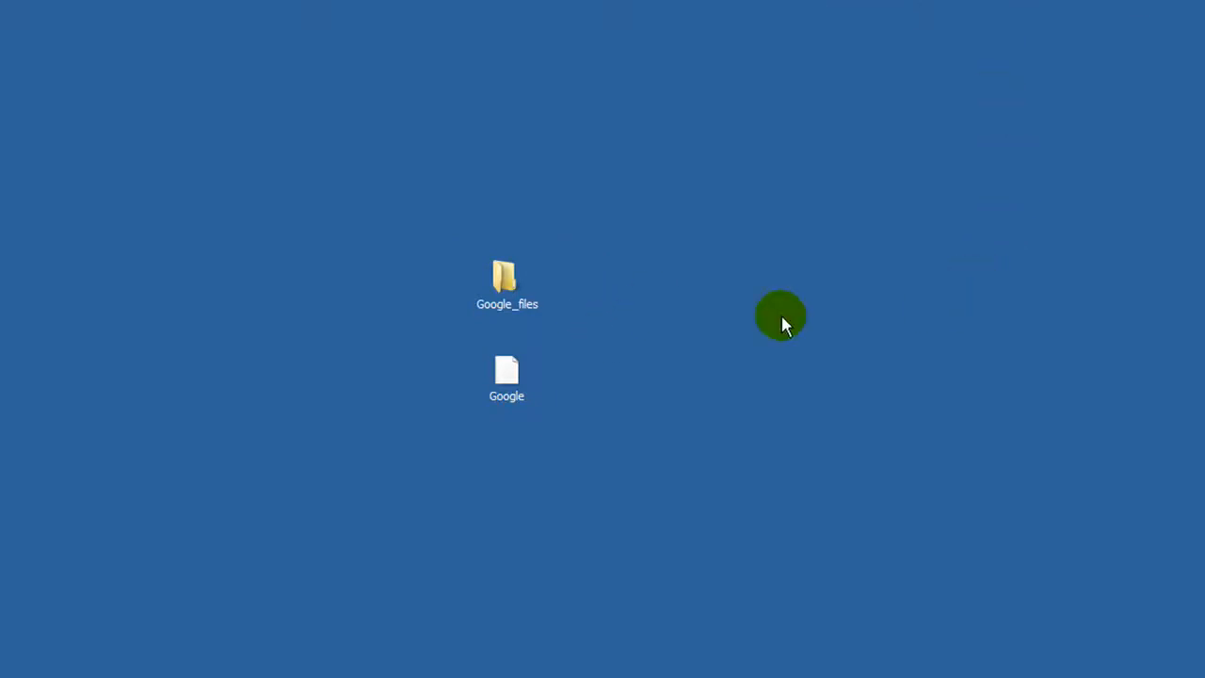
mouse_move(564, 286)
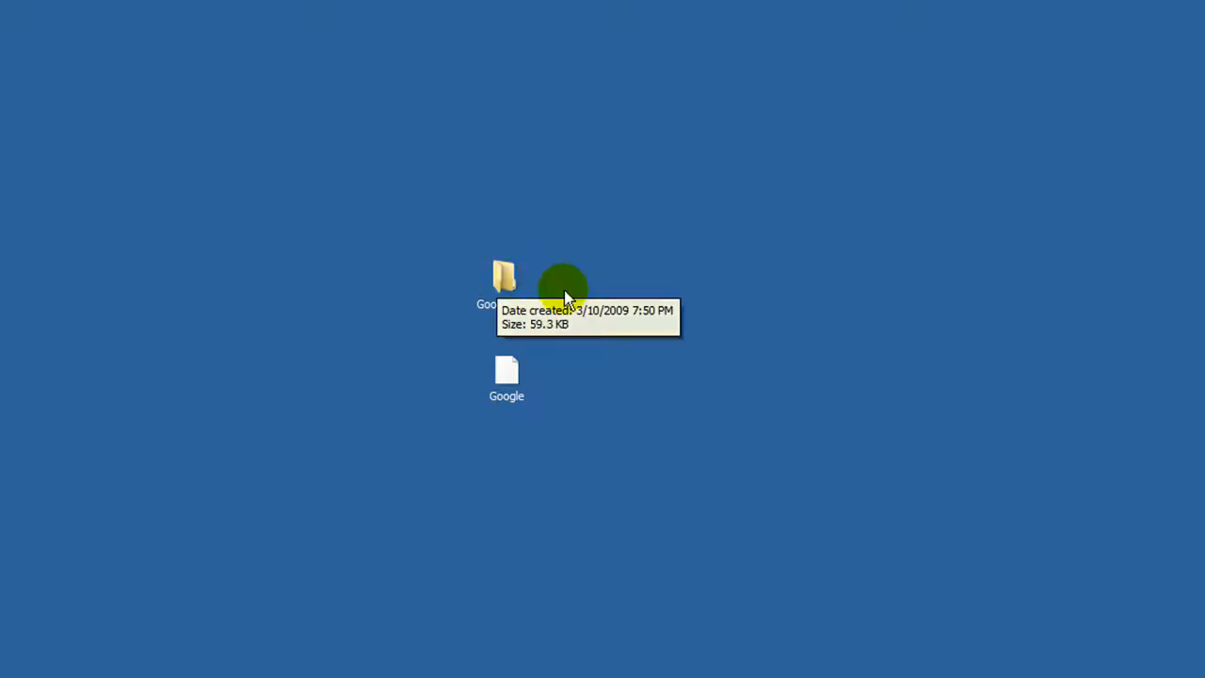
mouse_move(507, 367)
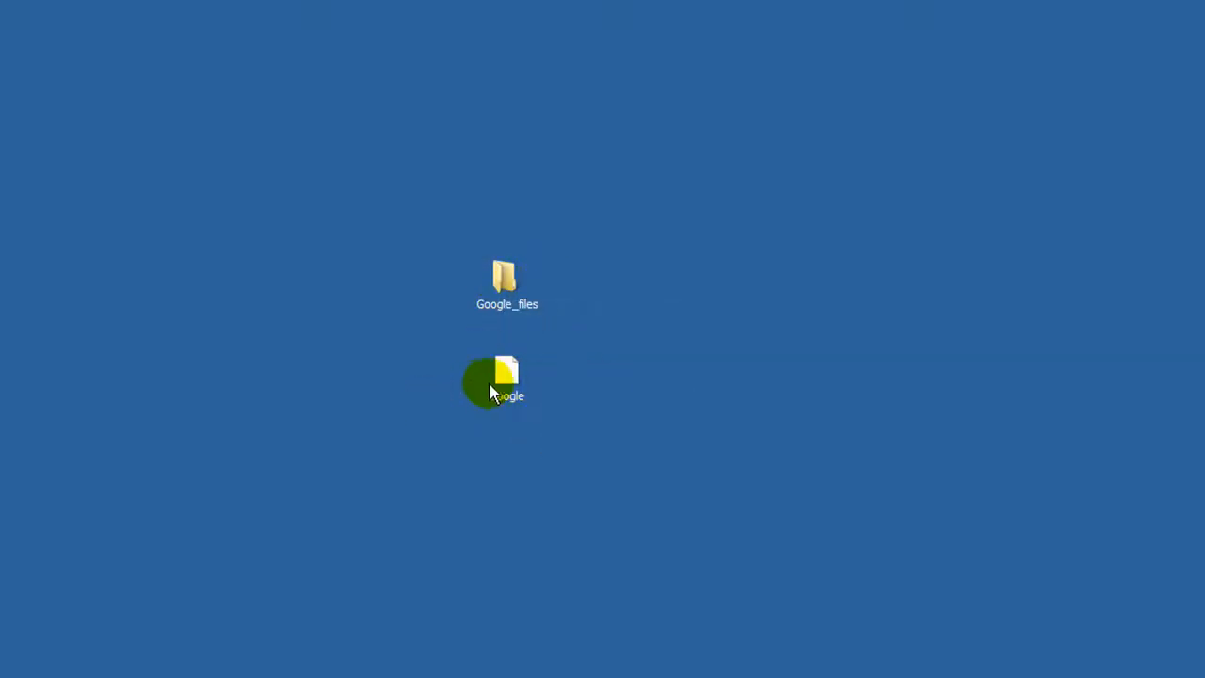
- Open the saved Google file from the desktop with Microsoft Office Word via Open With
right_click(505, 381)
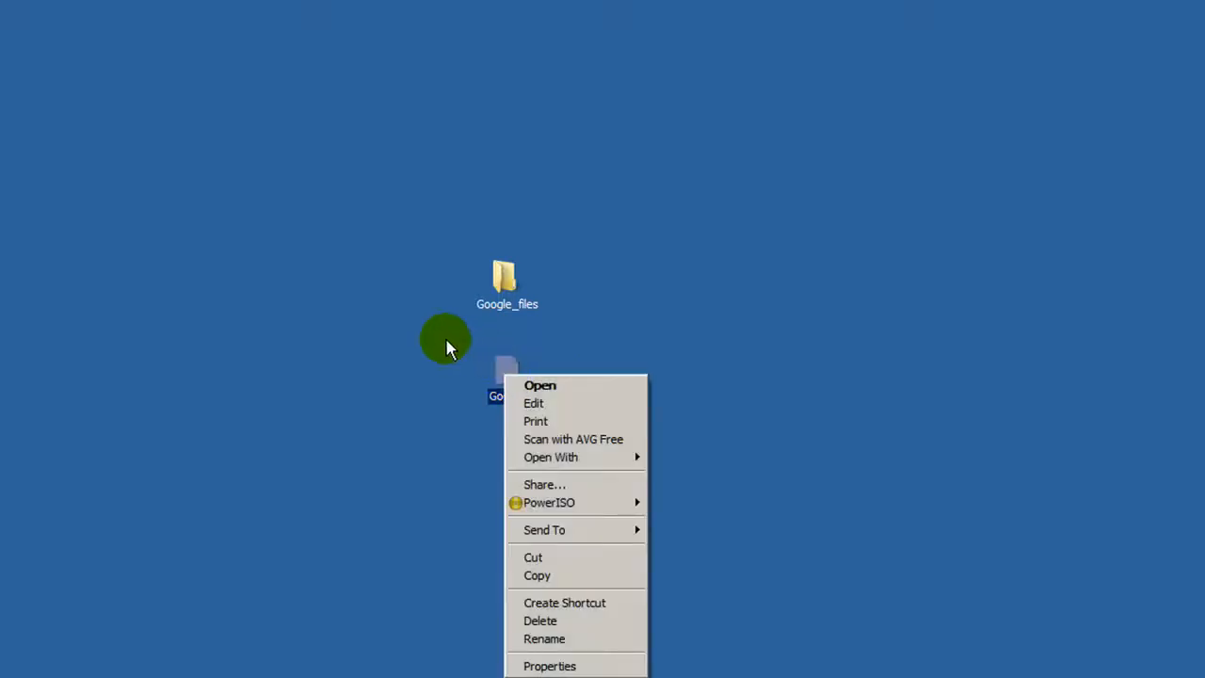
left_click(550, 458)
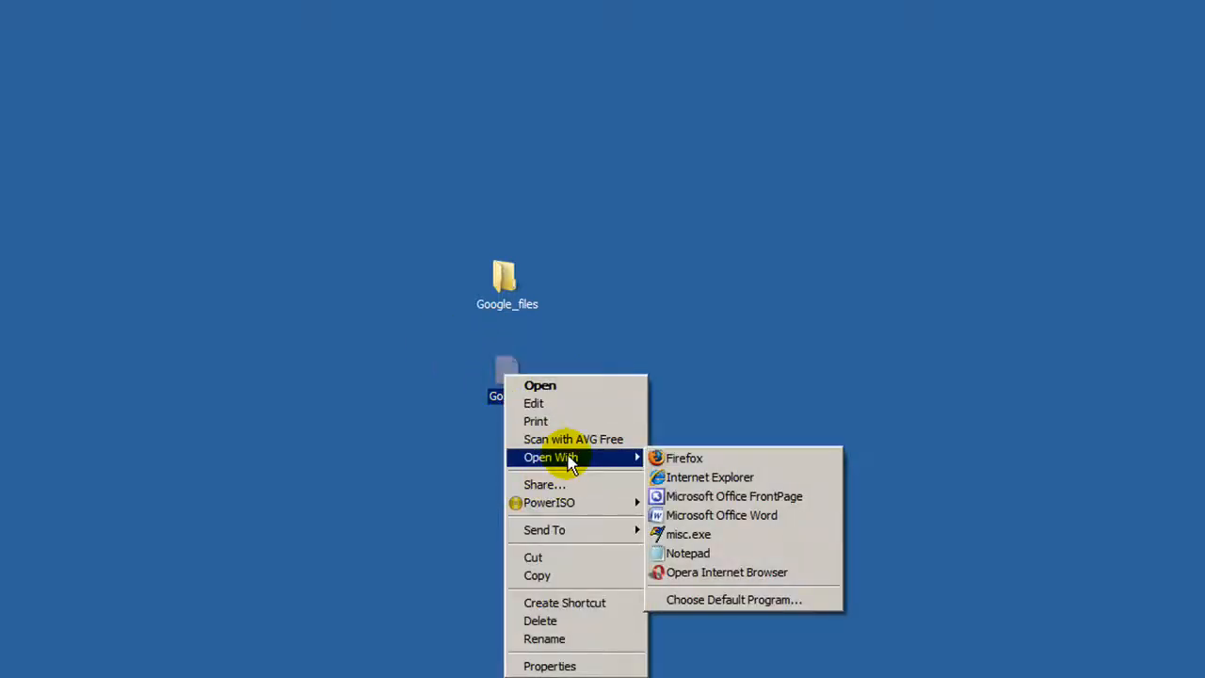
mouse_move(706, 516)
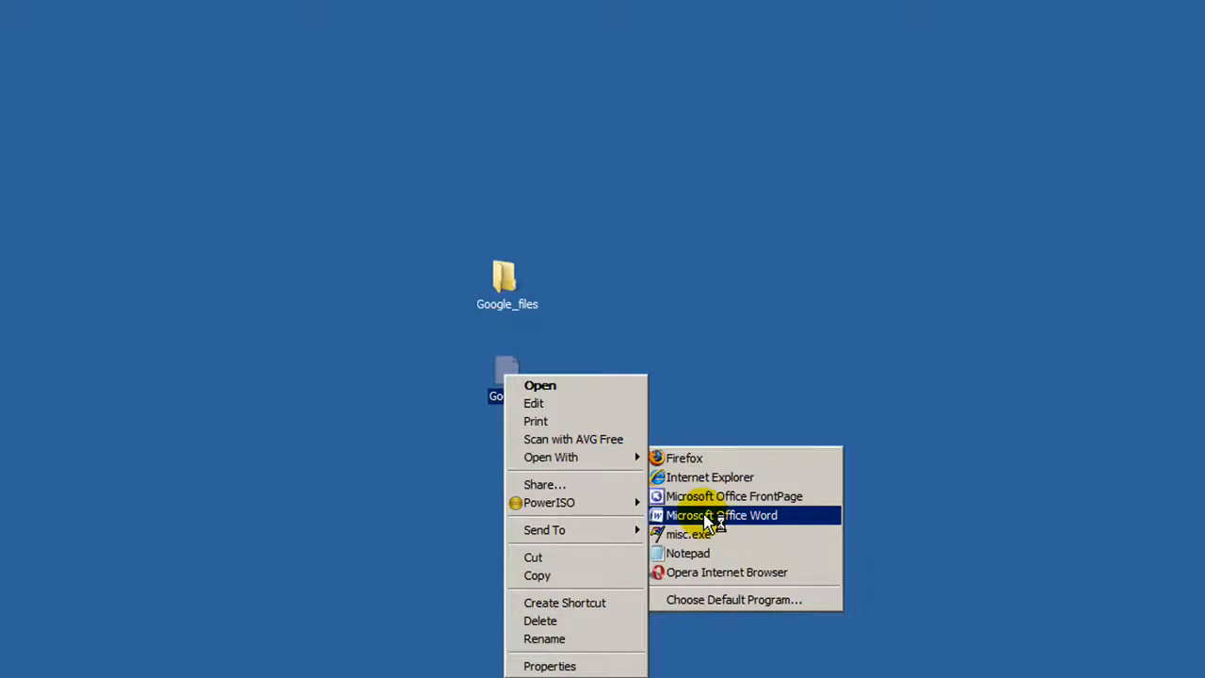
left_click(721, 516)
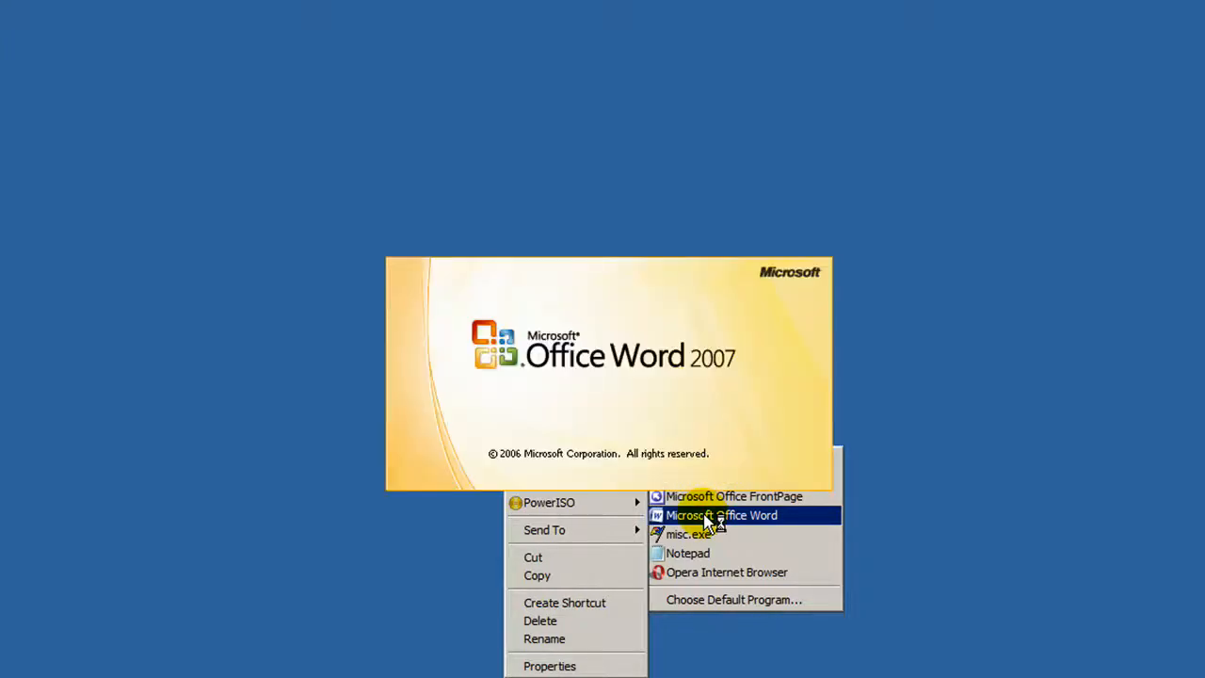
left_click(722, 516)
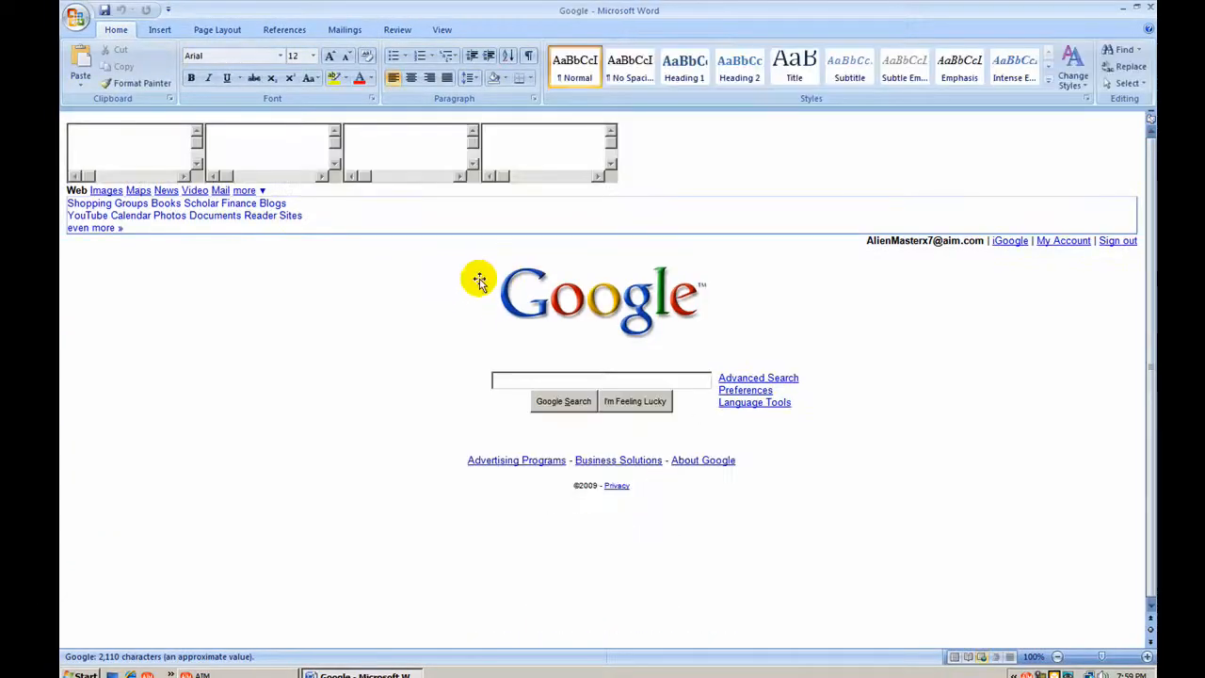
mouse_move(452, 233)
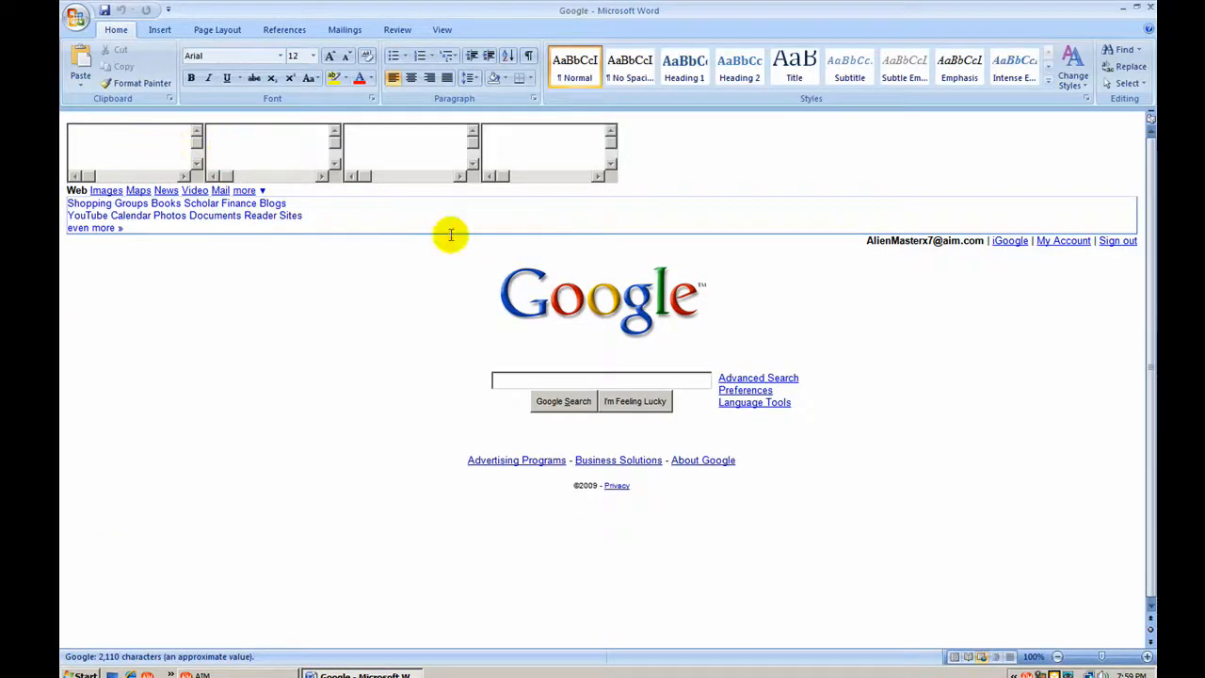
- Drag the Google logo picture lower on the page in Word
left_click(602, 297)
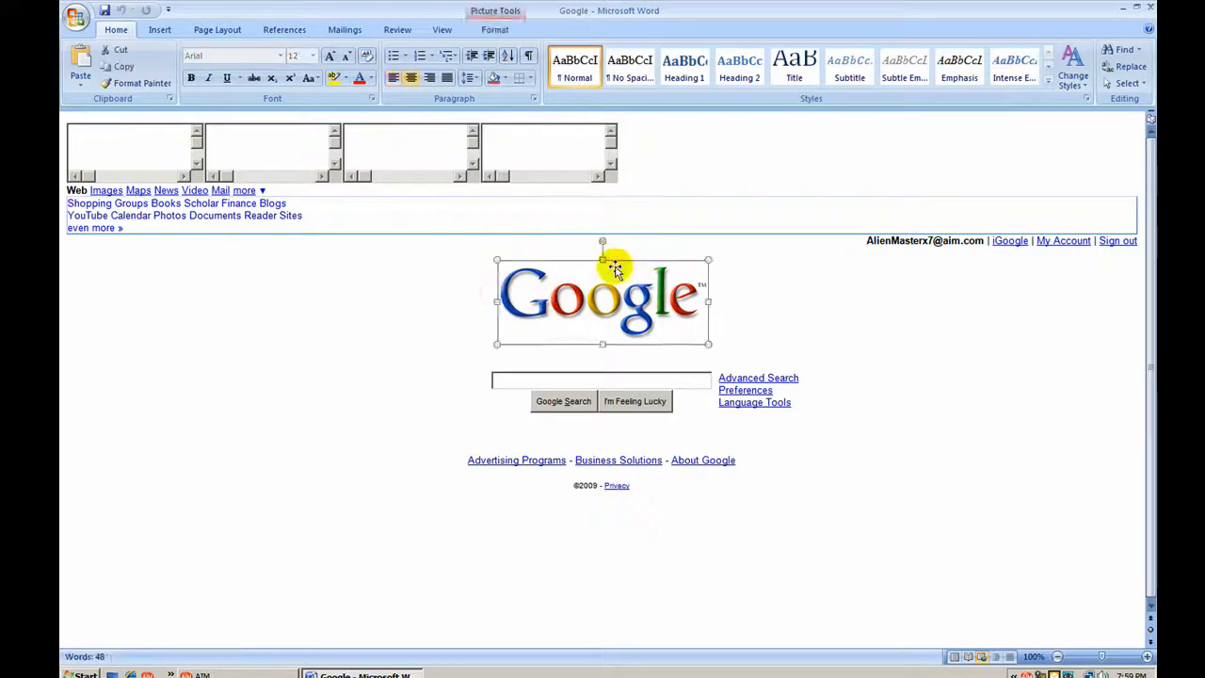
left_click_drag(603, 243, 636, 301)
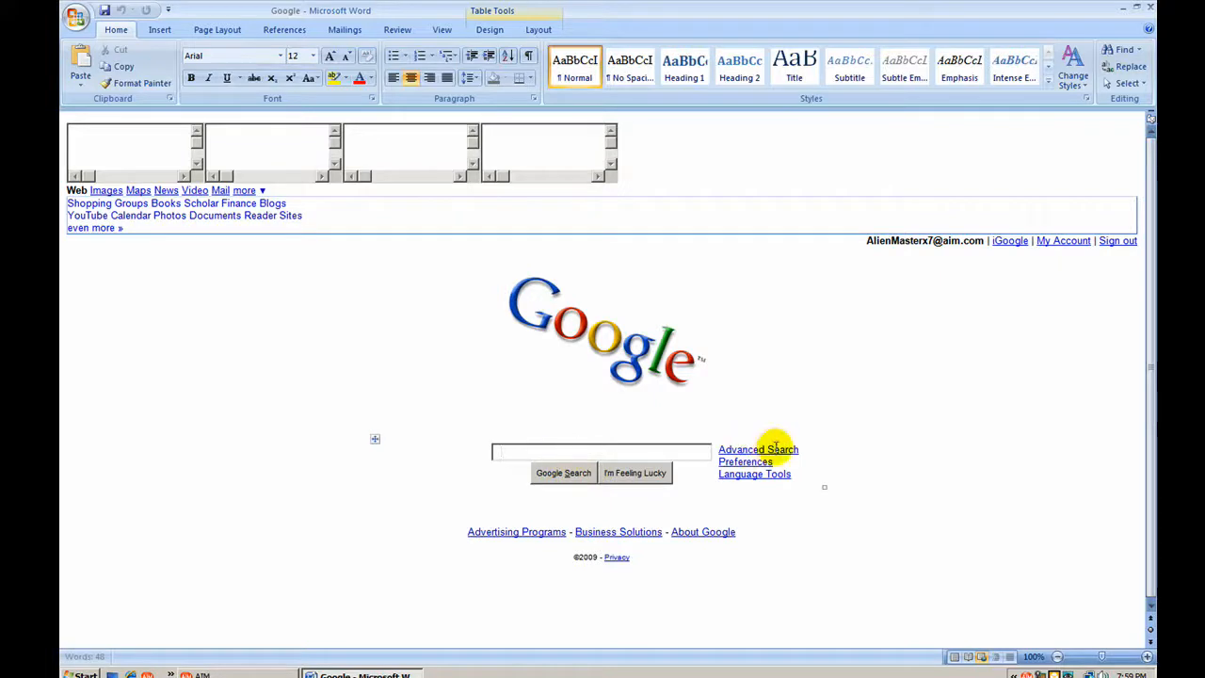
mouse_move(640, 342)
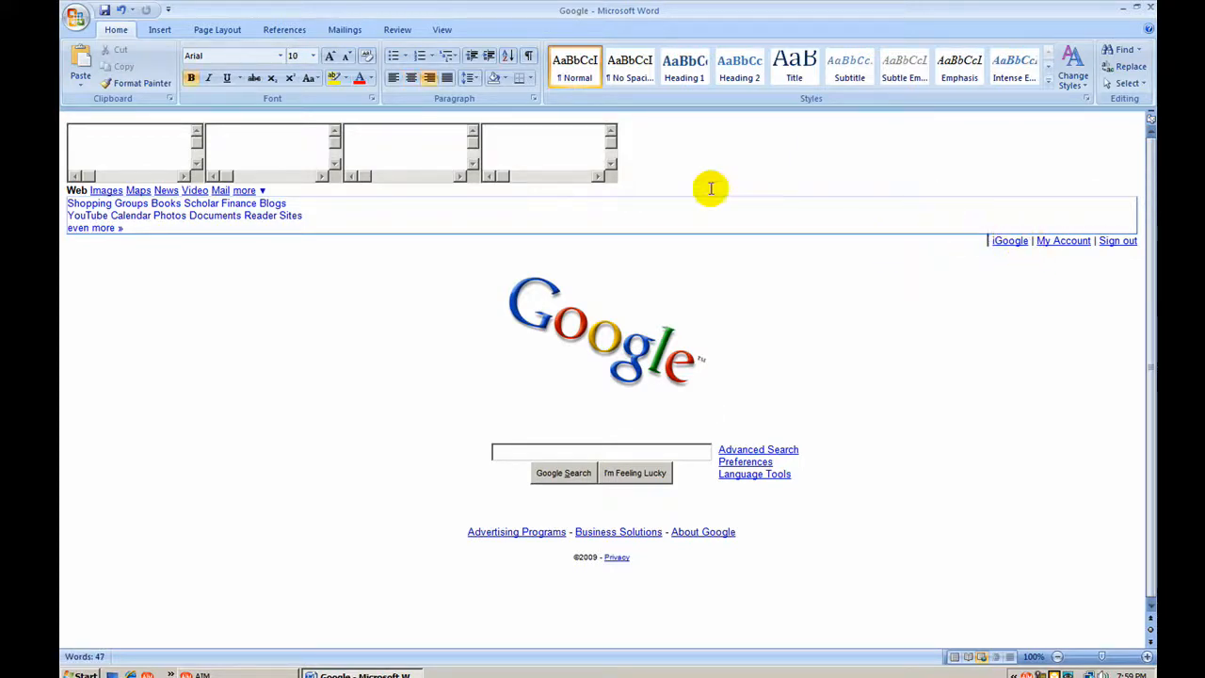
mouse_move(1016, 374)
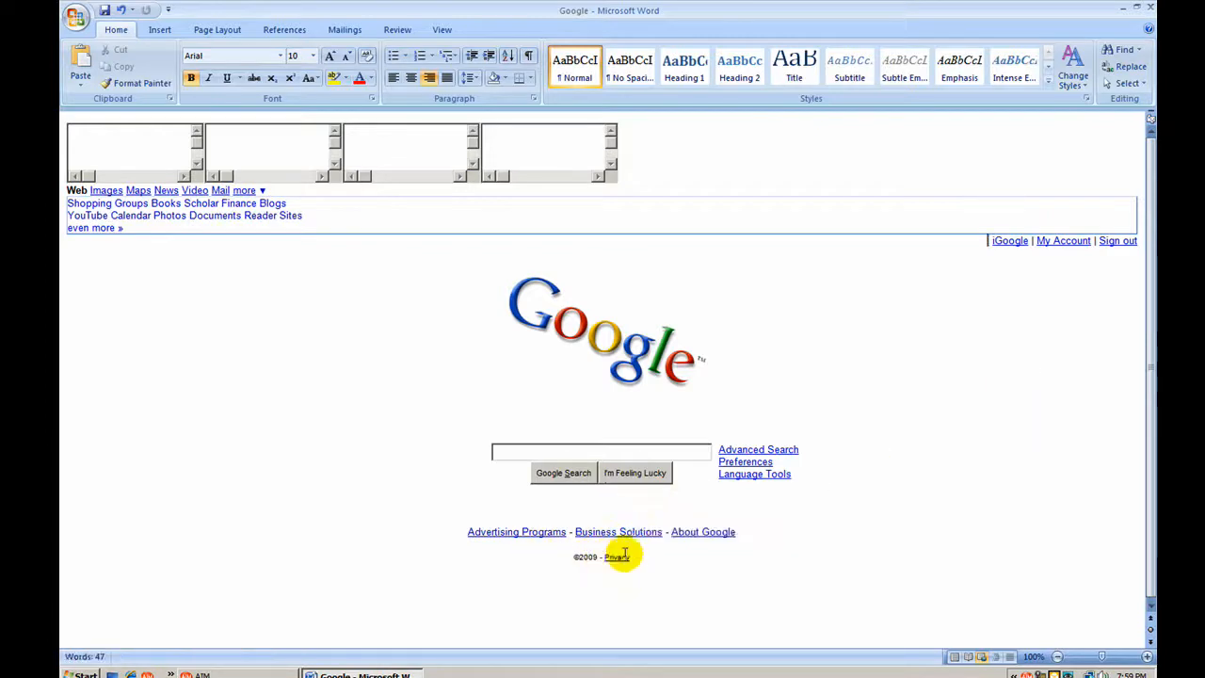
mouse_move(591, 555)
type("Re")
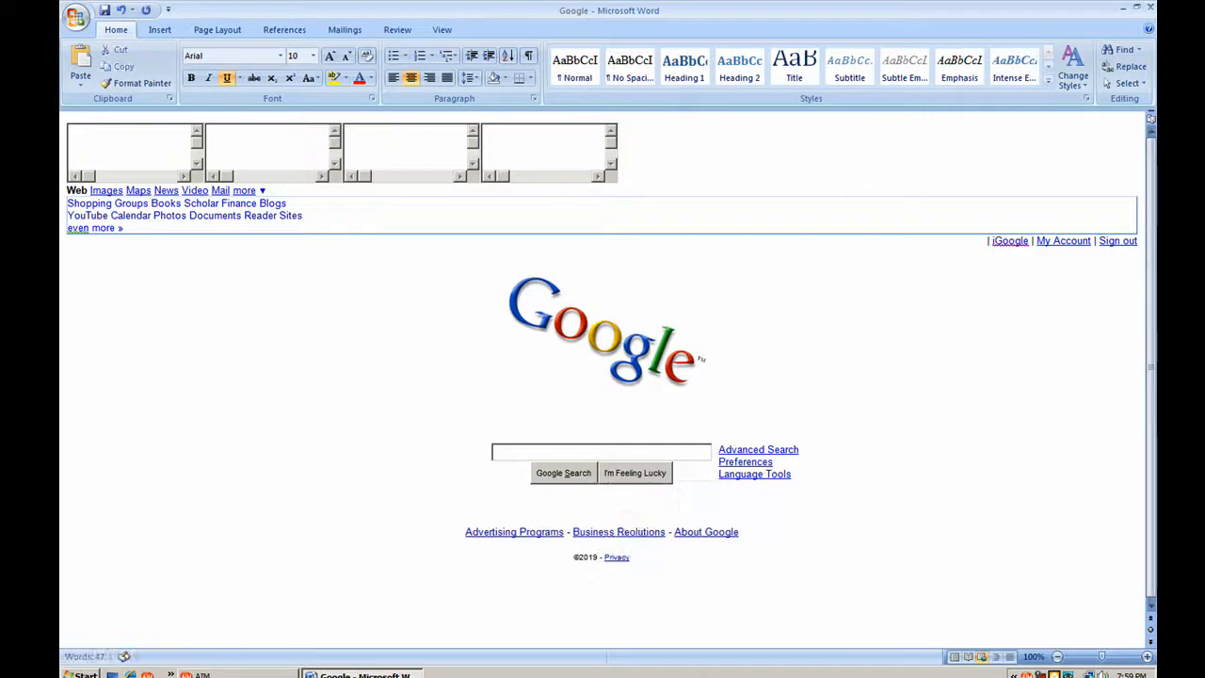
mouse_move(657, 512)
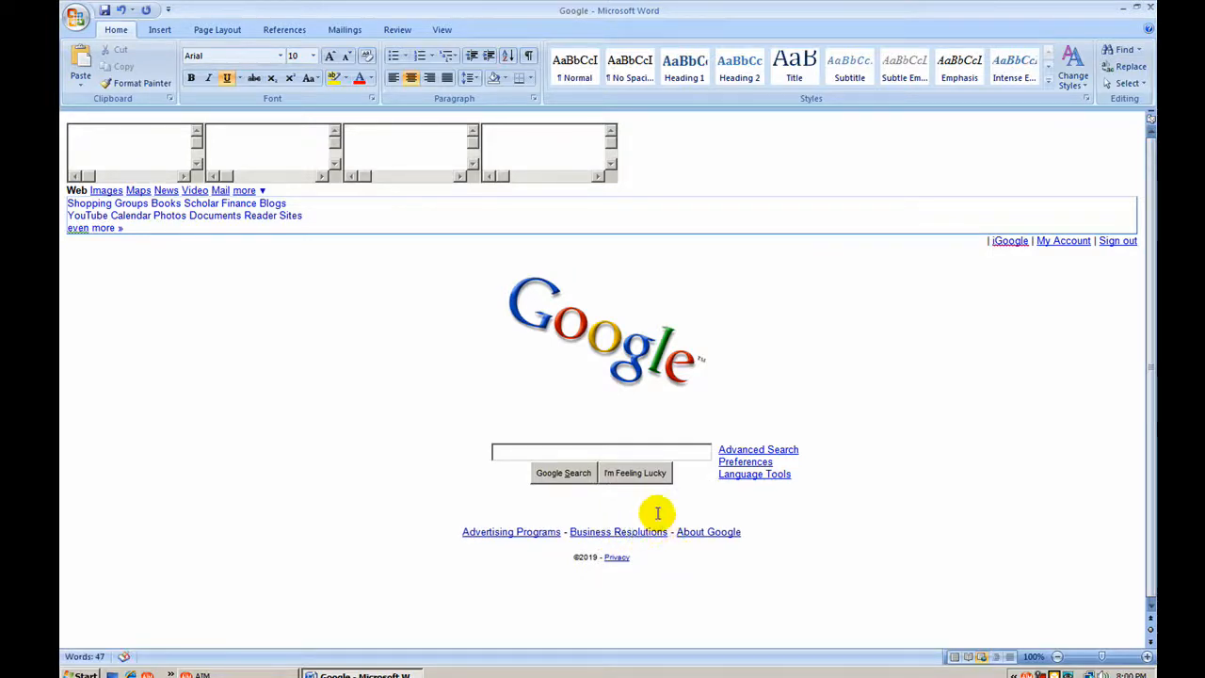
mouse_move(512, 531)
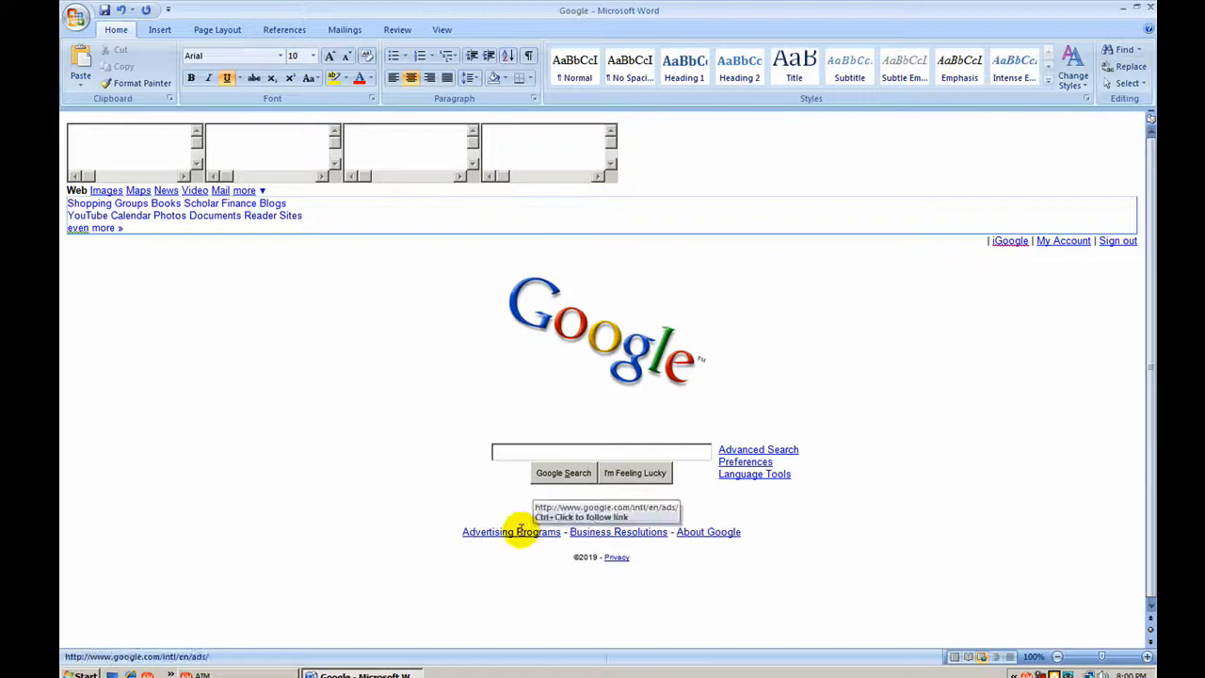
- Edit the footer link 'Programs' toward the new footer wording
left_click(512, 531)
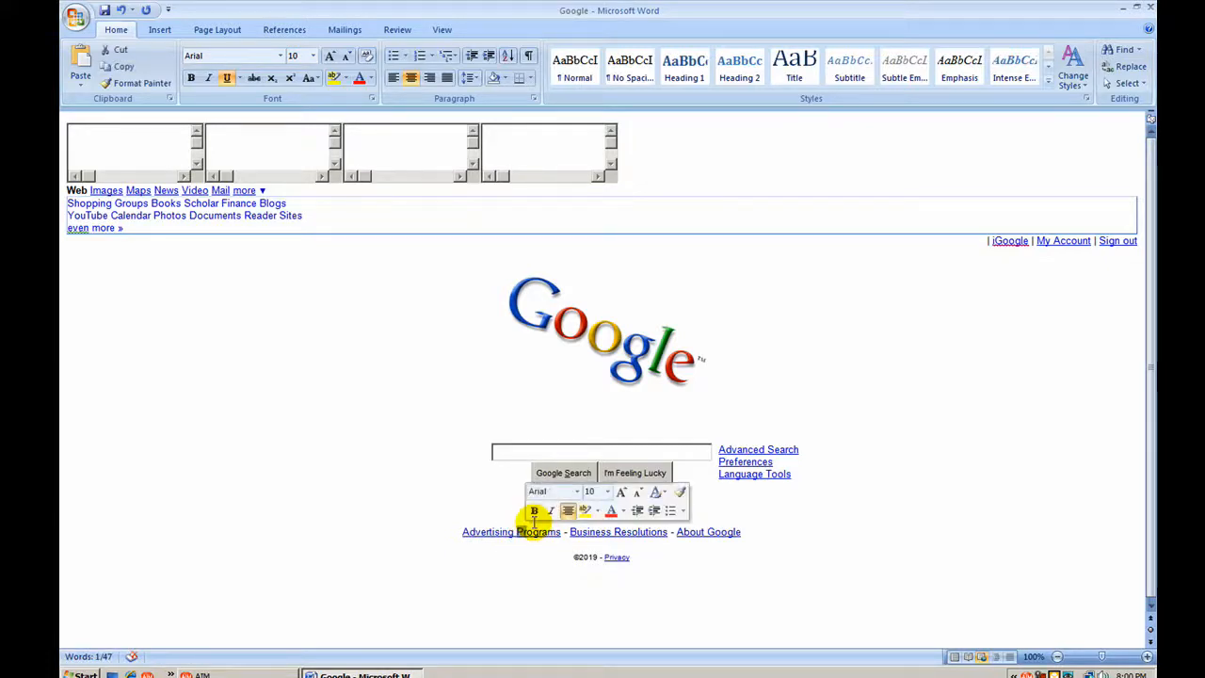
left_click(535, 520)
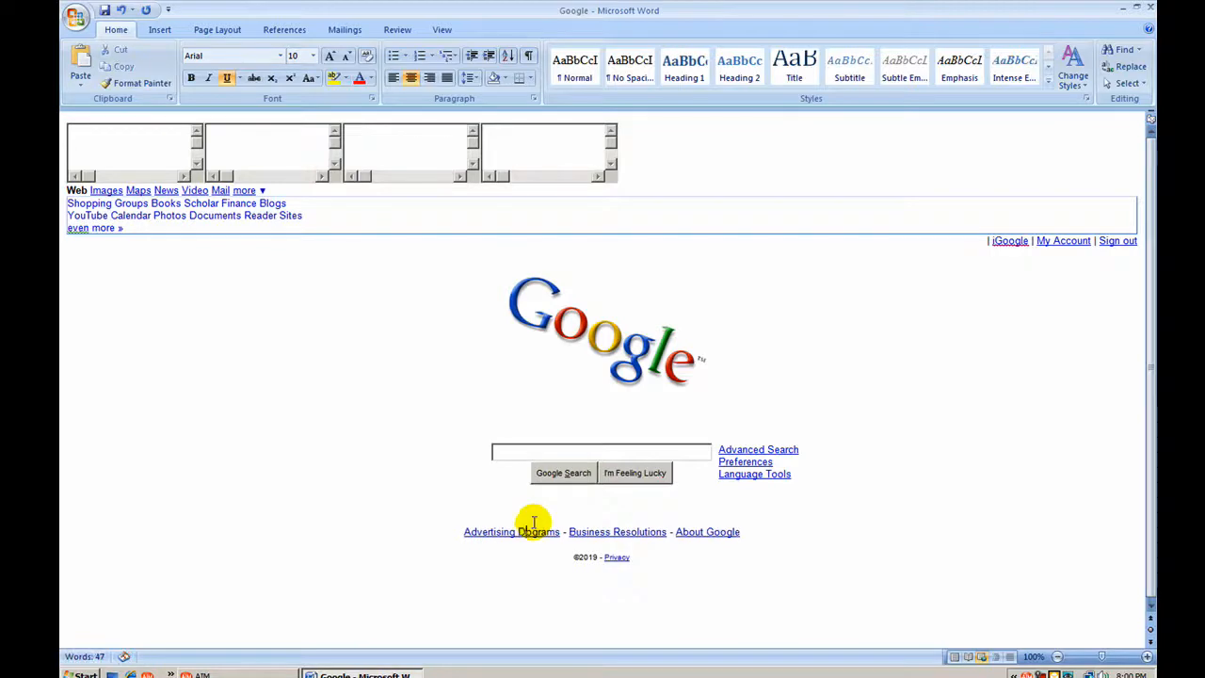
mouse_move(480, 531)
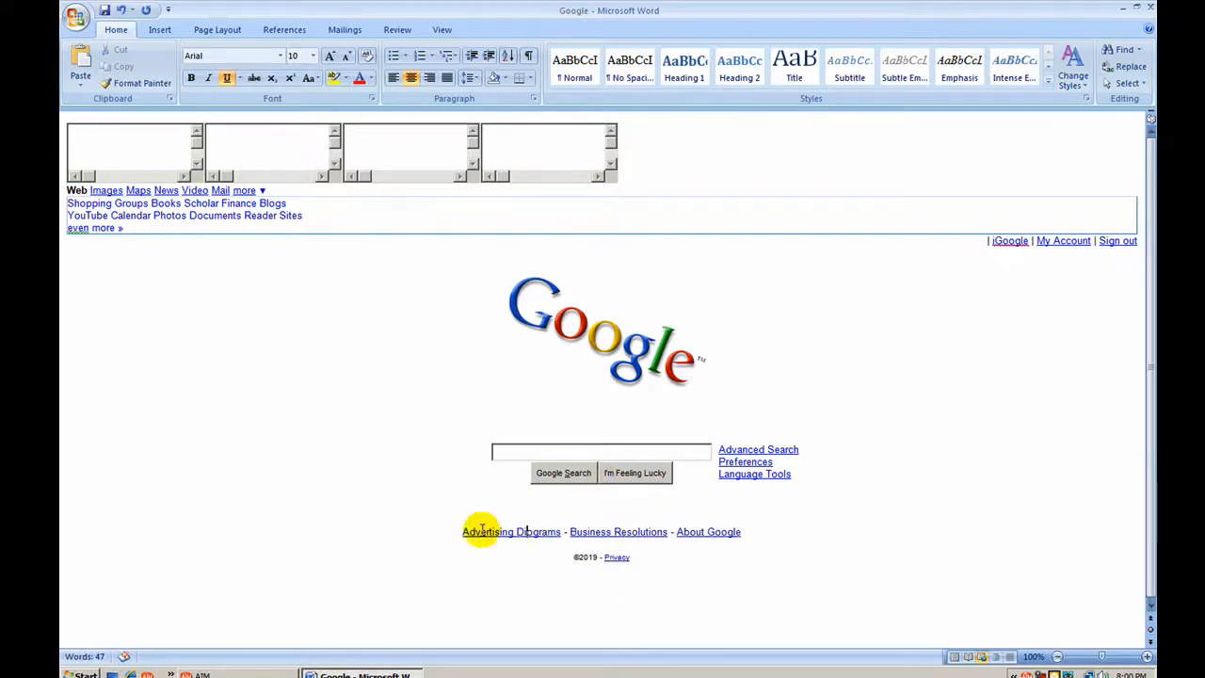
mouse_move(708, 531)
type("Fac")
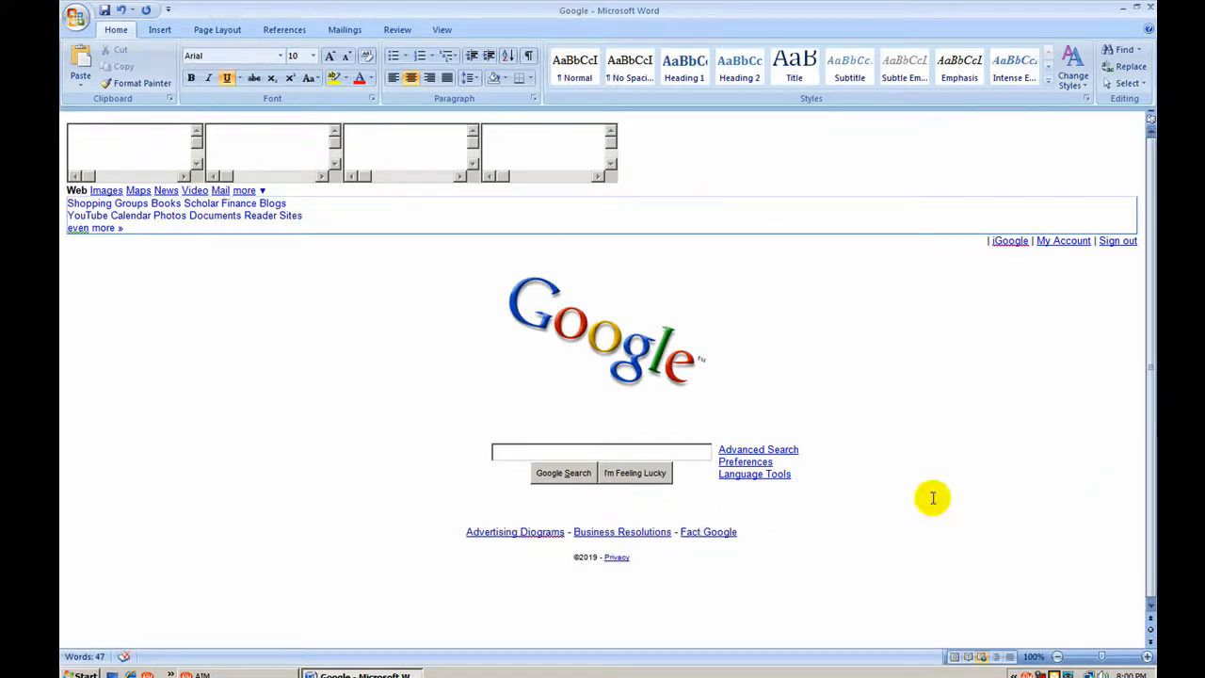
right_click(516, 531)
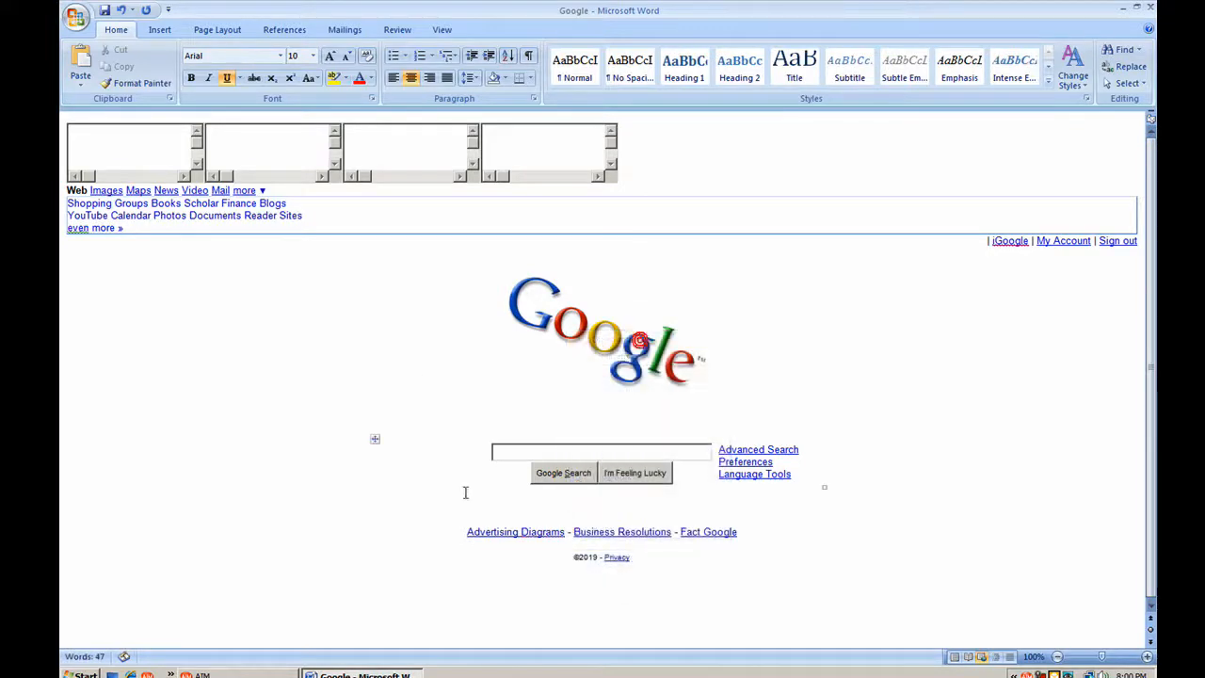
- Return from the logo to the text and retype 'more' in the side list as blank
left_click(606, 335)
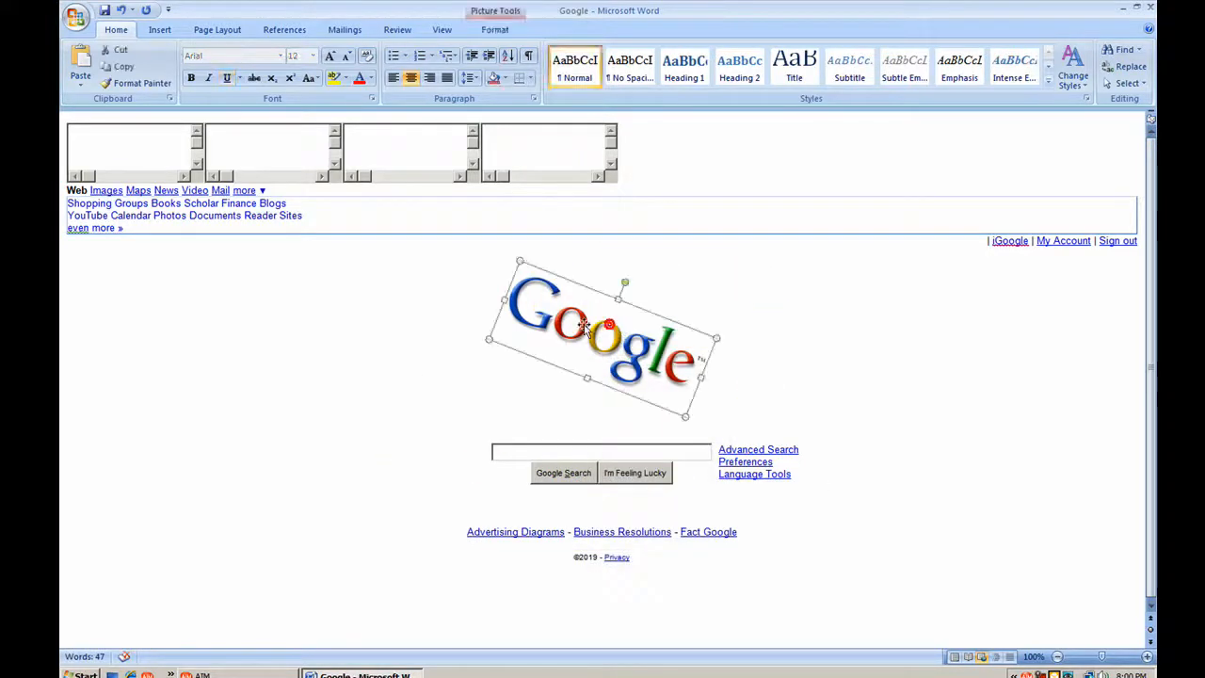
left_click(864, 271)
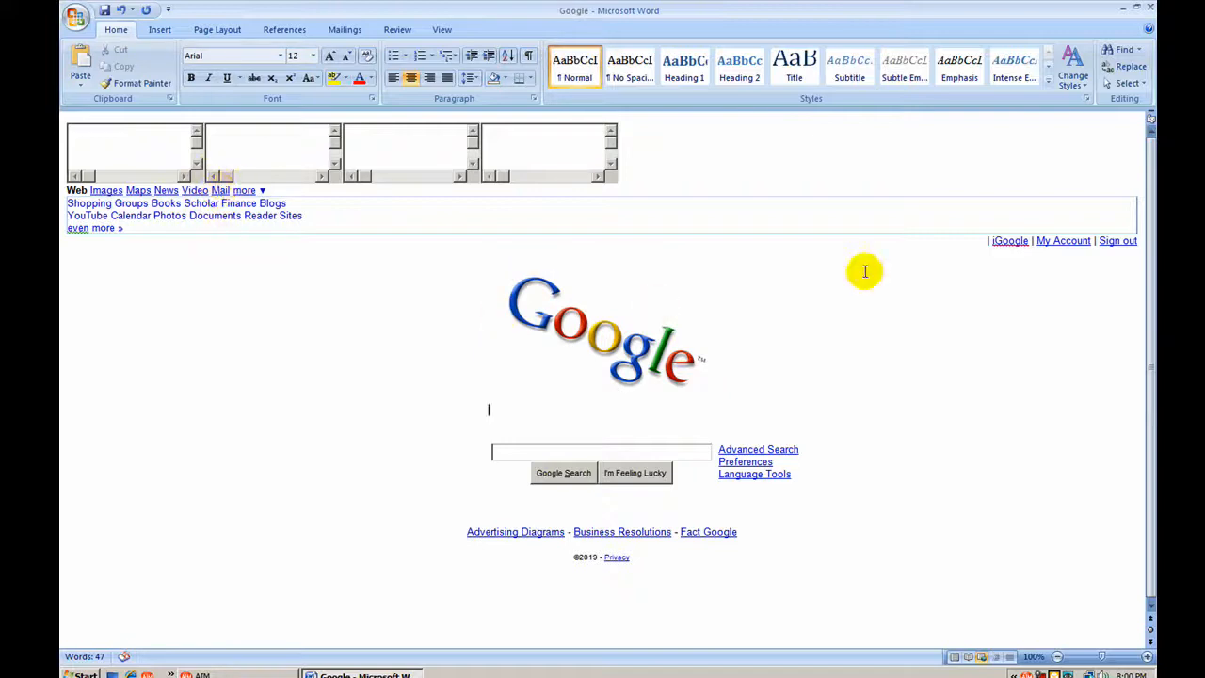
mouse_move(1009, 241)
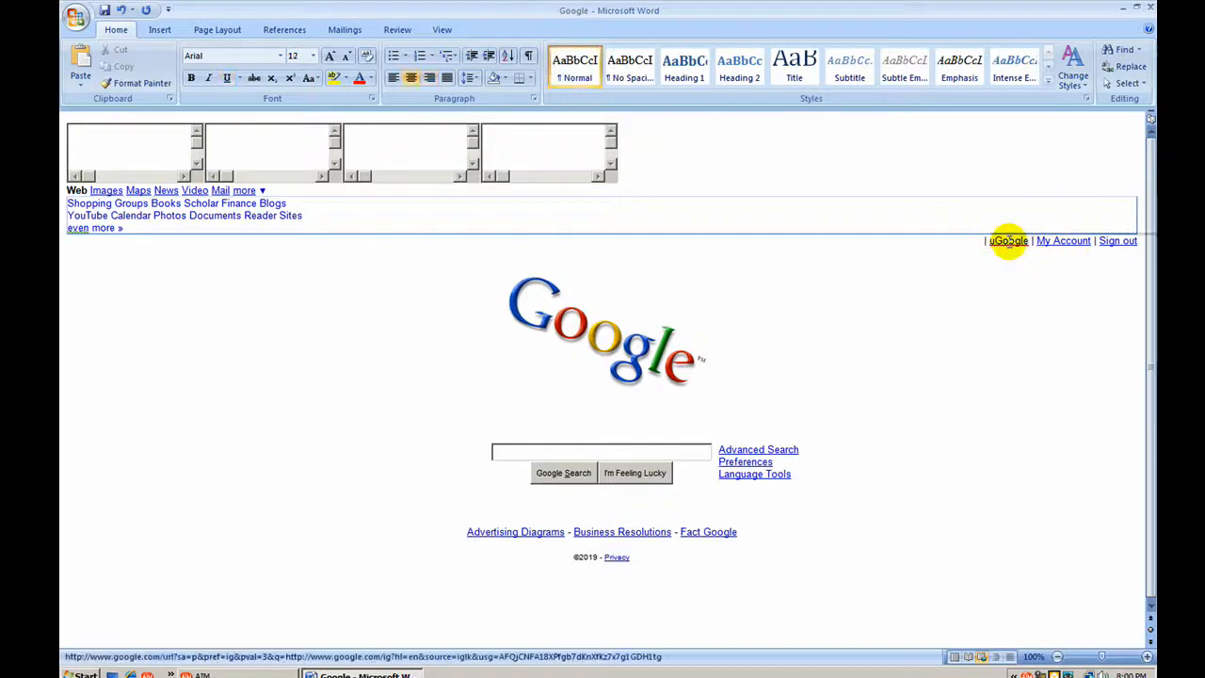
mouse_move(1119, 241)
type("up/in/")
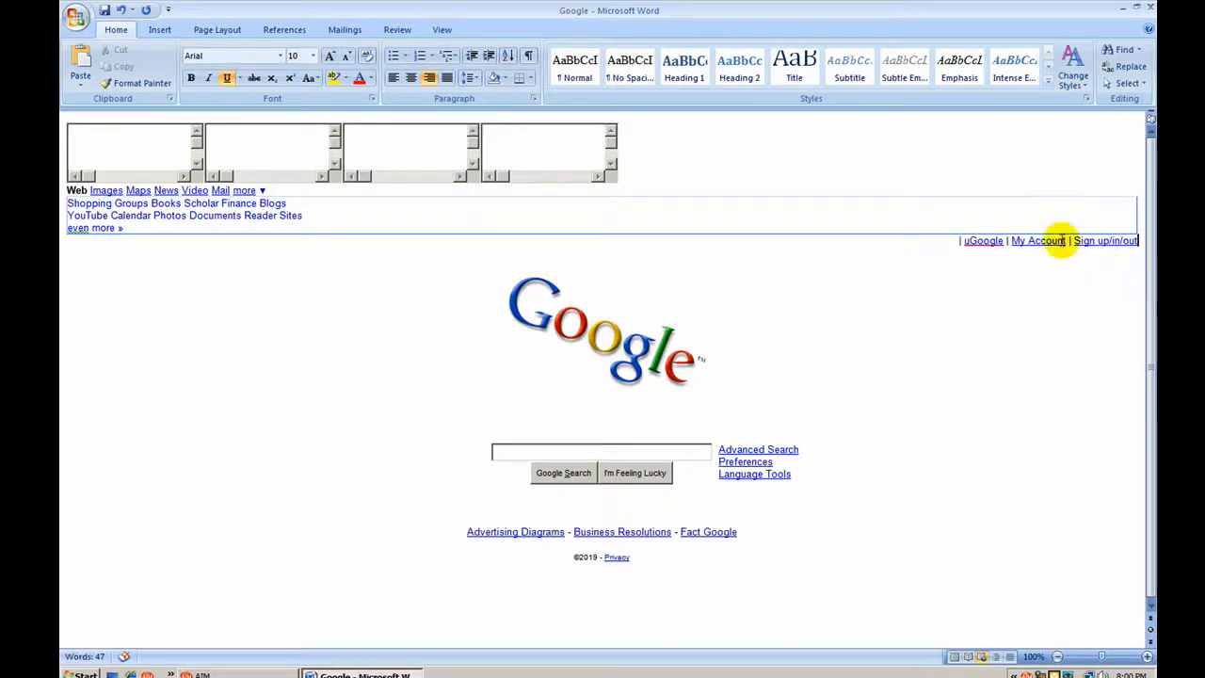
mouse_move(102, 228)
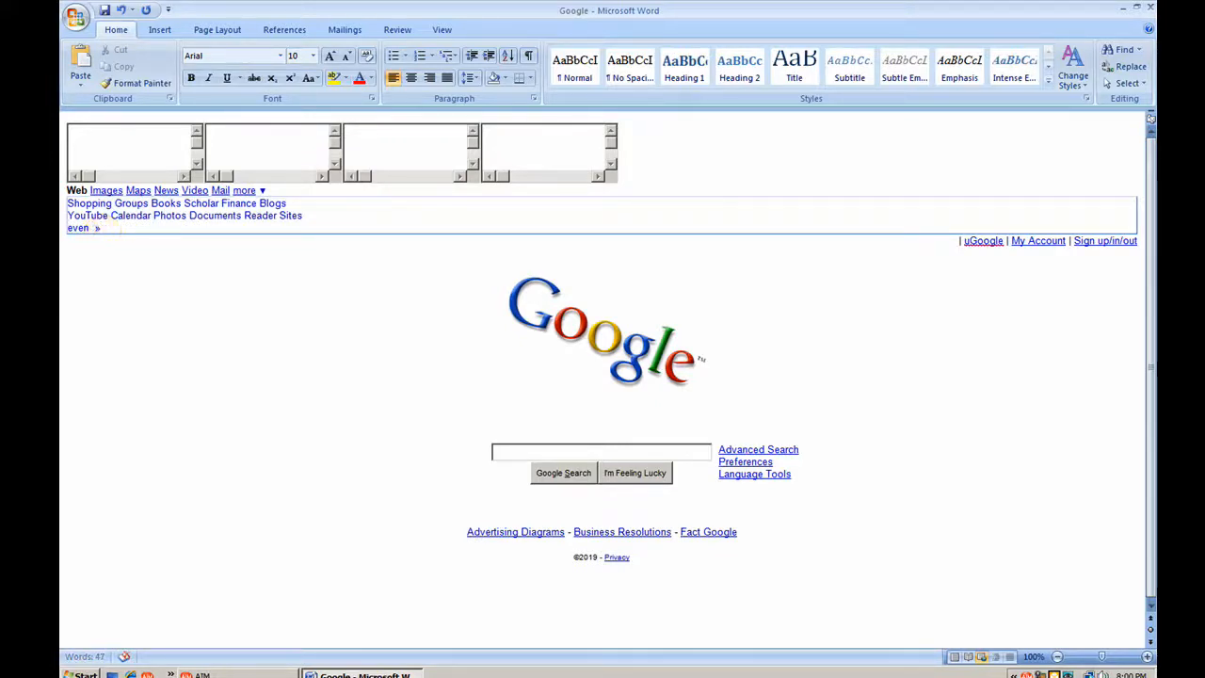
type("bl")
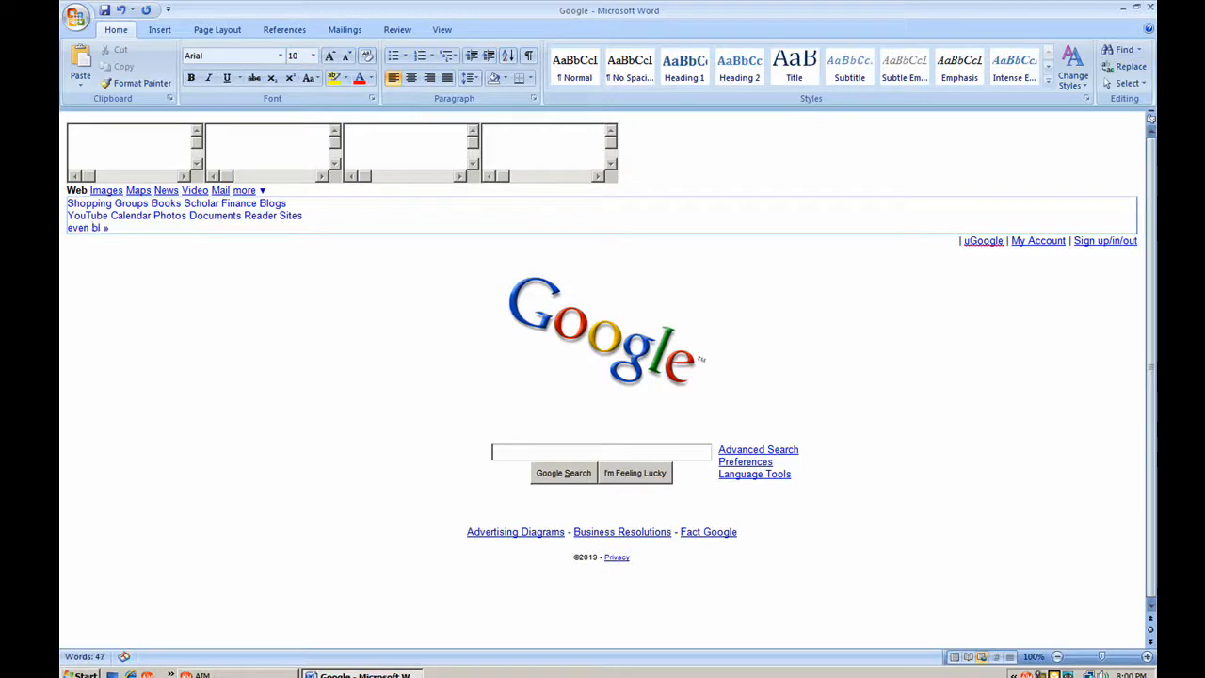
mouse_move(87, 215)
type("ank")
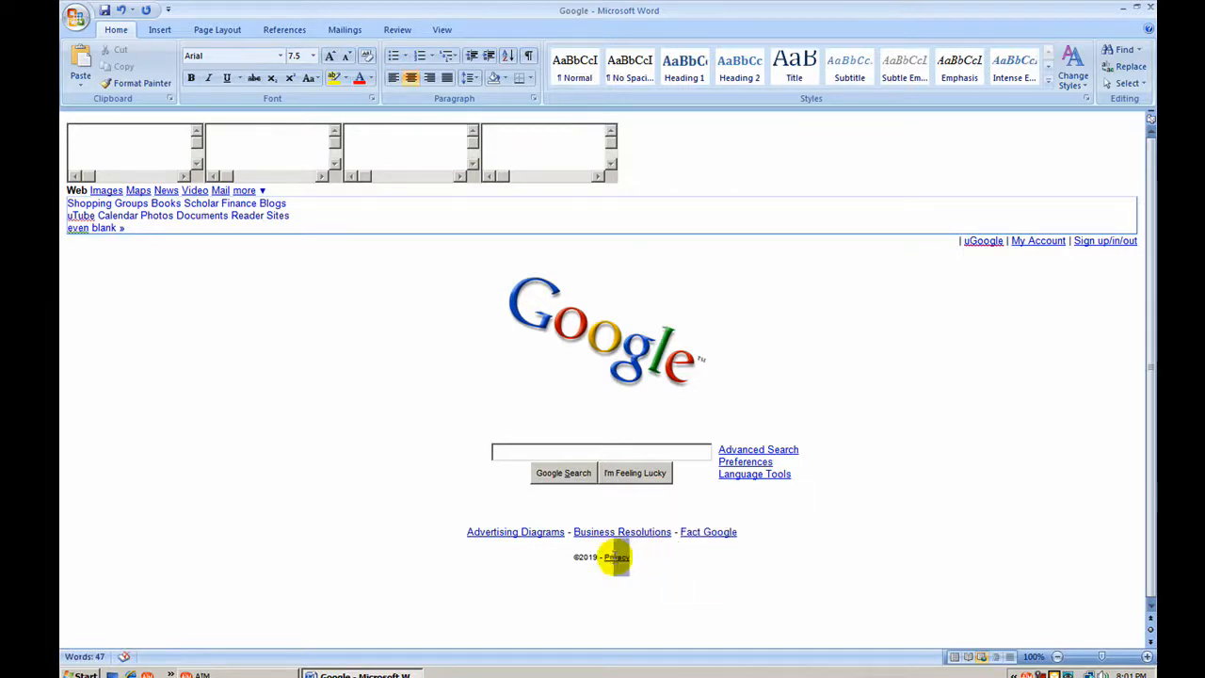
mouse_move(616, 557)
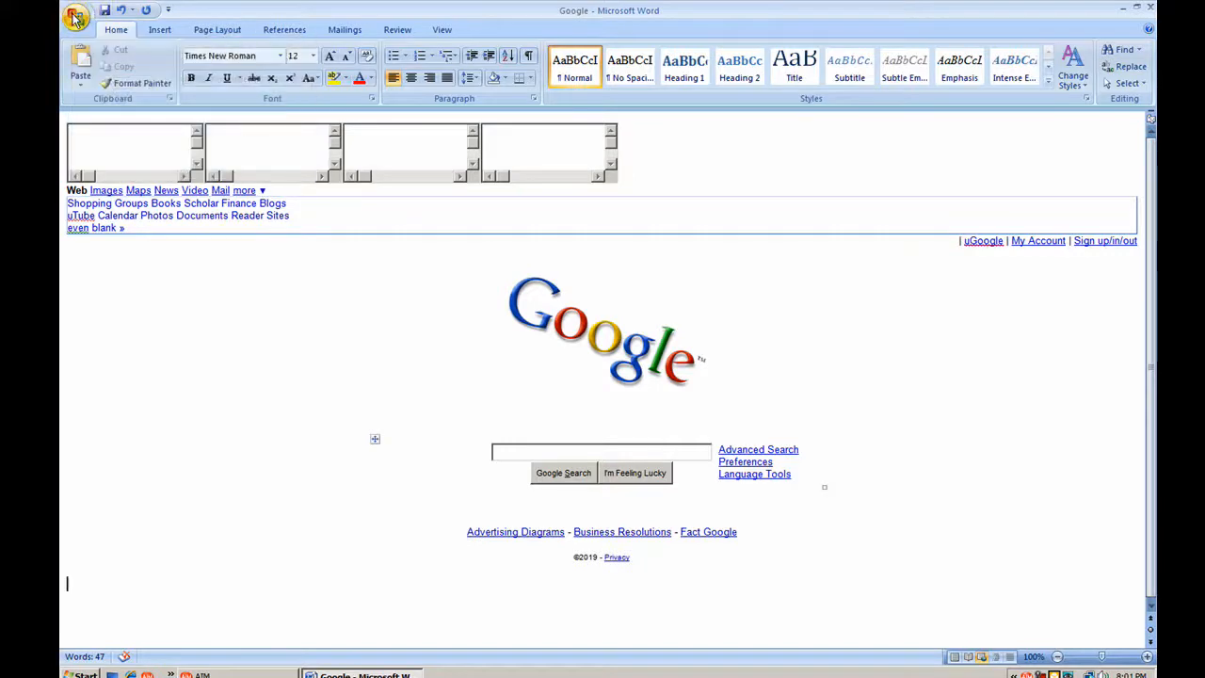
- Bring up Word's Office file commands to save the edited page
left_click(76, 17)
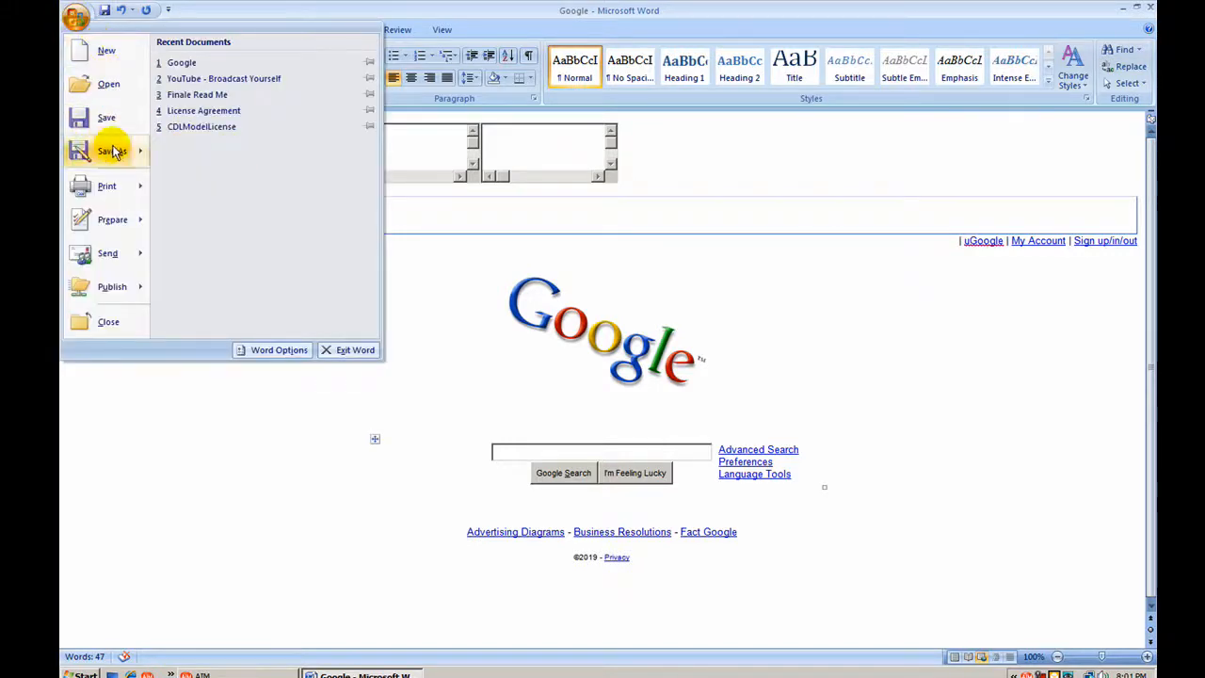
mouse_move(198, 94)
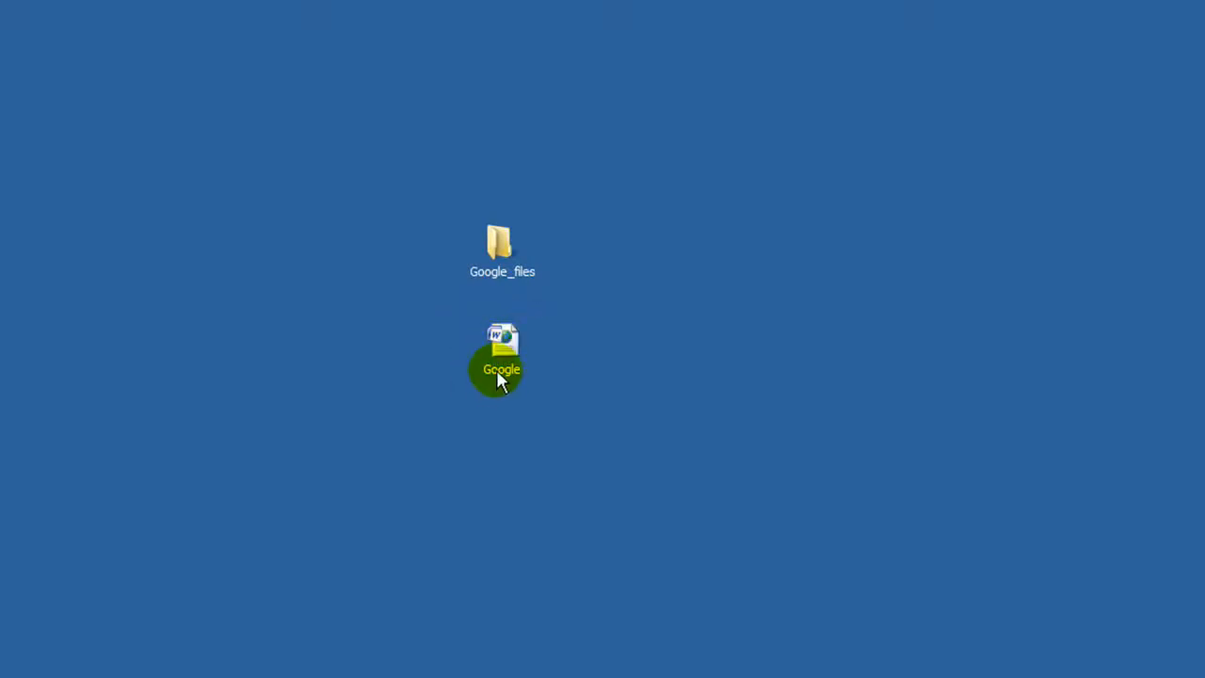
- View the saved Google page in Opera, then close the browser
right_click(501, 357)
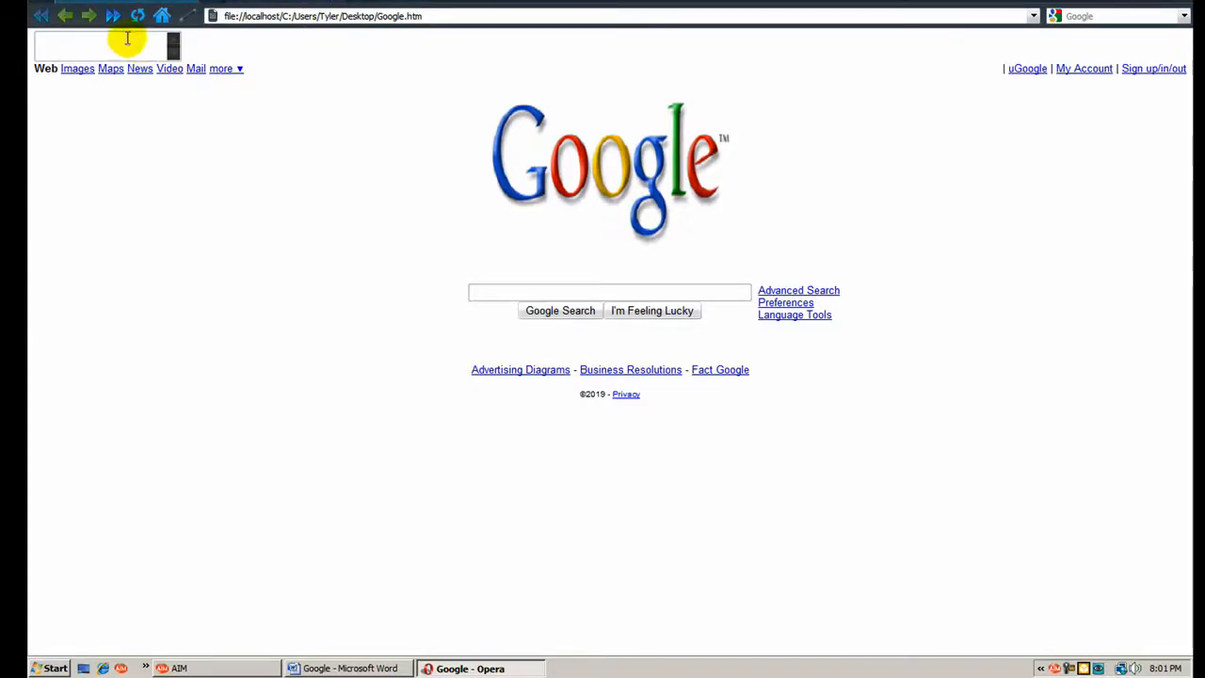
mouse_move(587, 173)
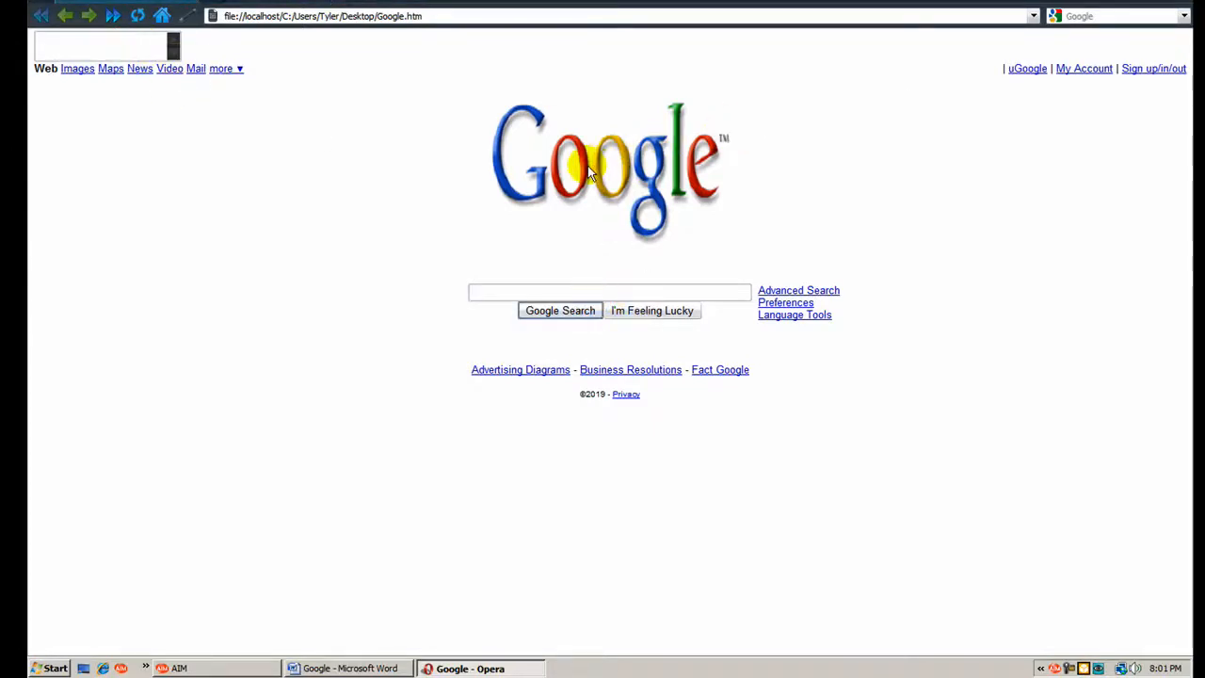
mouse_move(527, 186)
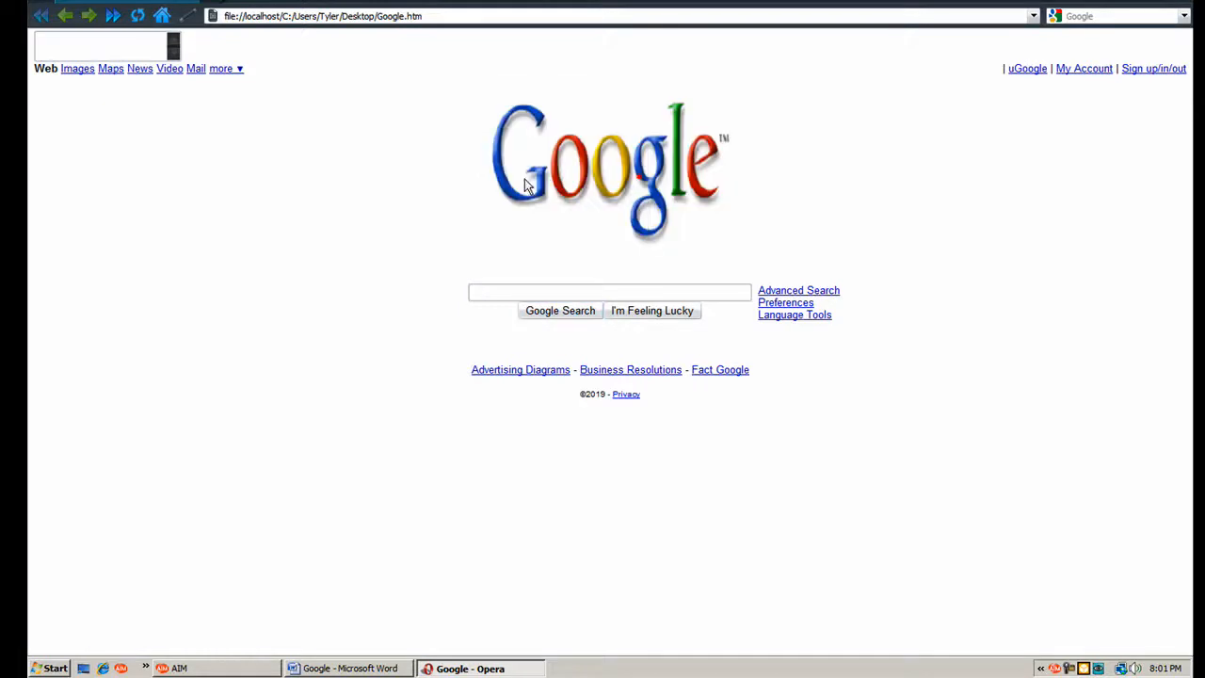
mouse_move(666, 225)
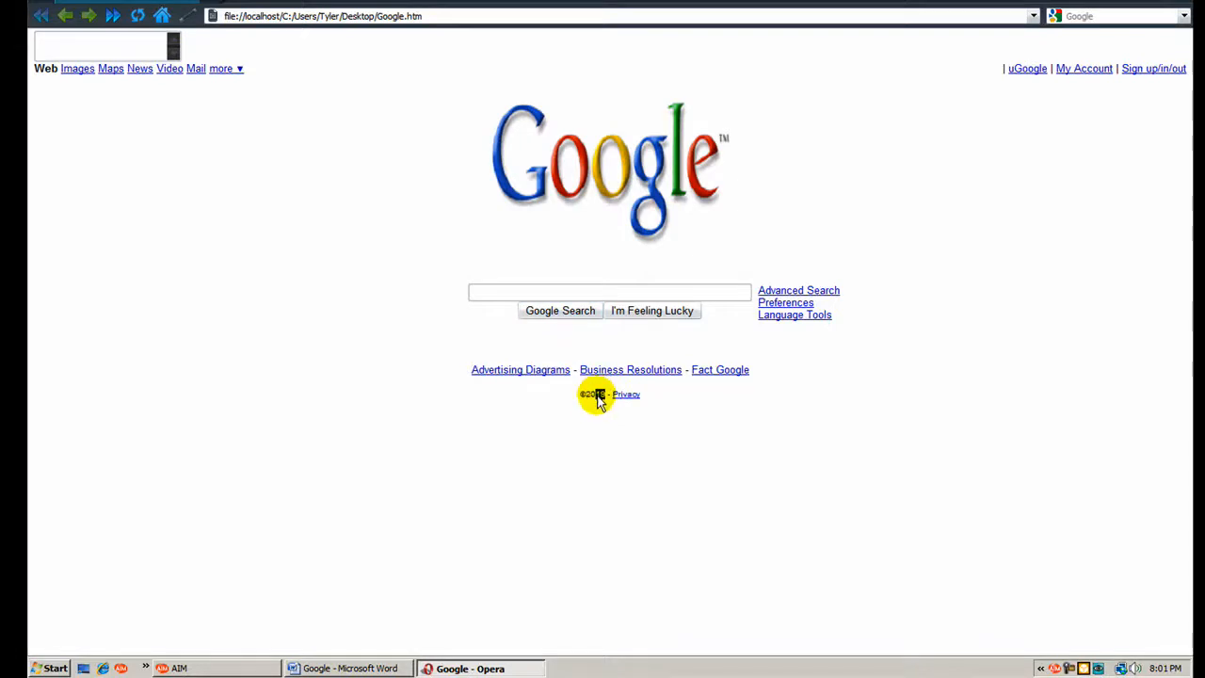
mouse_move(505, 380)
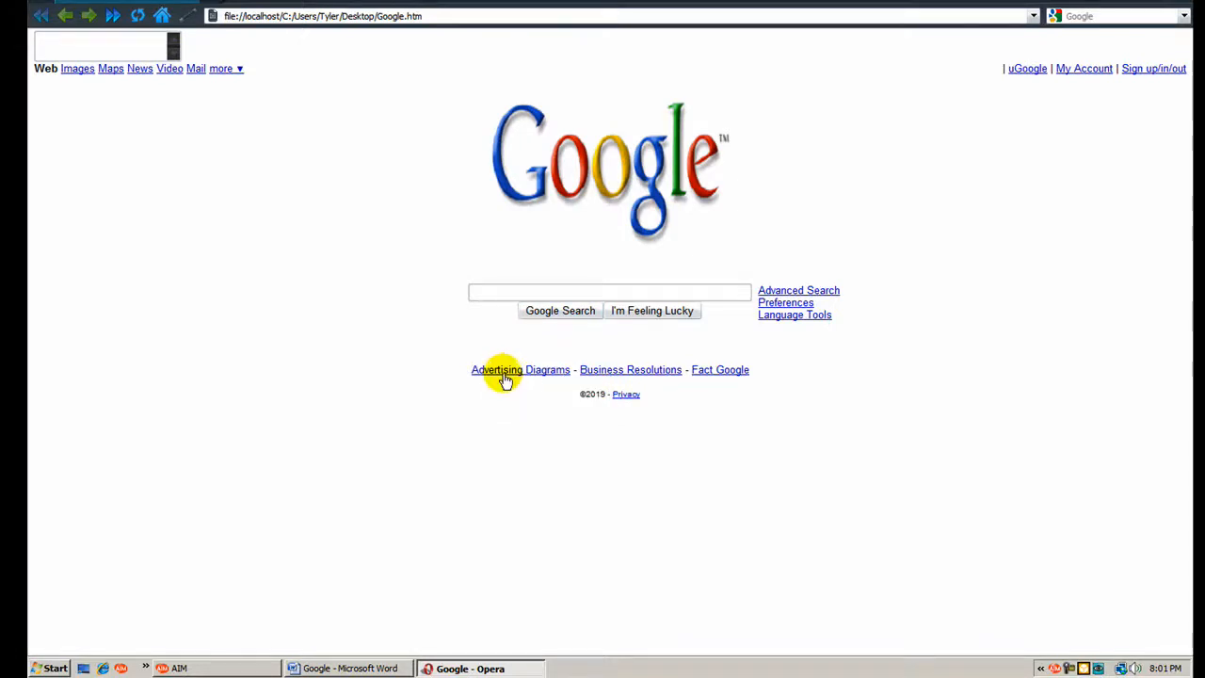
mouse_move(631, 373)
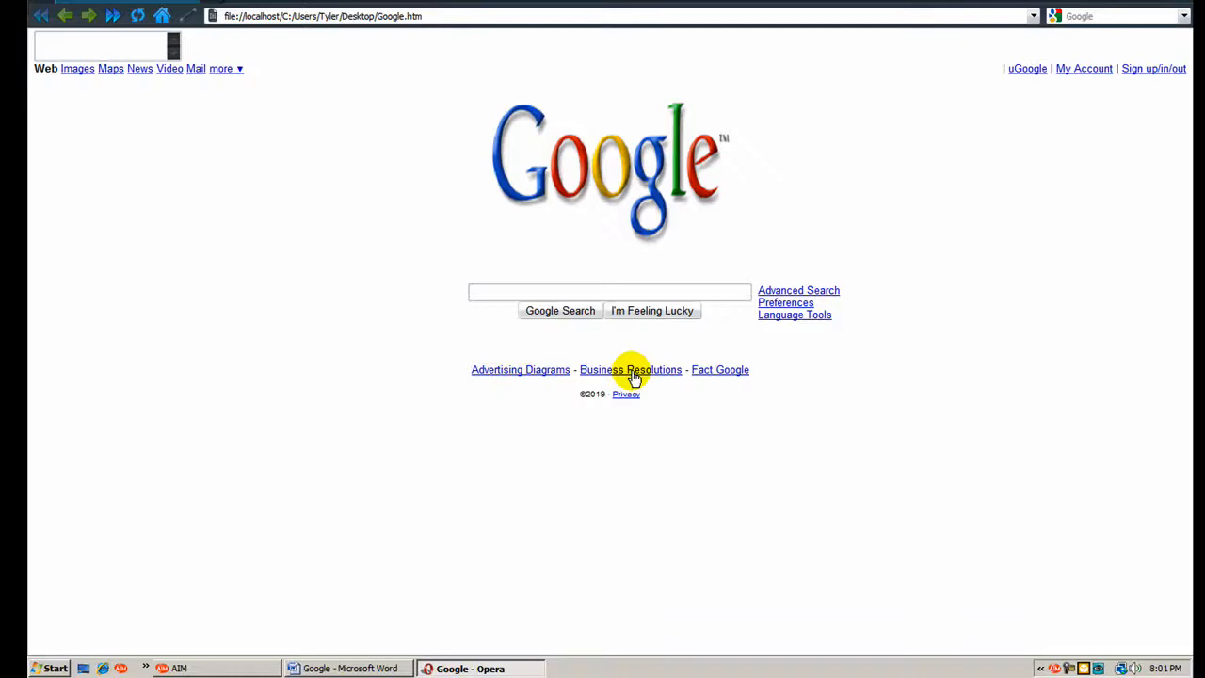
mouse_move(719, 369)
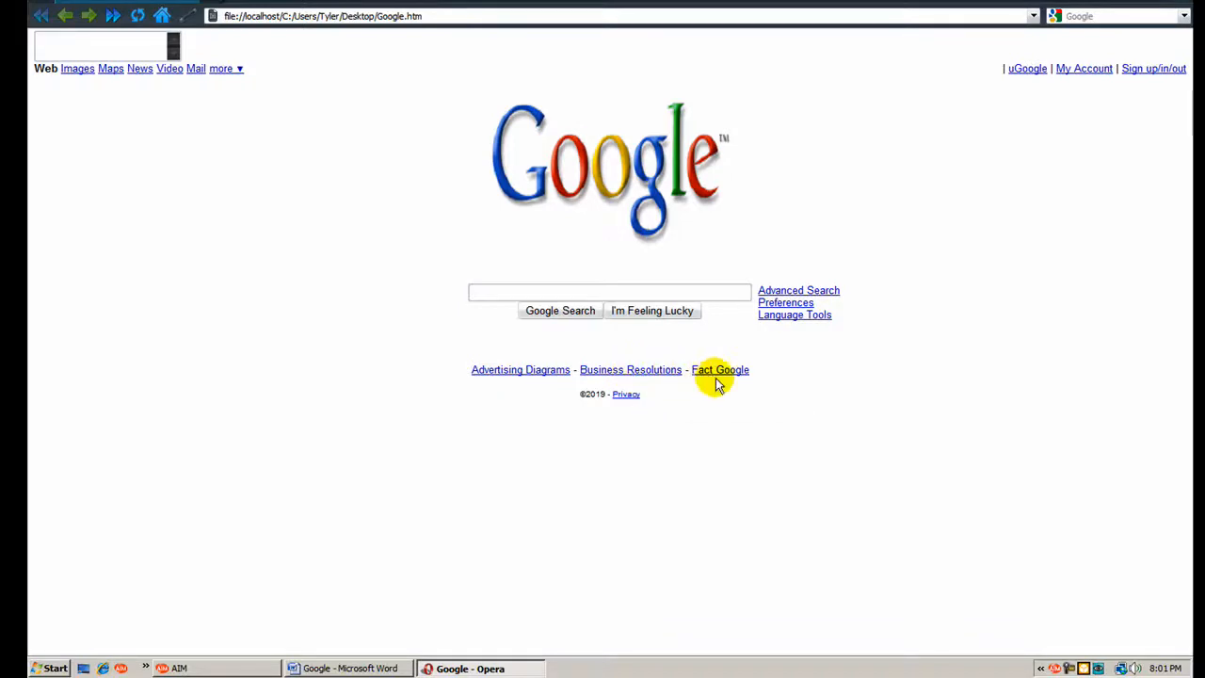
mouse_move(1154, 75)
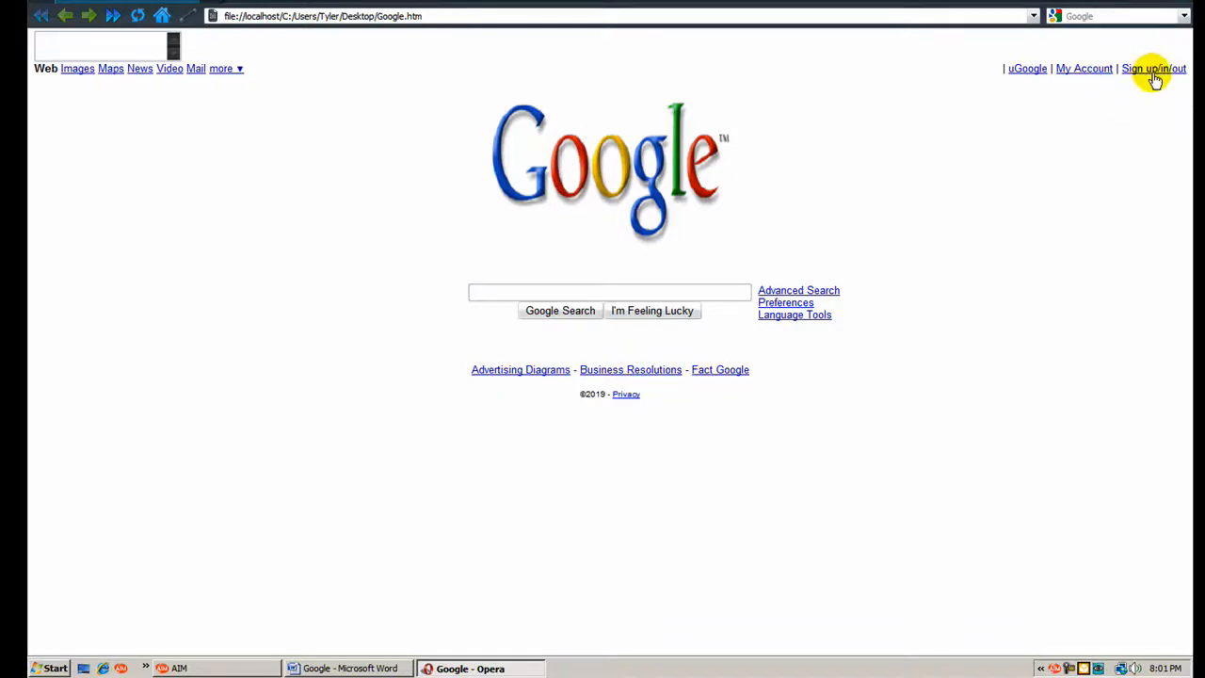
mouse_move(267, 38)
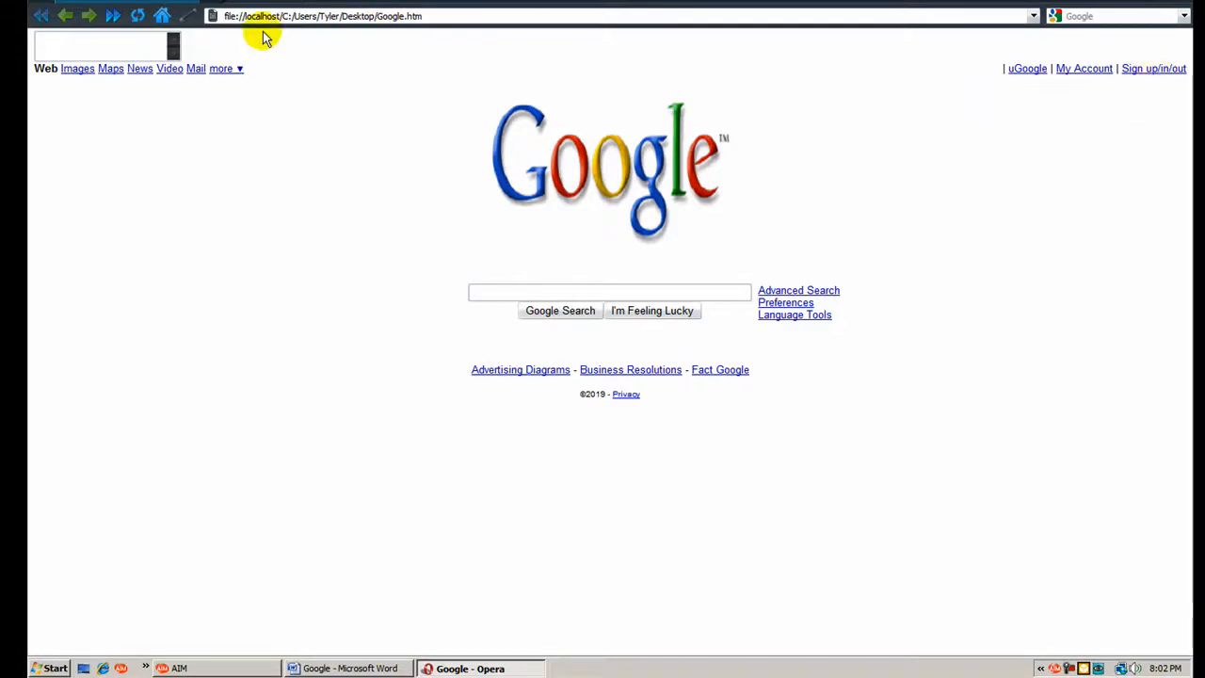
mouse_move(222, 71)
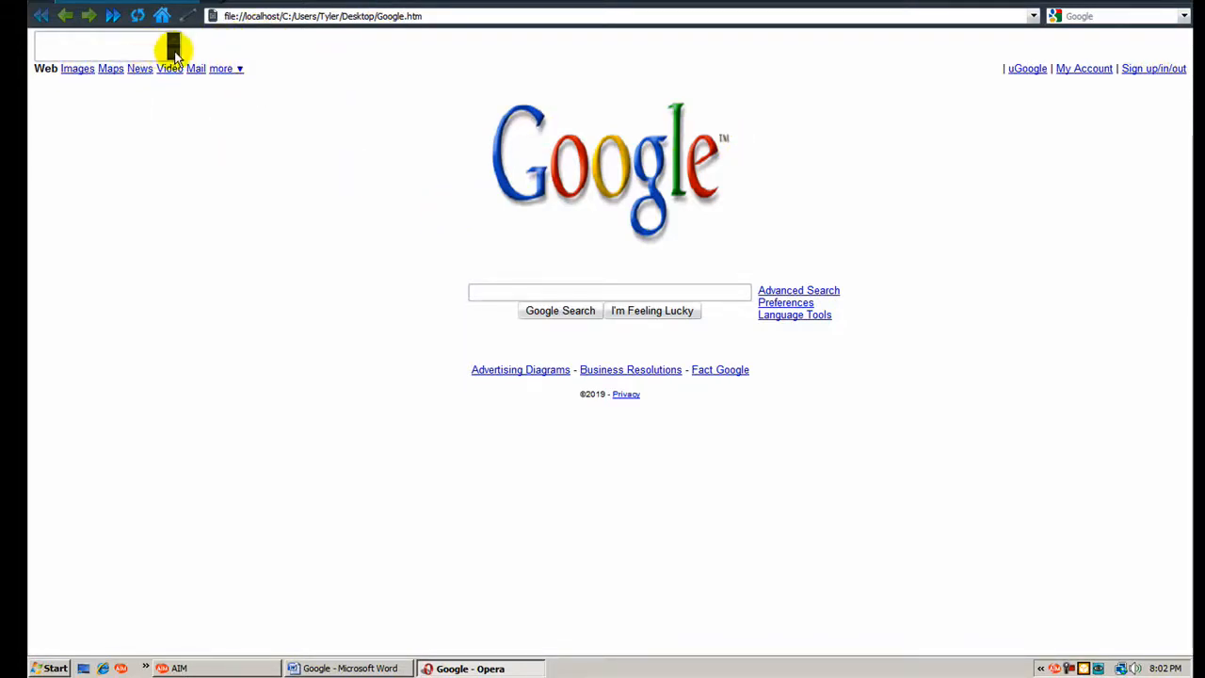
type("hib")
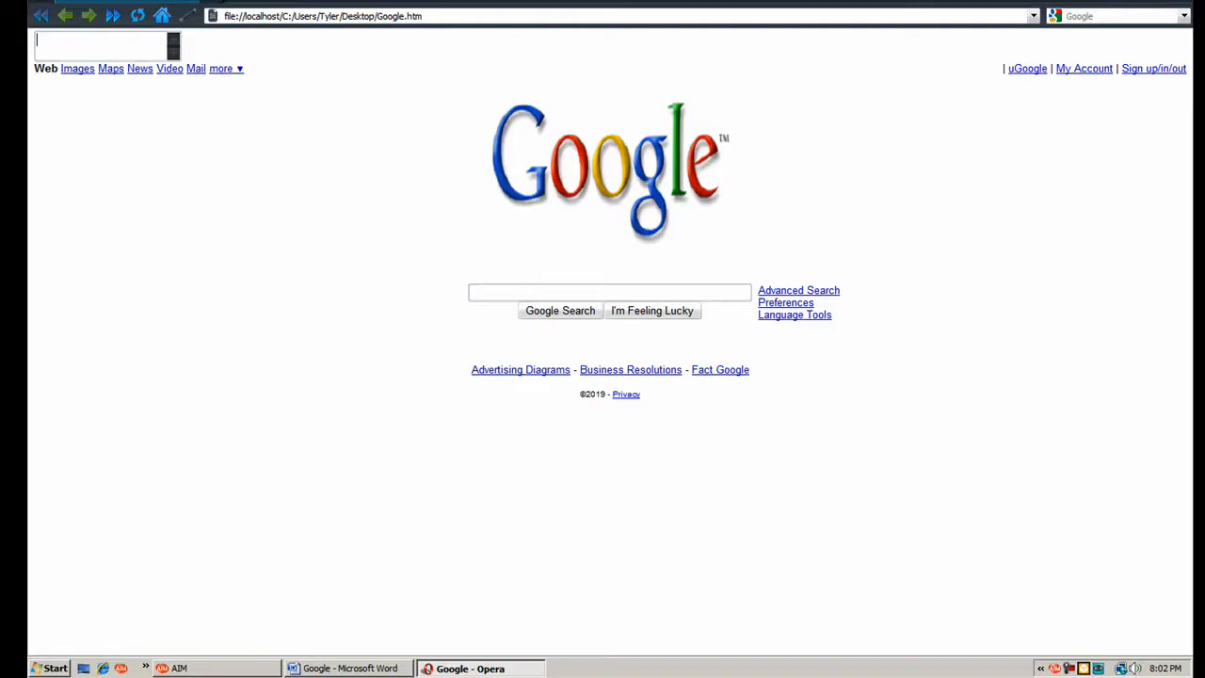
left_click(481, 668)
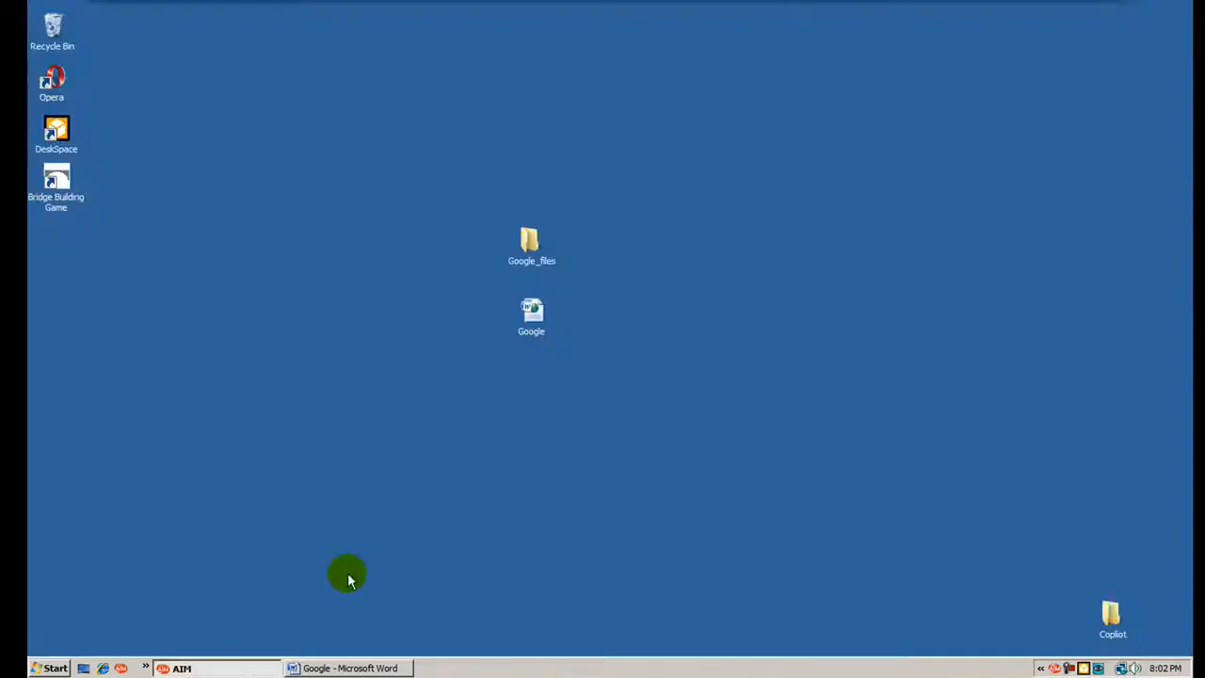
mouse_move(607, 332)
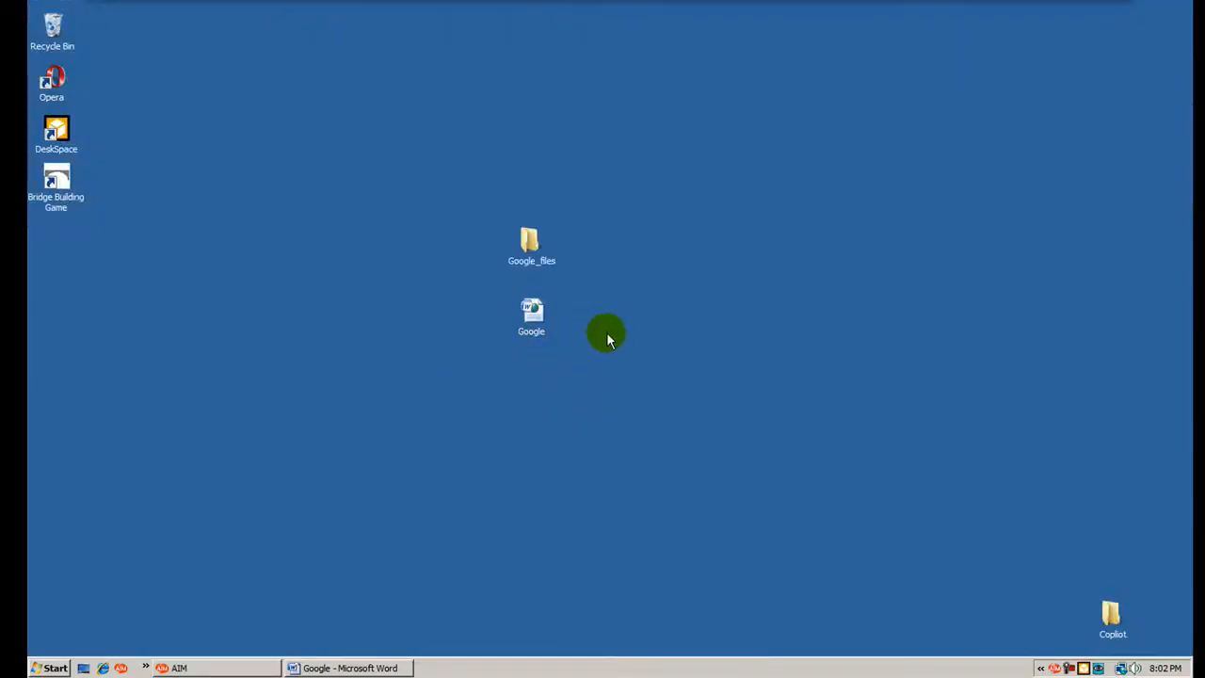
mouse_move(625, 367)
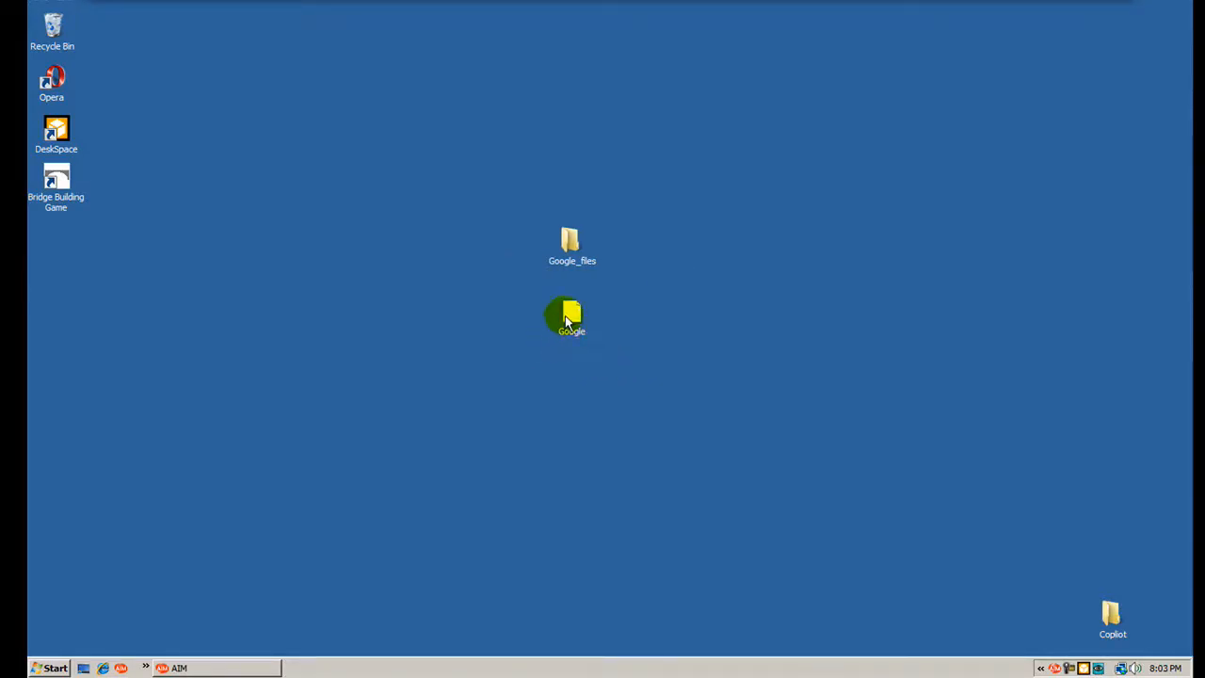
- Open the Google page file from the desktop in Microsoft FrontPage
right_click(573, 316)
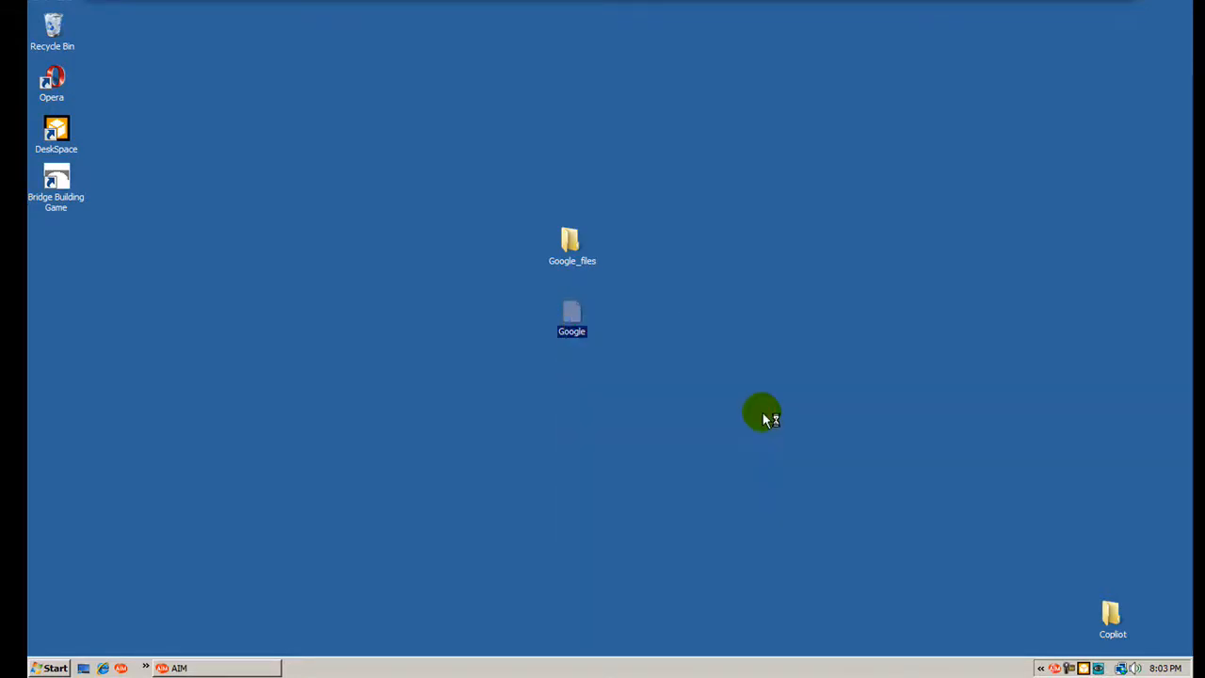
double_click(572, 312)
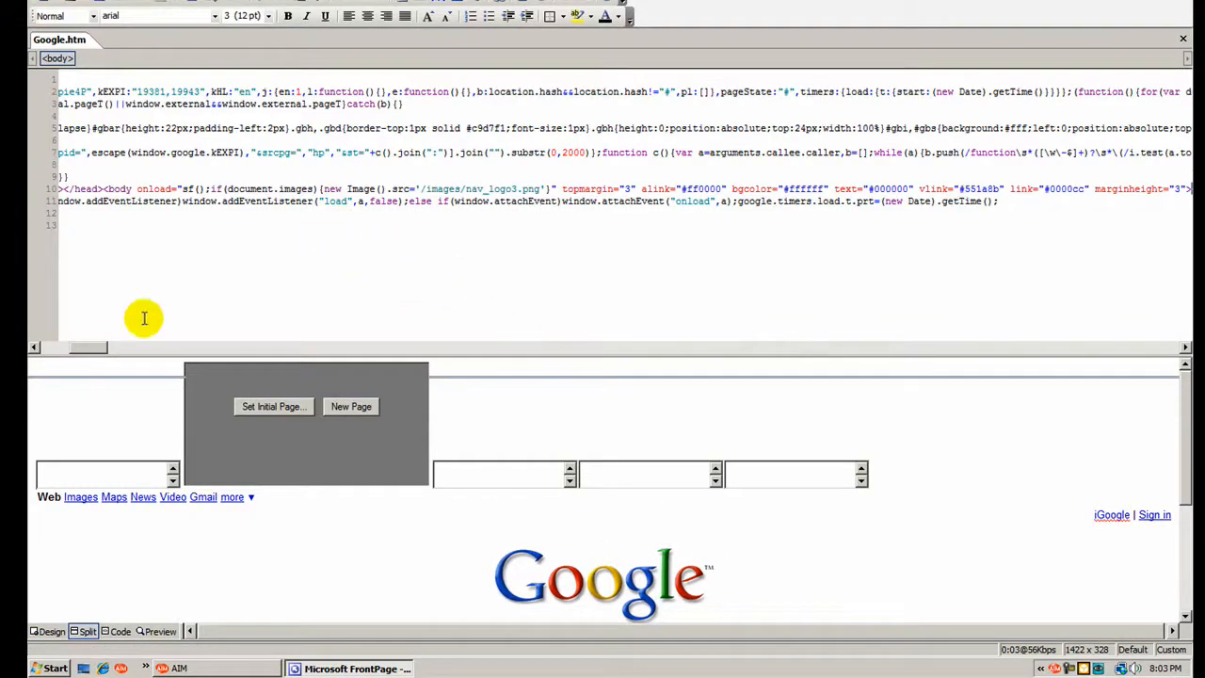
- Switch FrontPage to Design view and bring up the Google logo's context menu
left_click(51, 631)
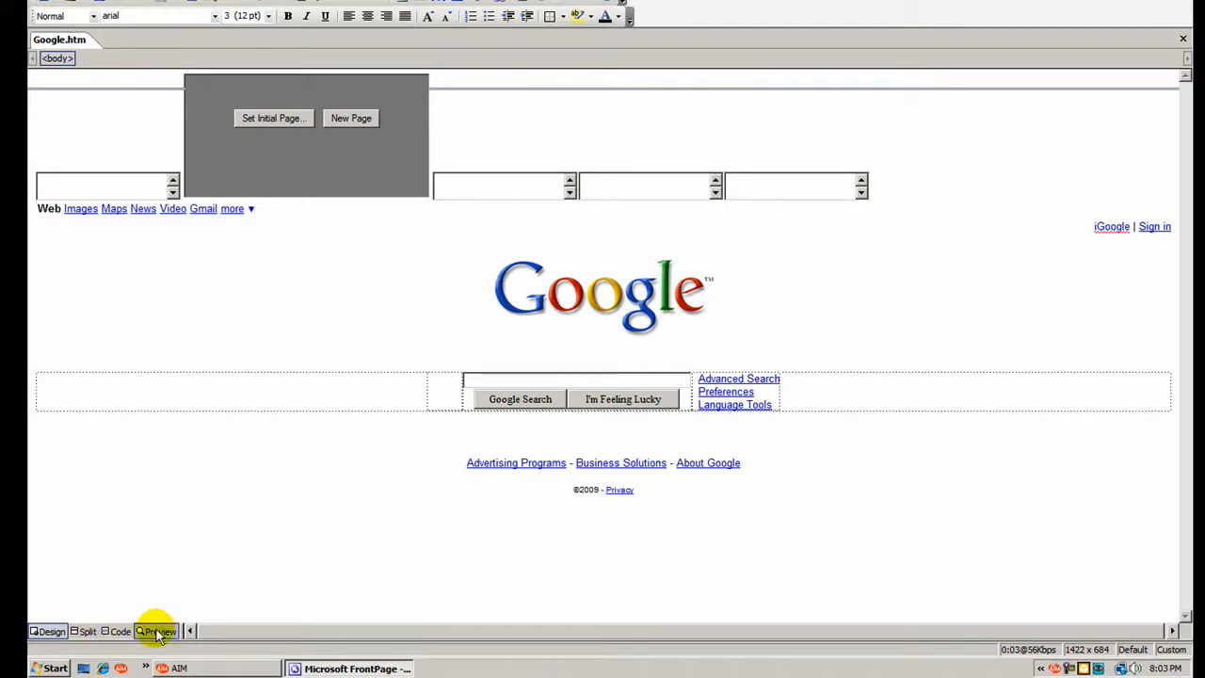
mouse_move(561, 367)
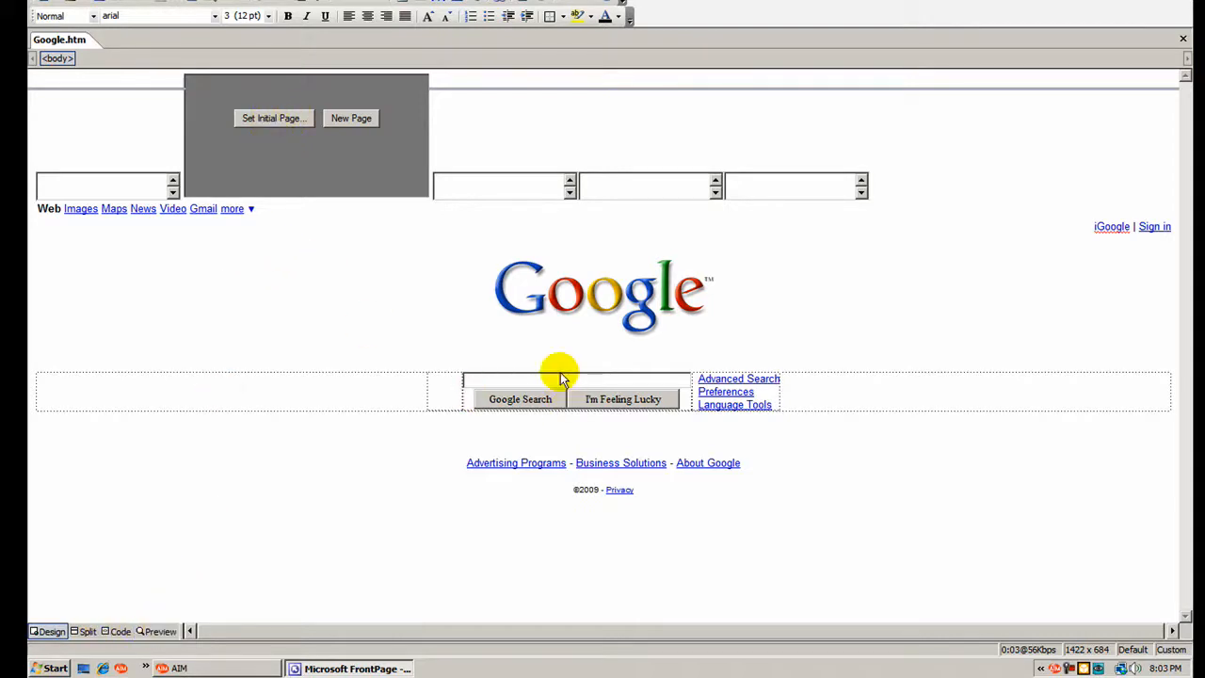
mouse_move(154, 104)
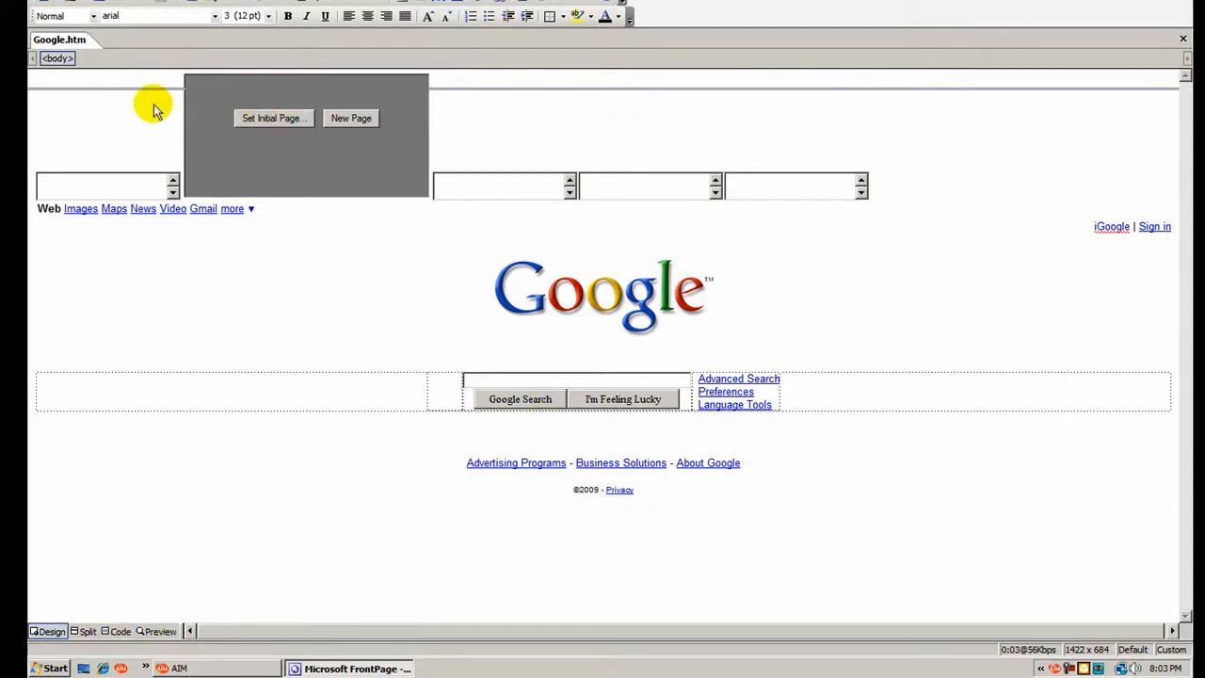
mouse_move(147, 143)
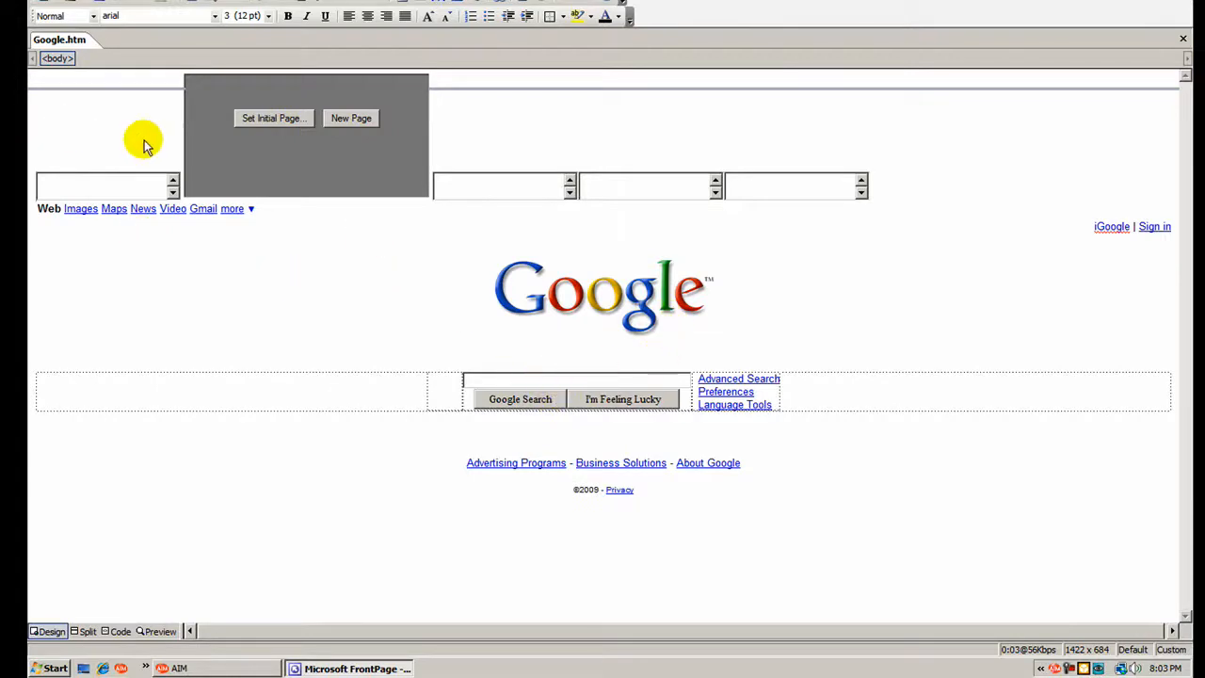
mouse_move(640, 305)
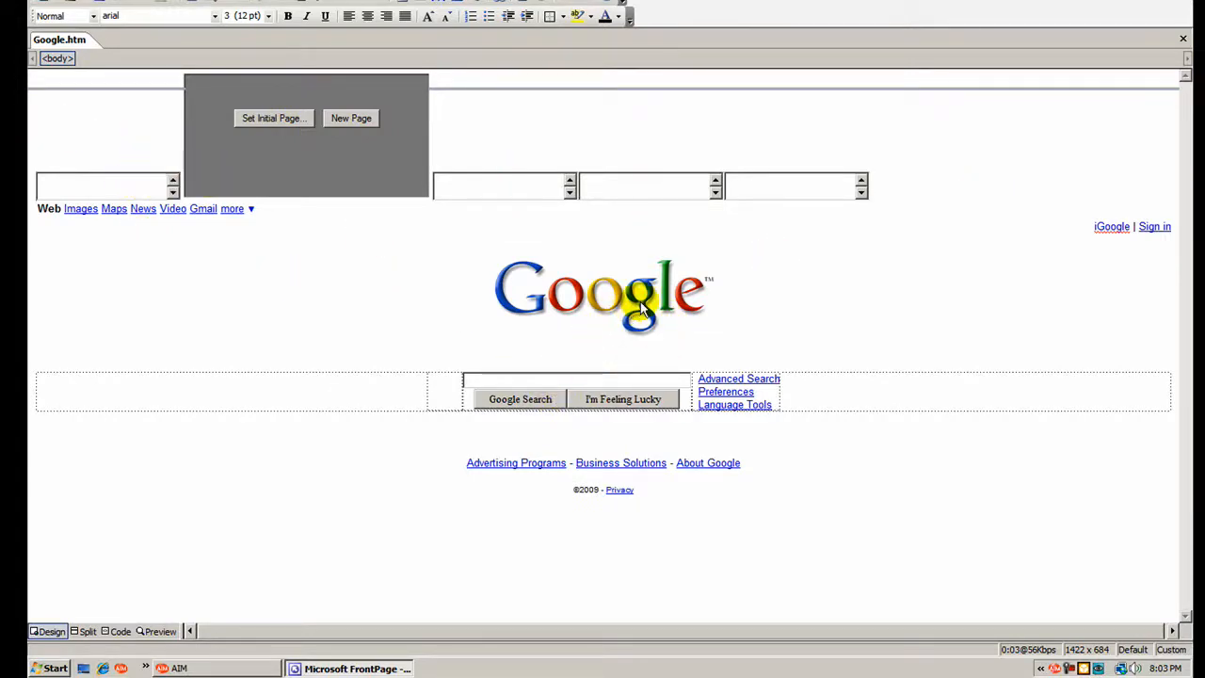
right_click(565, 286)
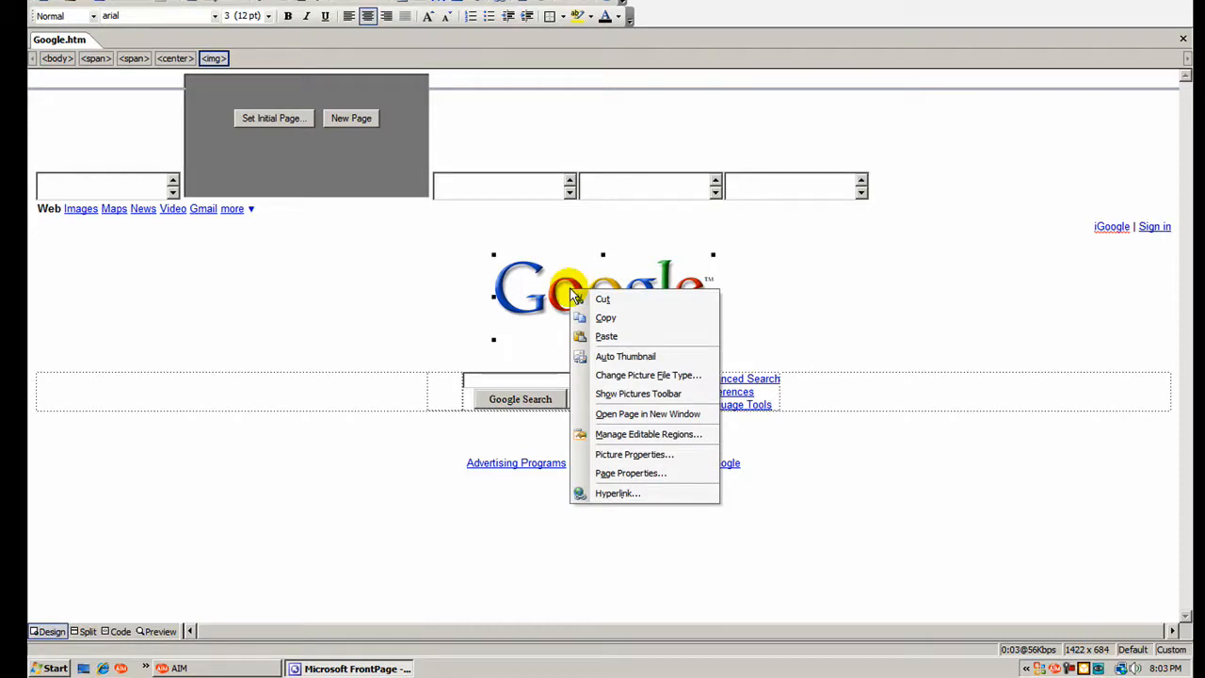
mouse_move(633, 453)
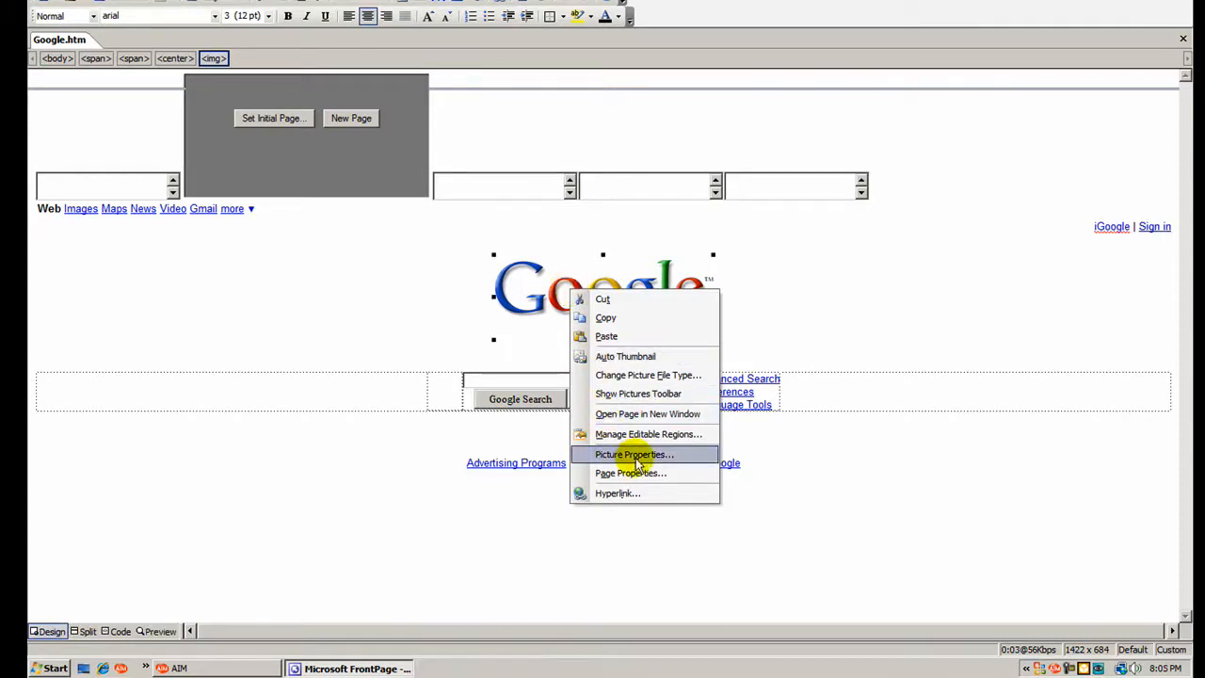
- Open the logo's Picture Properties and move from General to the Video settings
left_click(632, 454)
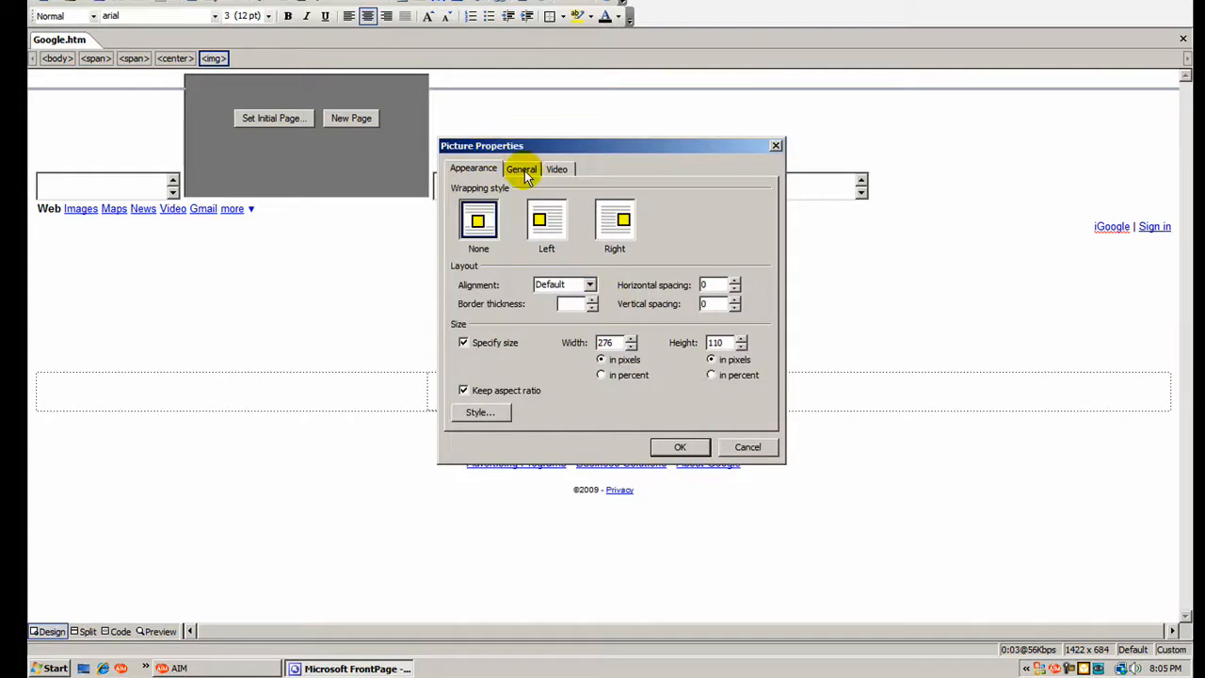
left_click(521, 169)
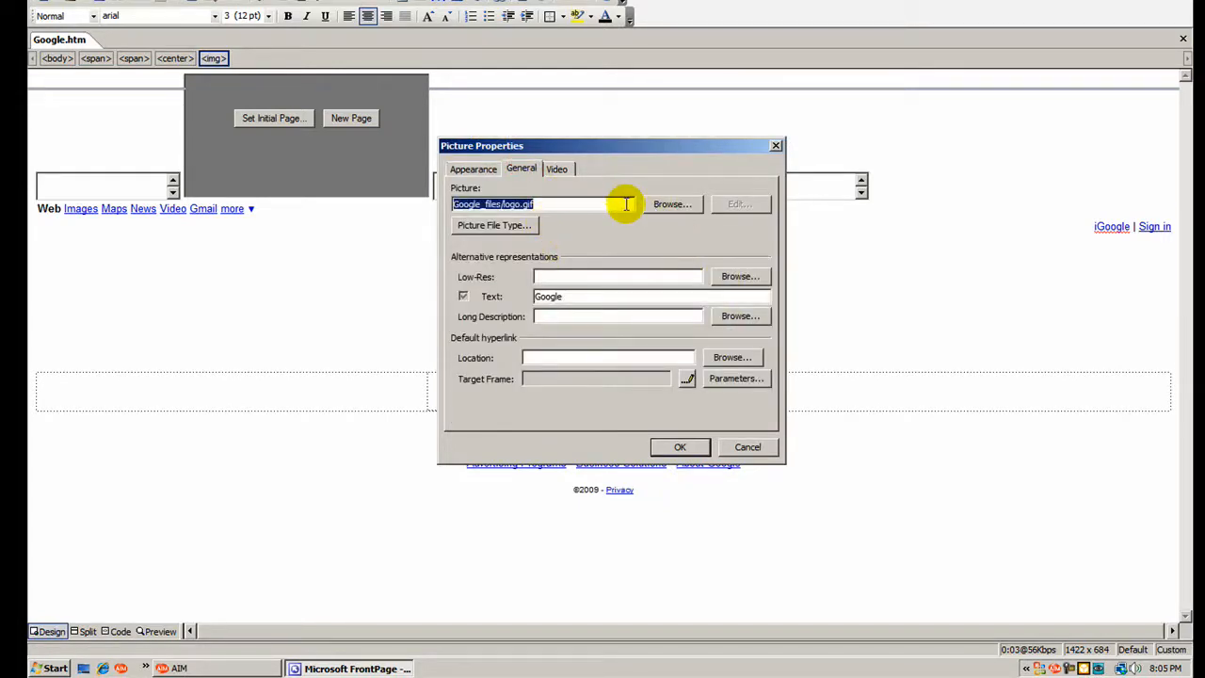
mouse_move(557, 170)
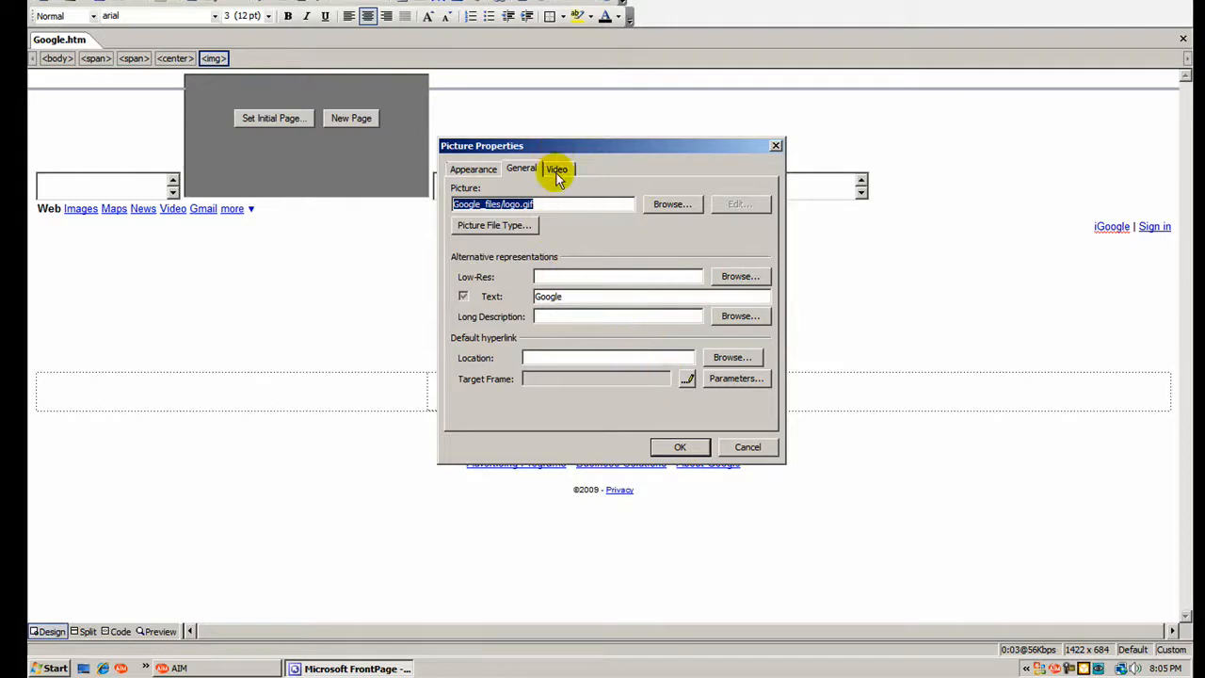
left_click(557, 170)
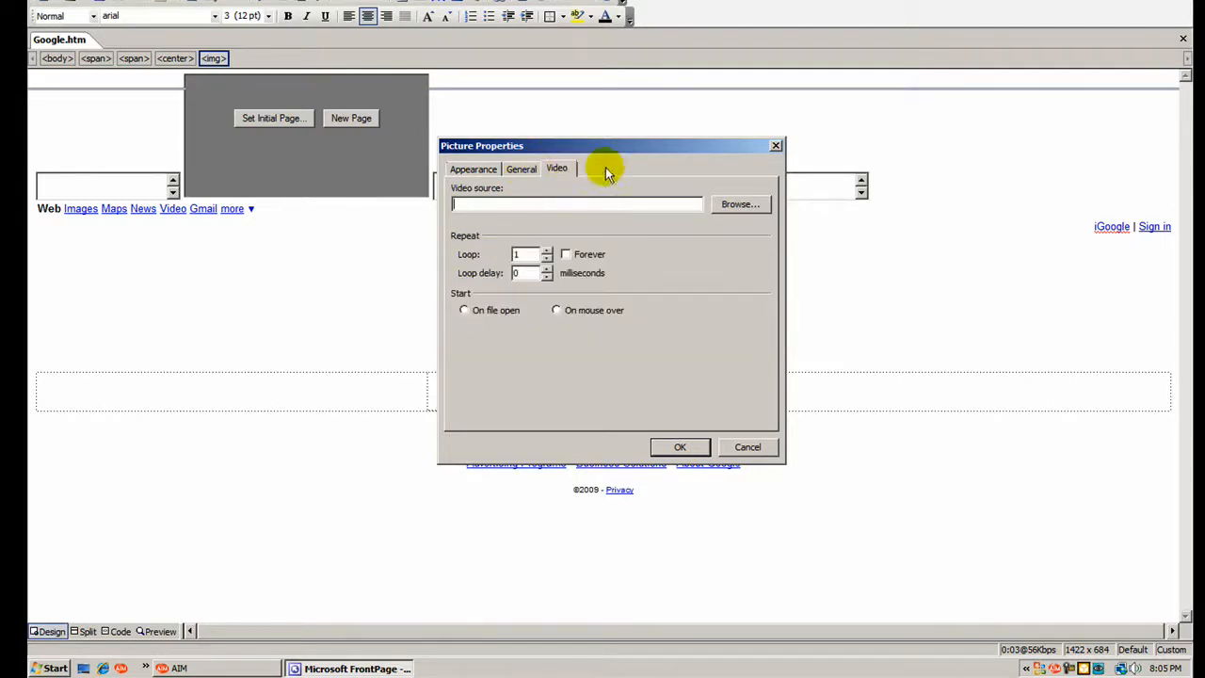
mouse_move(680, 350)
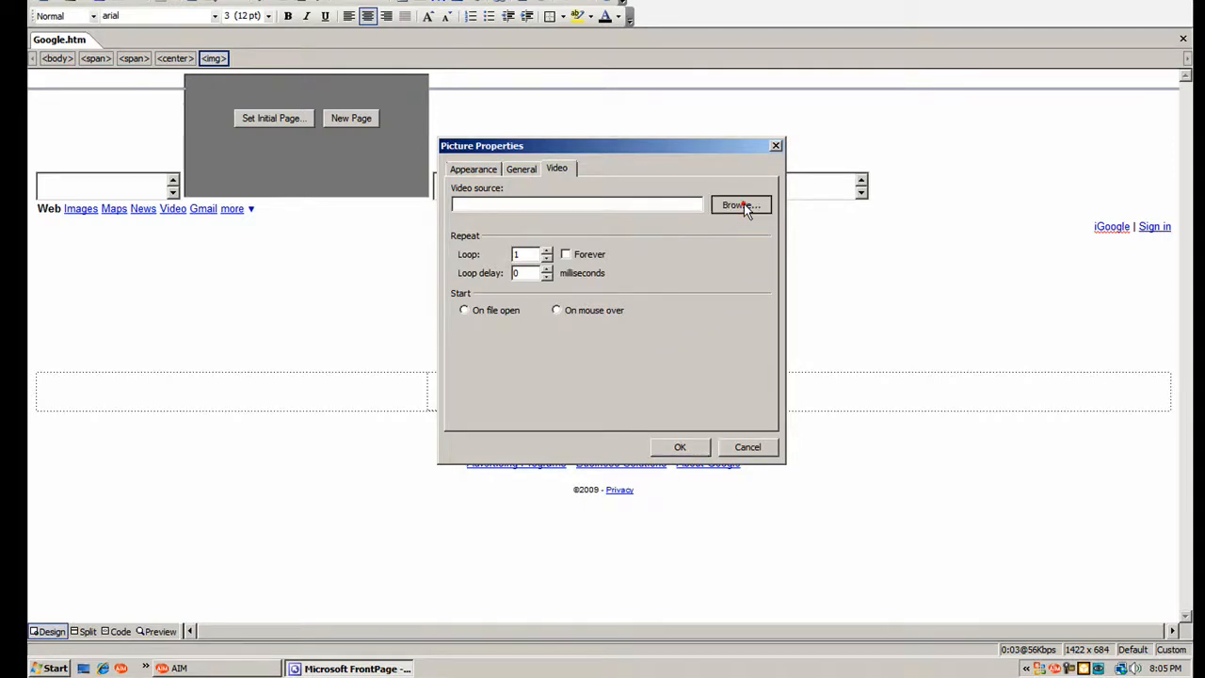
- Browse from the desktop through the user folder into Videos > Adobe > Loops for the video source
left_click(741, 205)
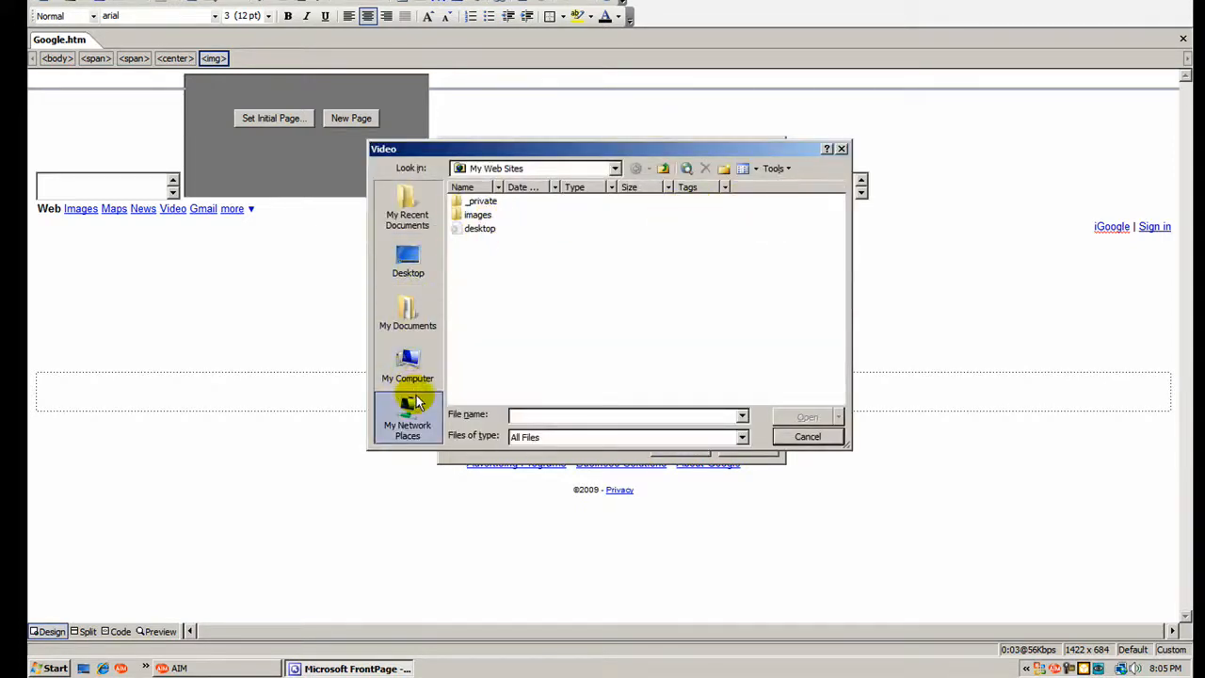
left_click(407, 260)
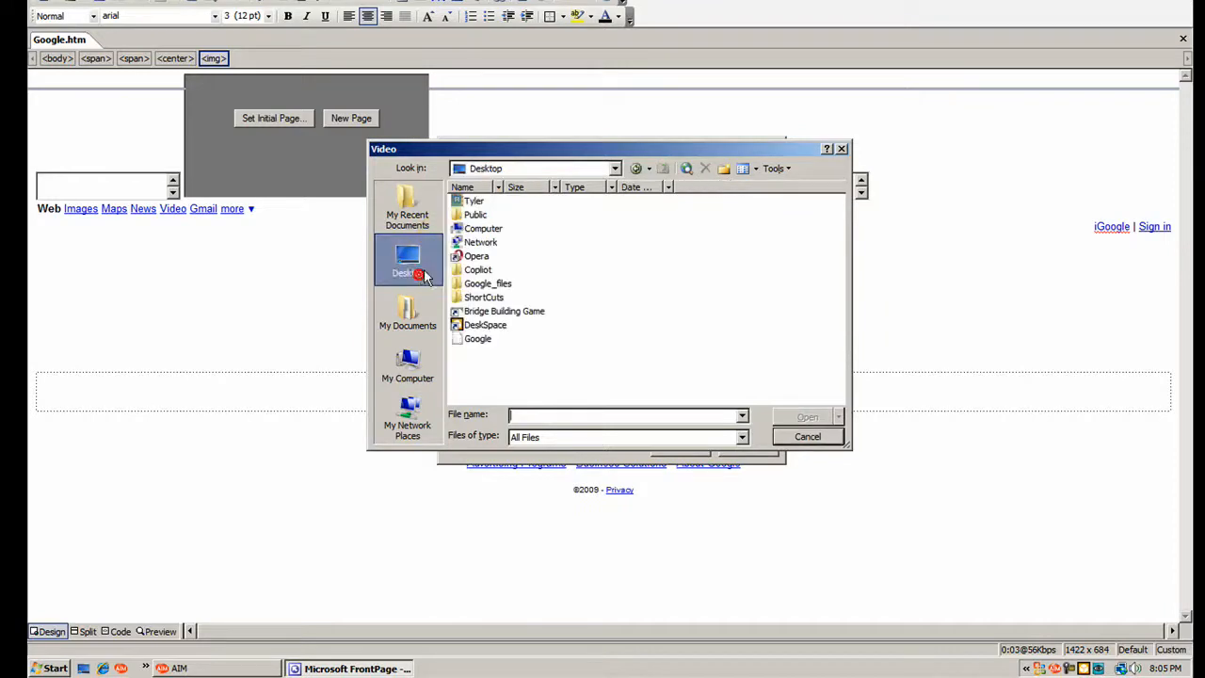
double_click(474, 200)
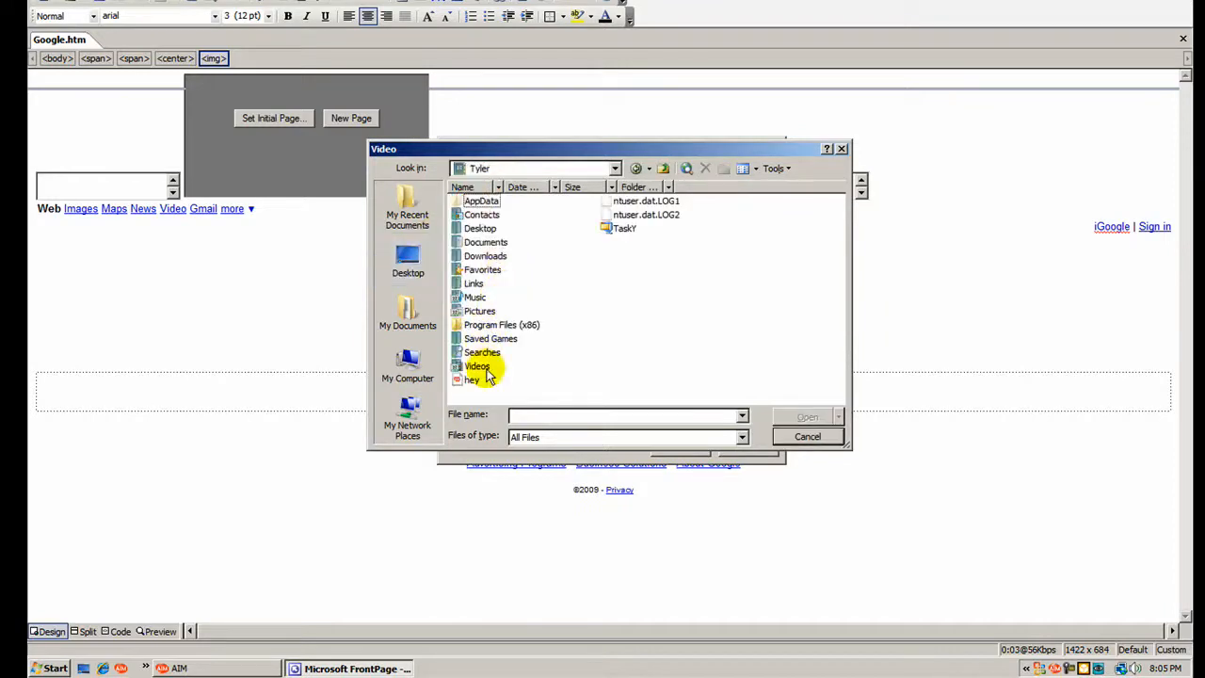
double_click(478, 365)
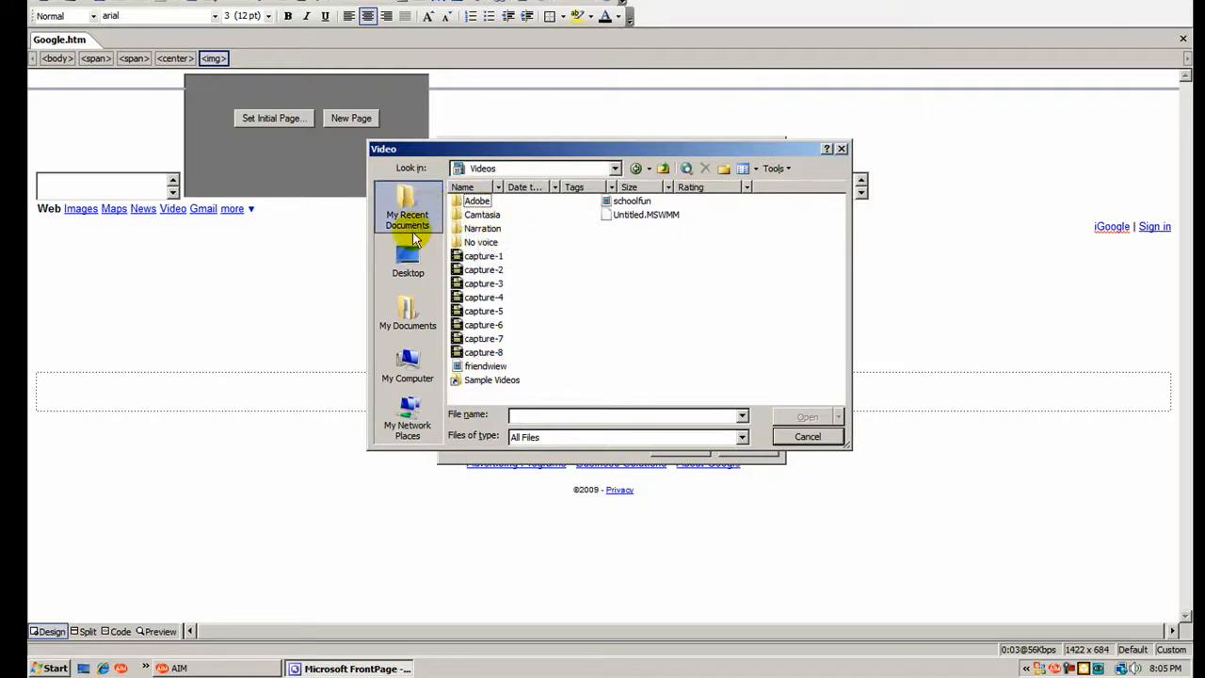
double_click(476, 199)
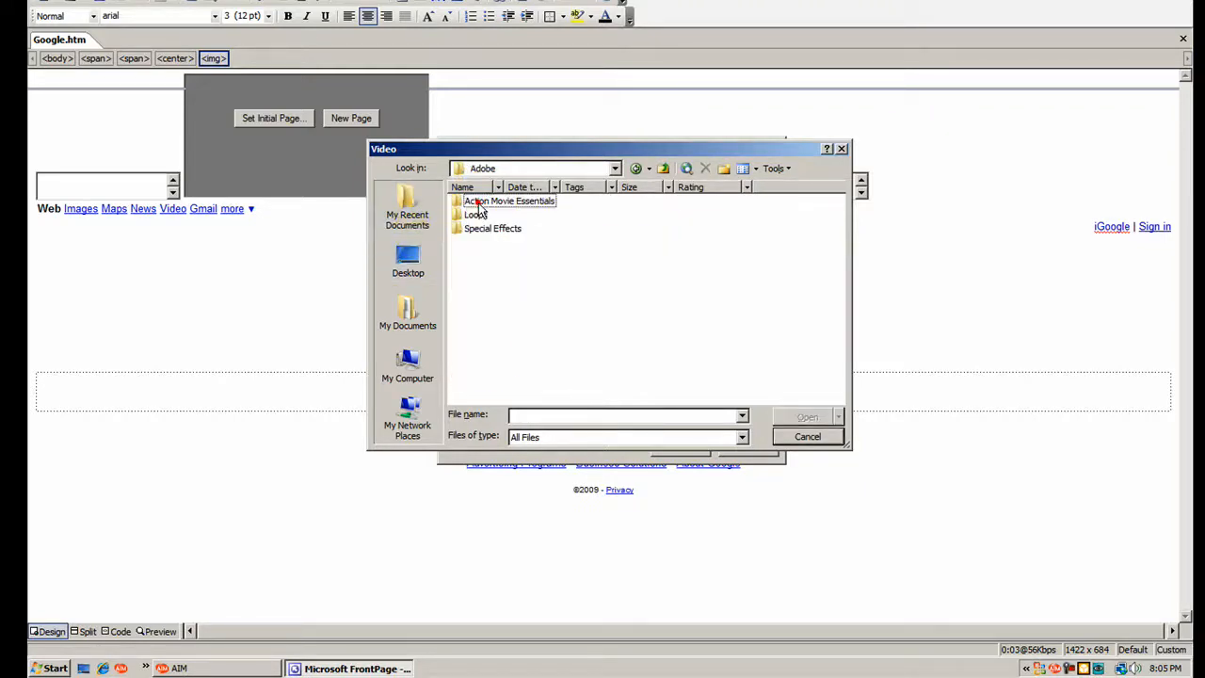
double_click(479, 215)
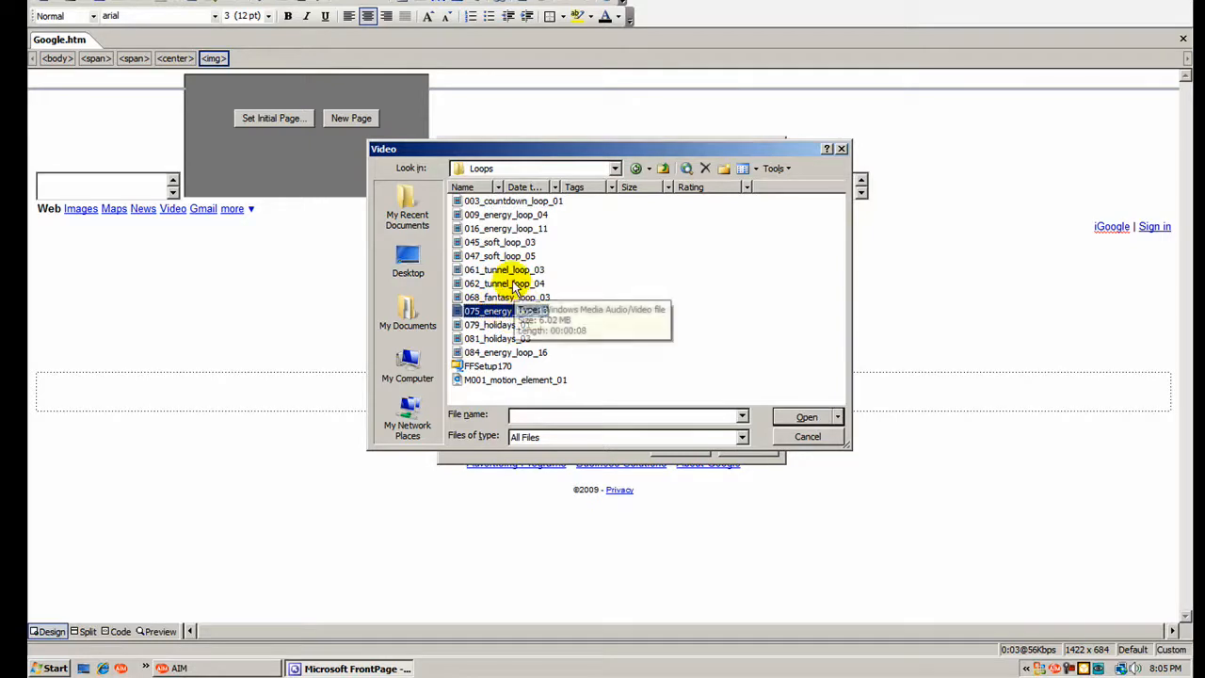
mouse_move(516, 380)
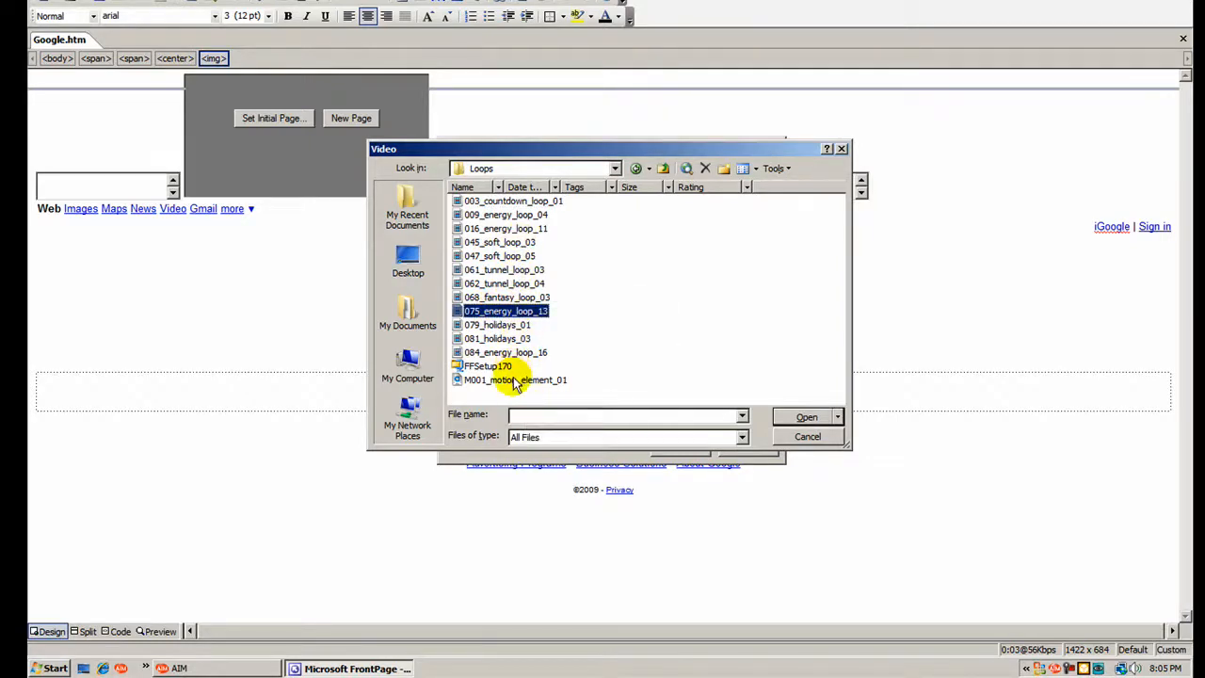
- Choose 068_fantasy_loop_03.wmv as the video and set it to loop forever
left_click(508, 297)
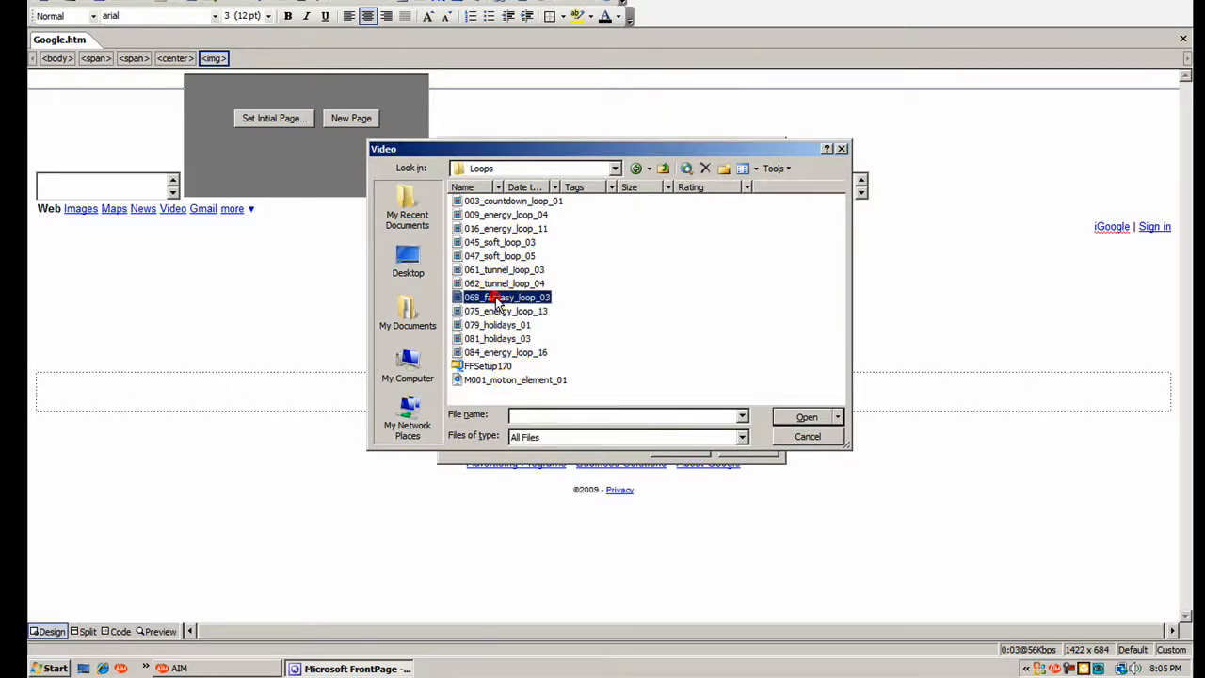
left_click(805, 416)
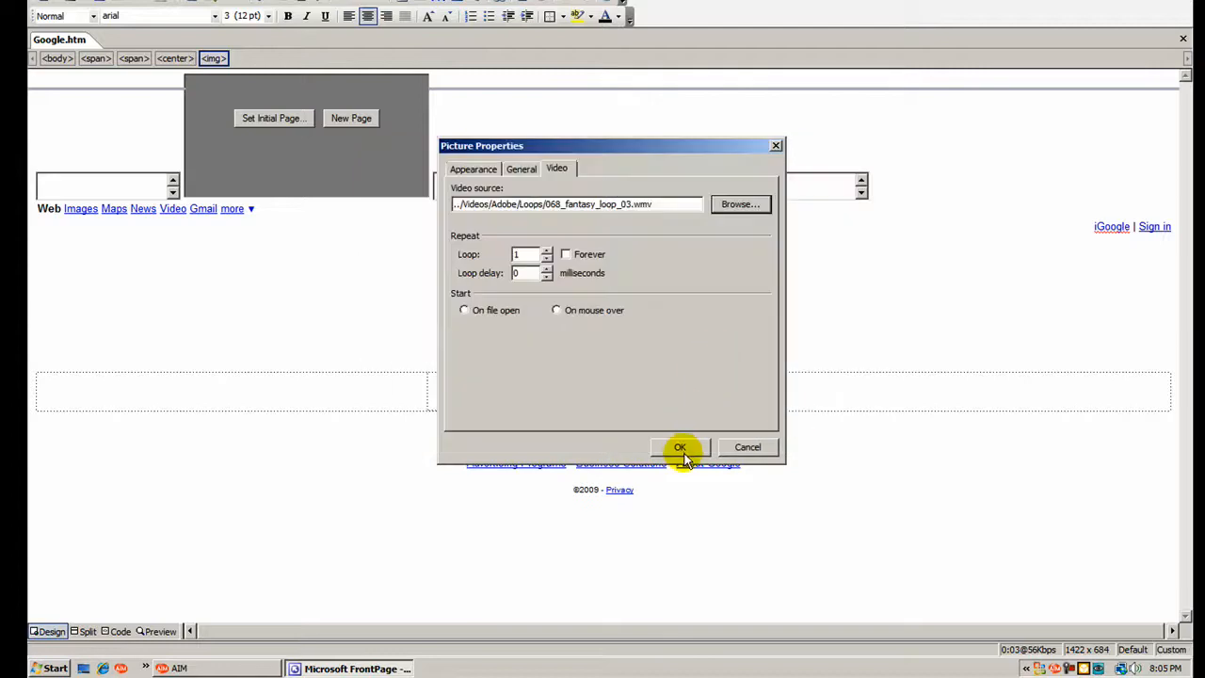
mouse_move(549, 264)
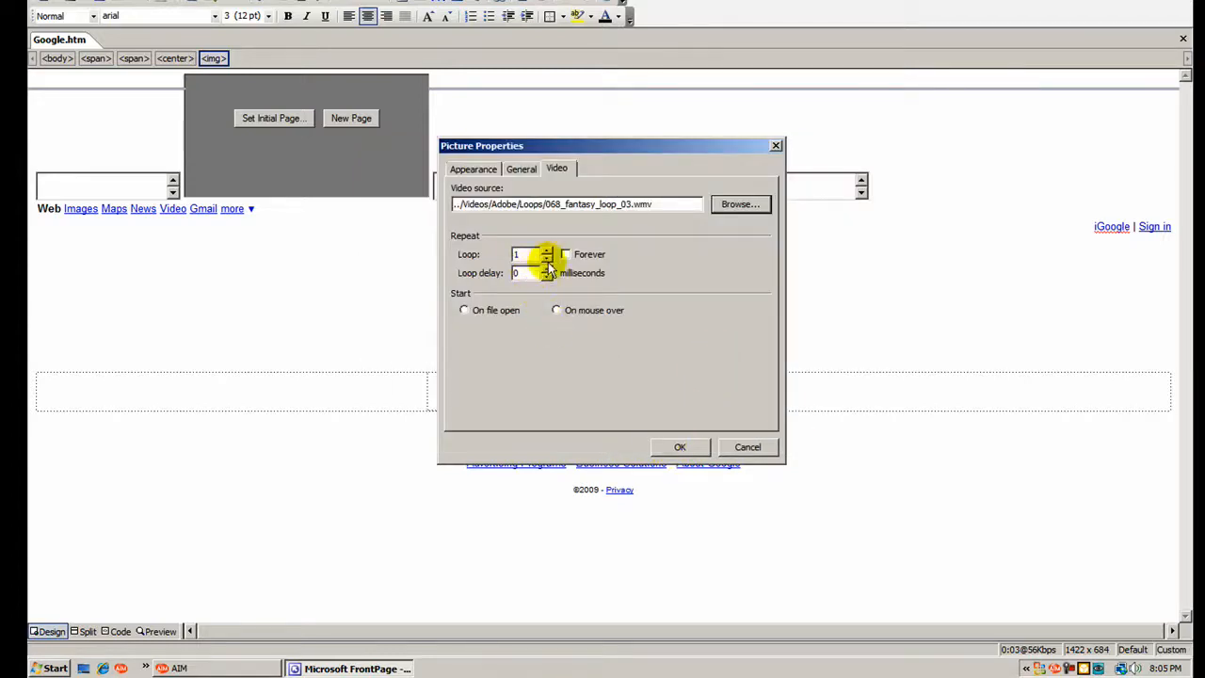
left_click(679, 446)
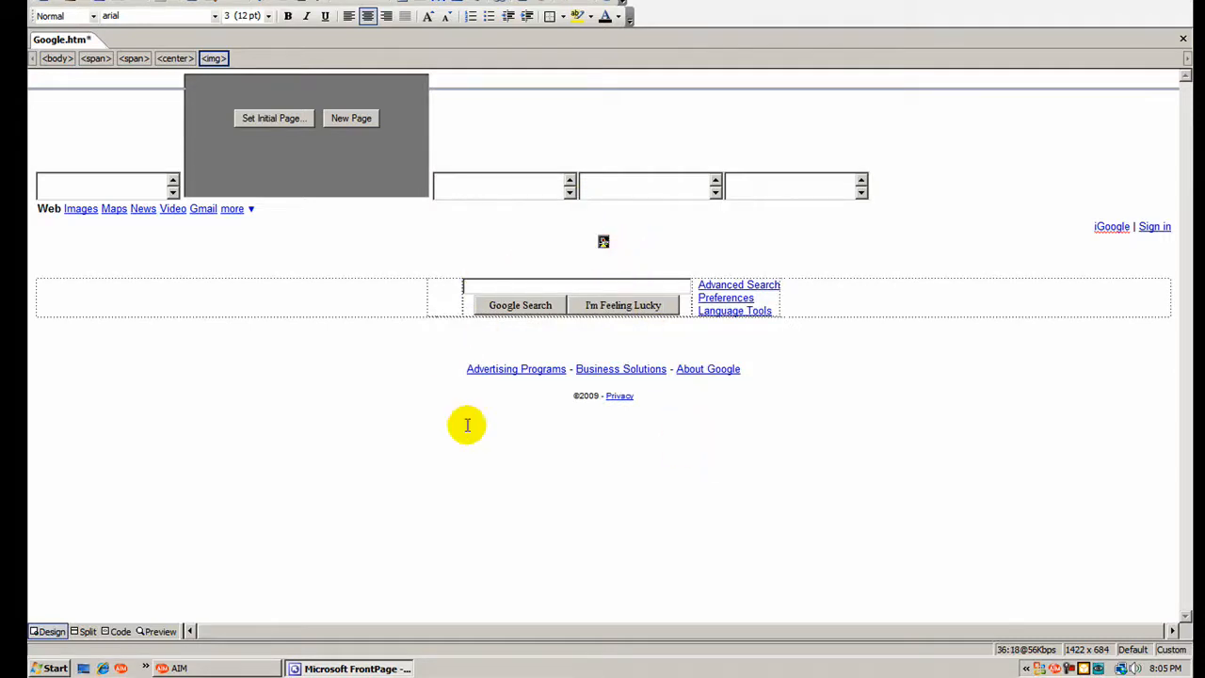
mouse_move(151, 631)
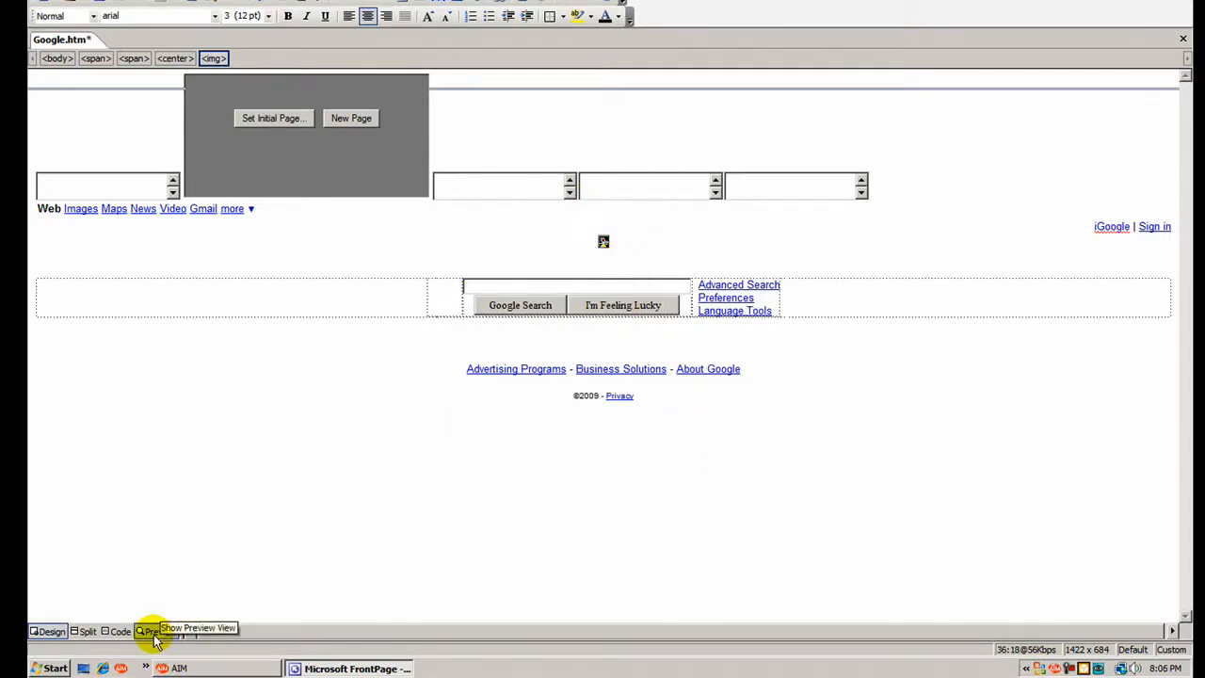
- Preview the page past the script error, then review the video's Video and General properties
left_click(155, 630)
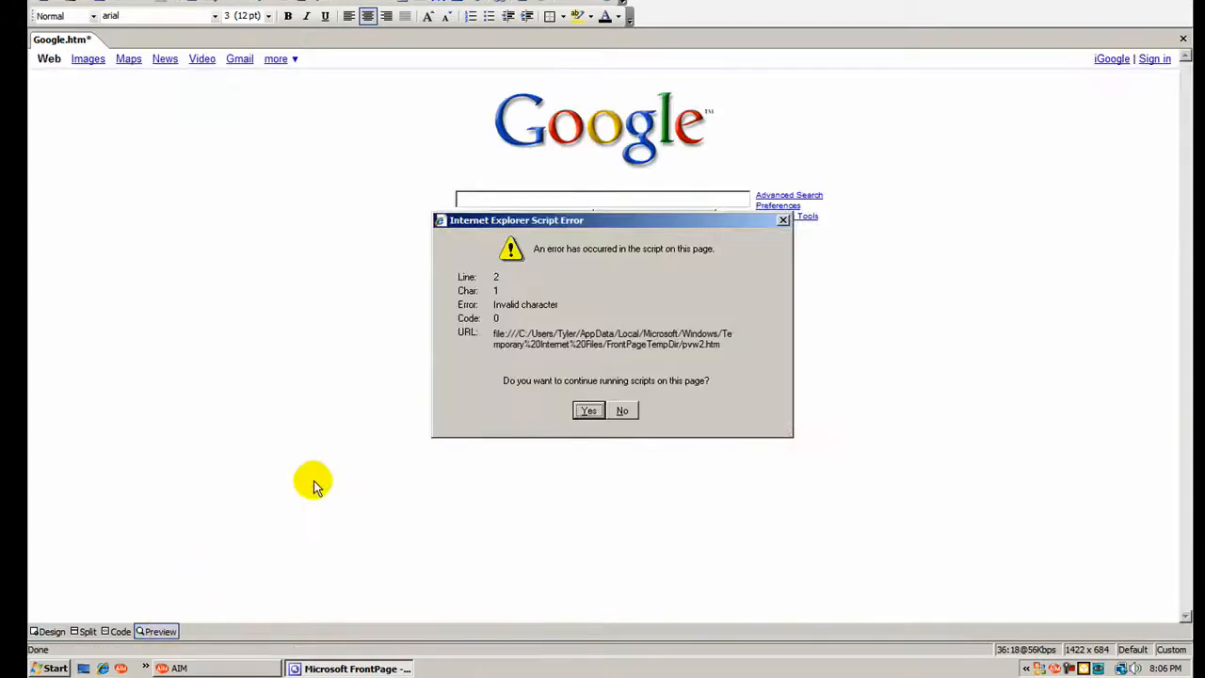
left_click(587, 411)
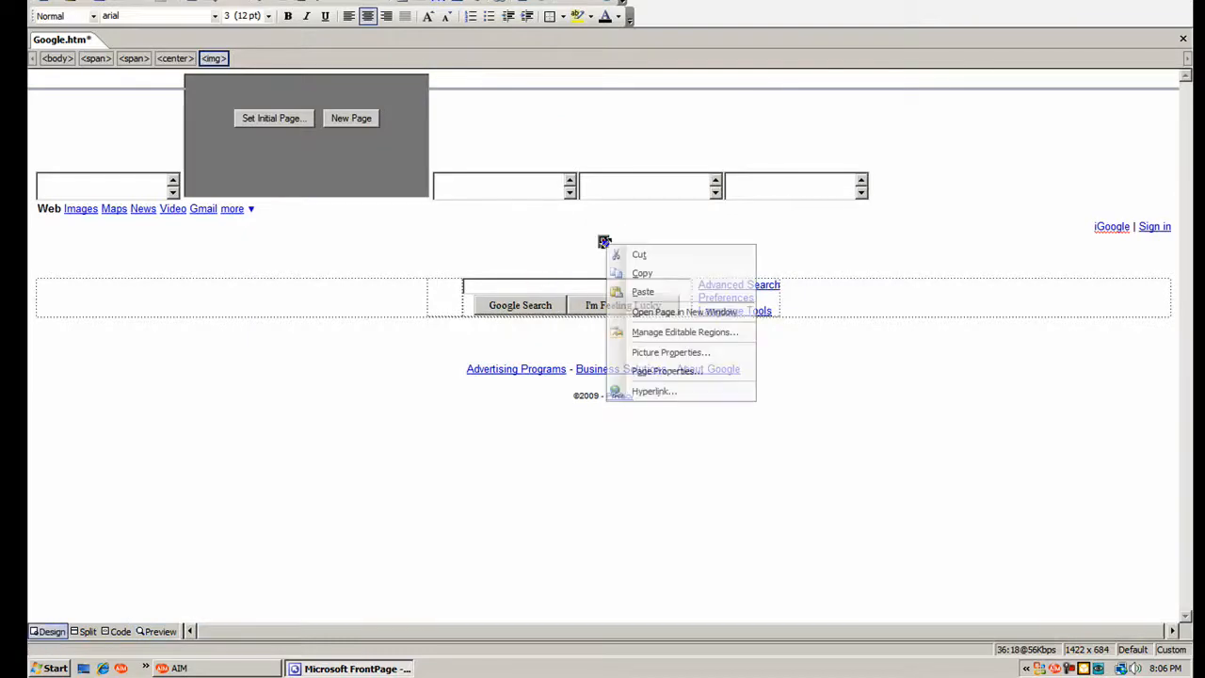
left_click(671, 352)
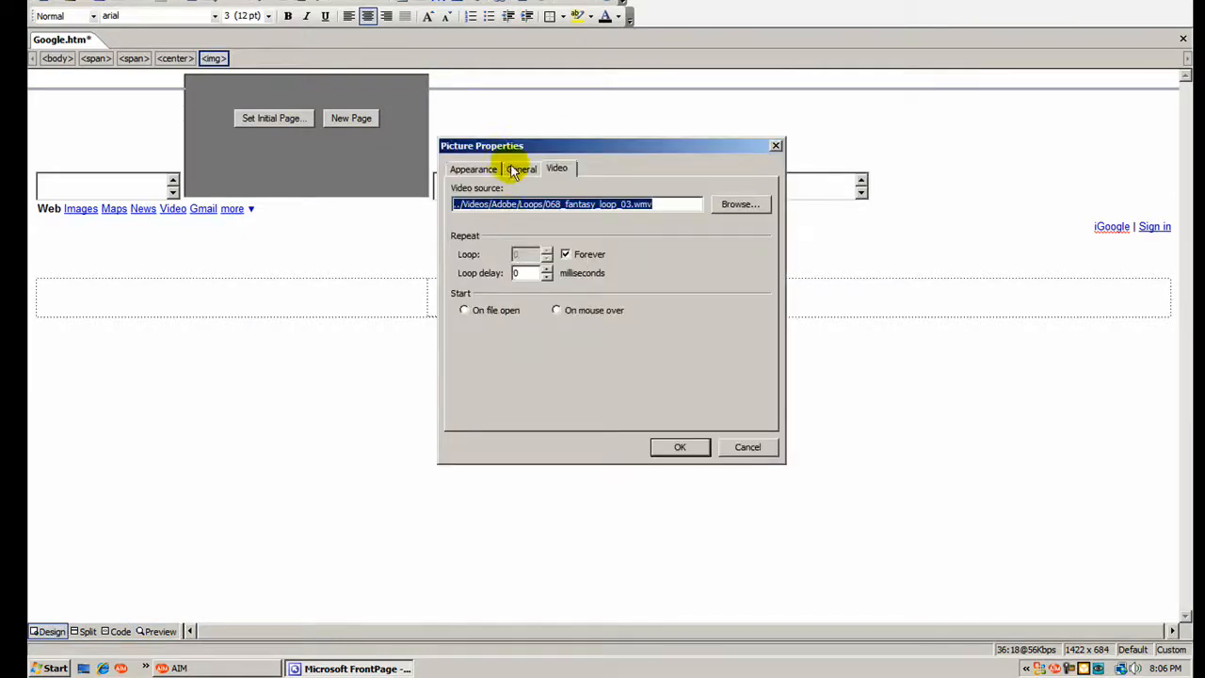
left_click(522, 170)
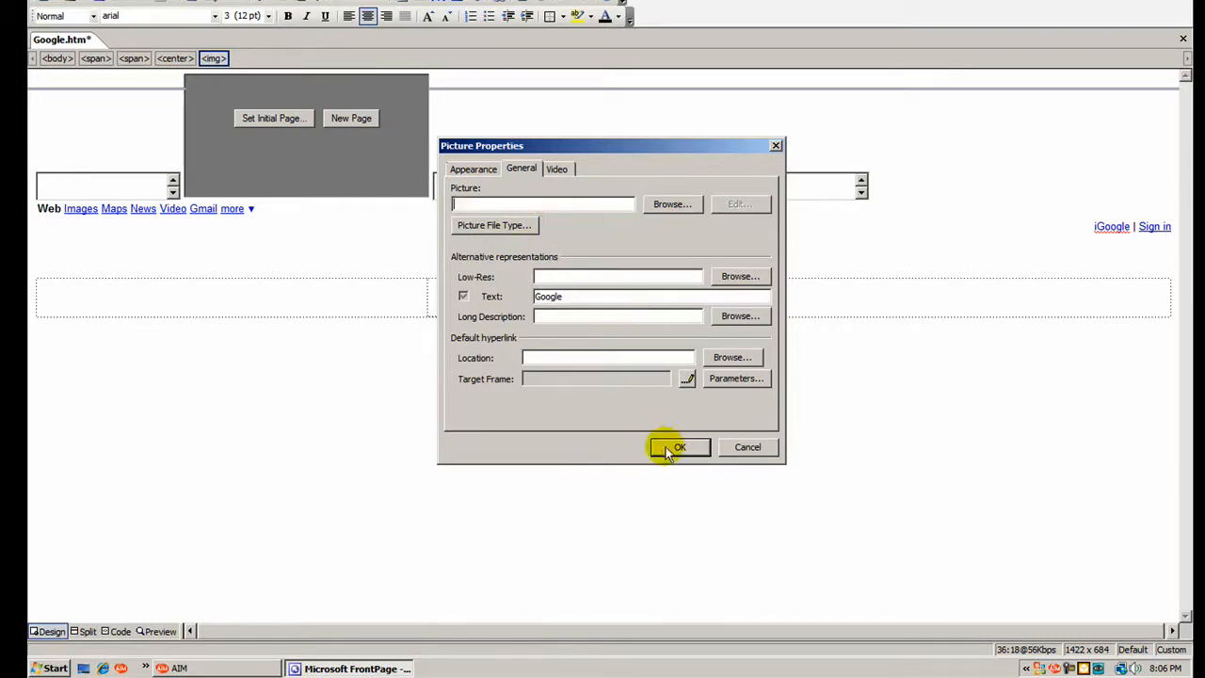
mouse_move(637, 331)
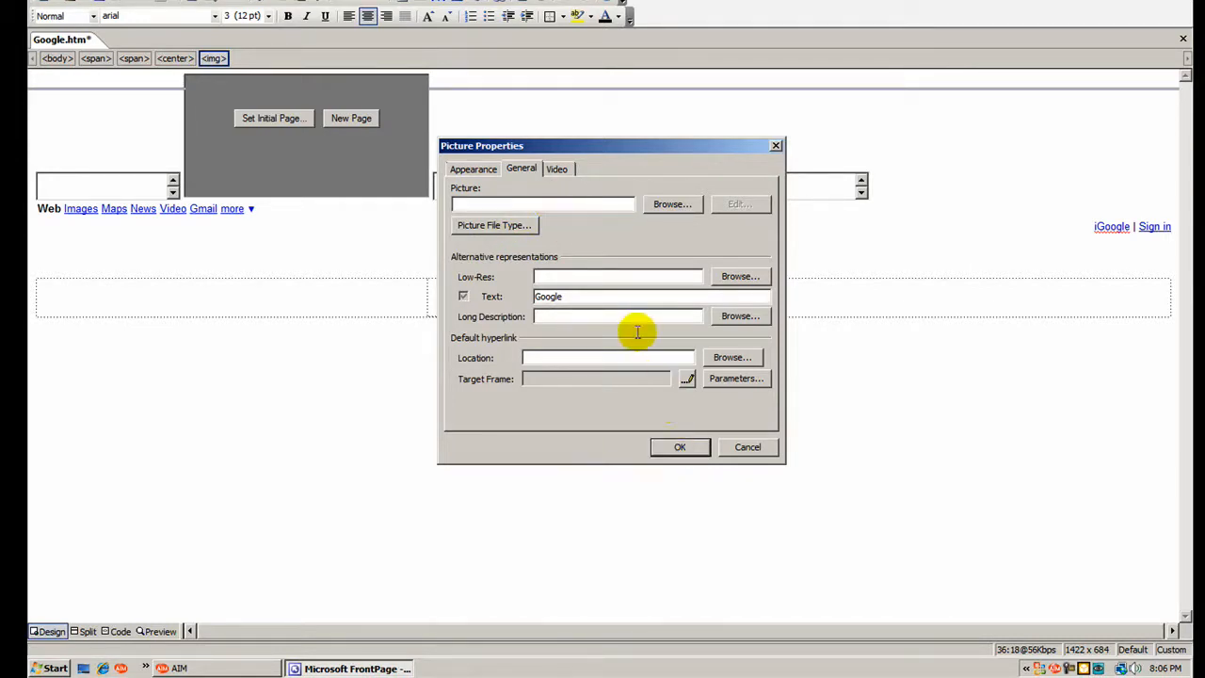
- Apply the picture properties and preview again, letting scripts keep running
left_click(156, 631)
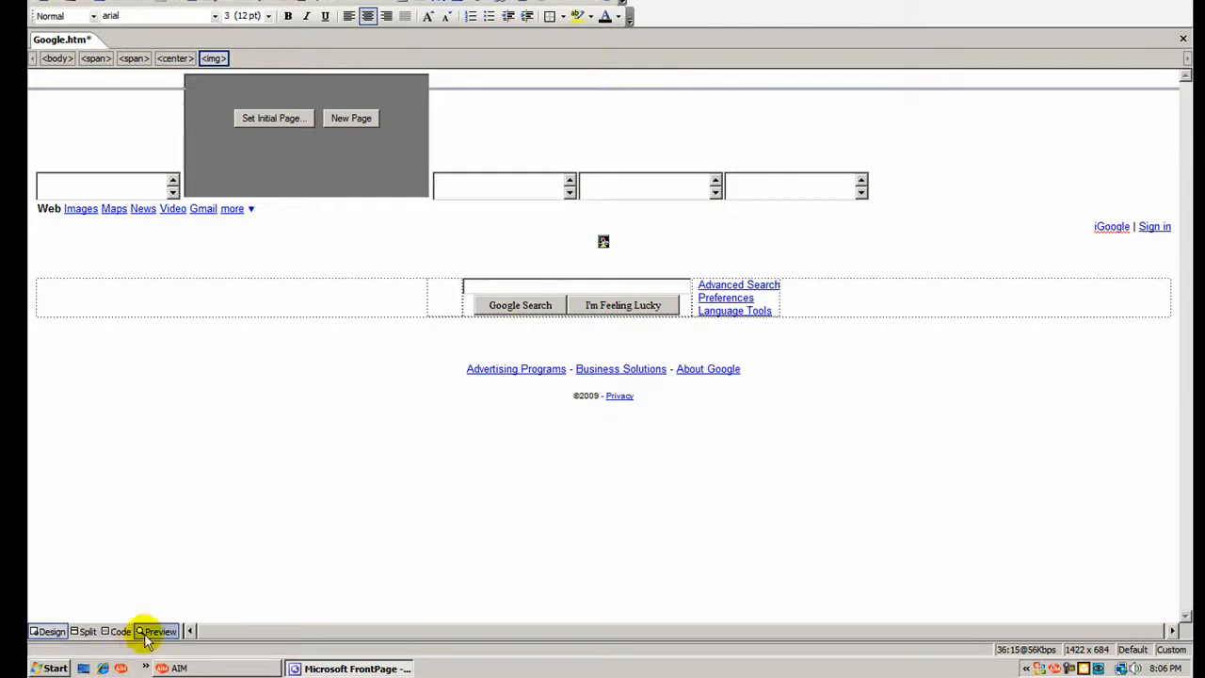
left_click(156, 630)
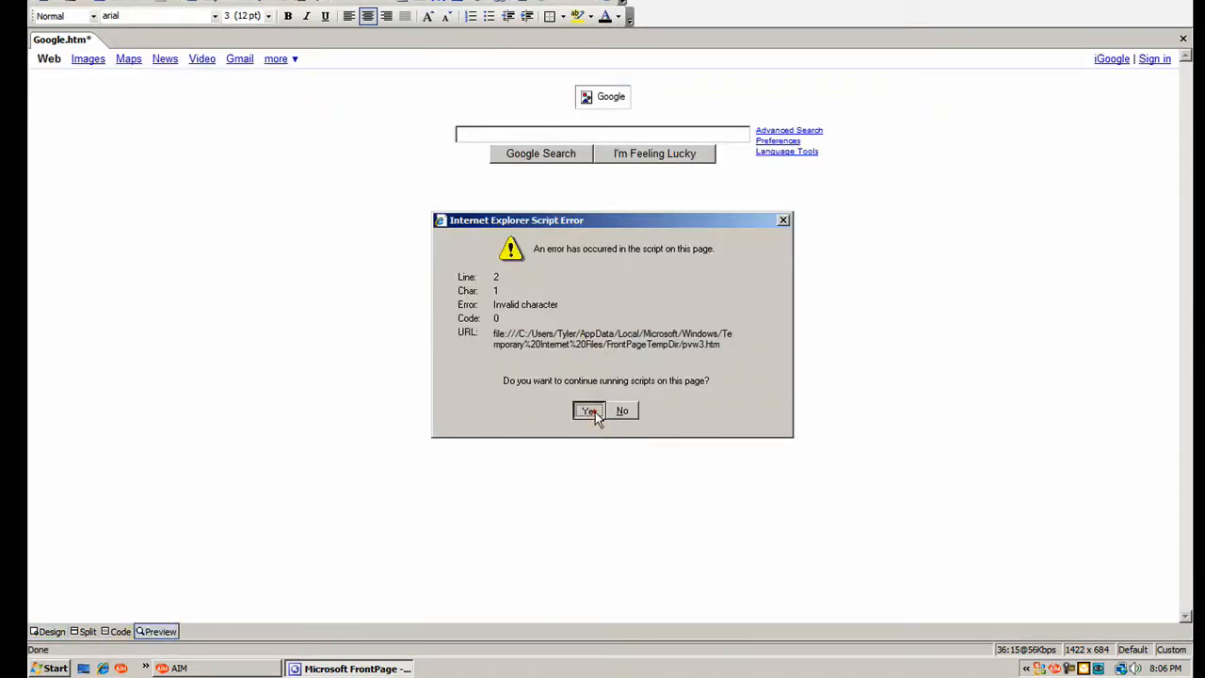
left_click(588, 410)
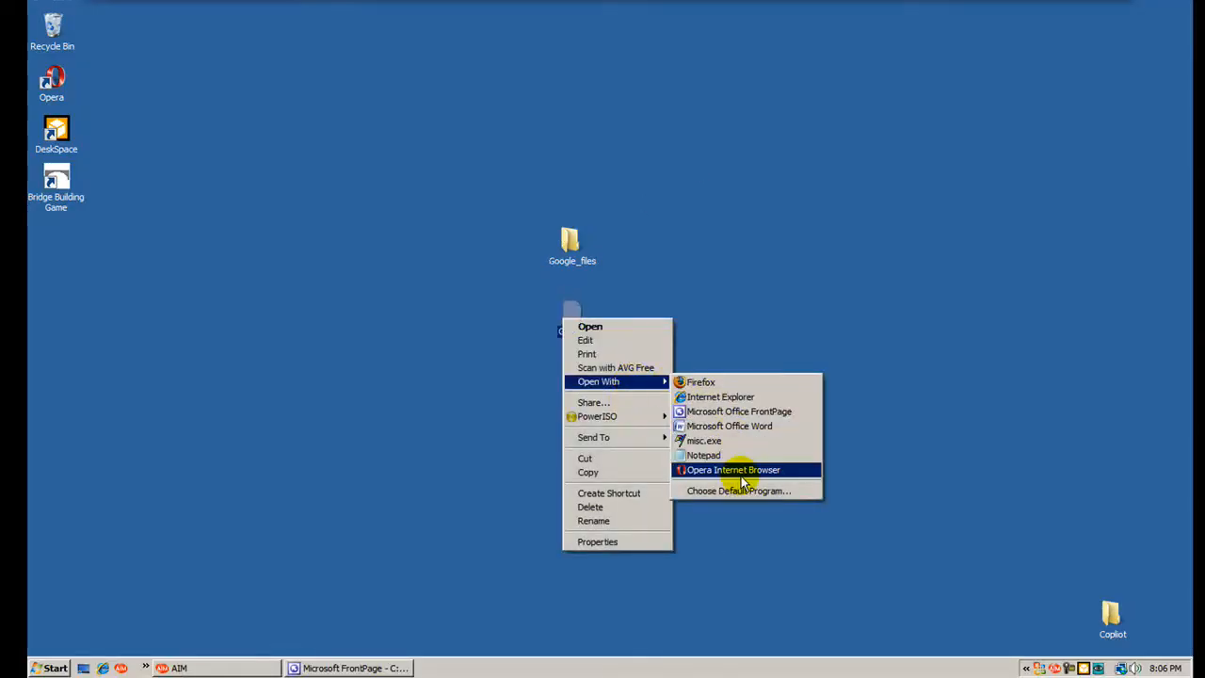
- Open the desktop Google page file with Opera Internet Browser
left_click(735, 471)
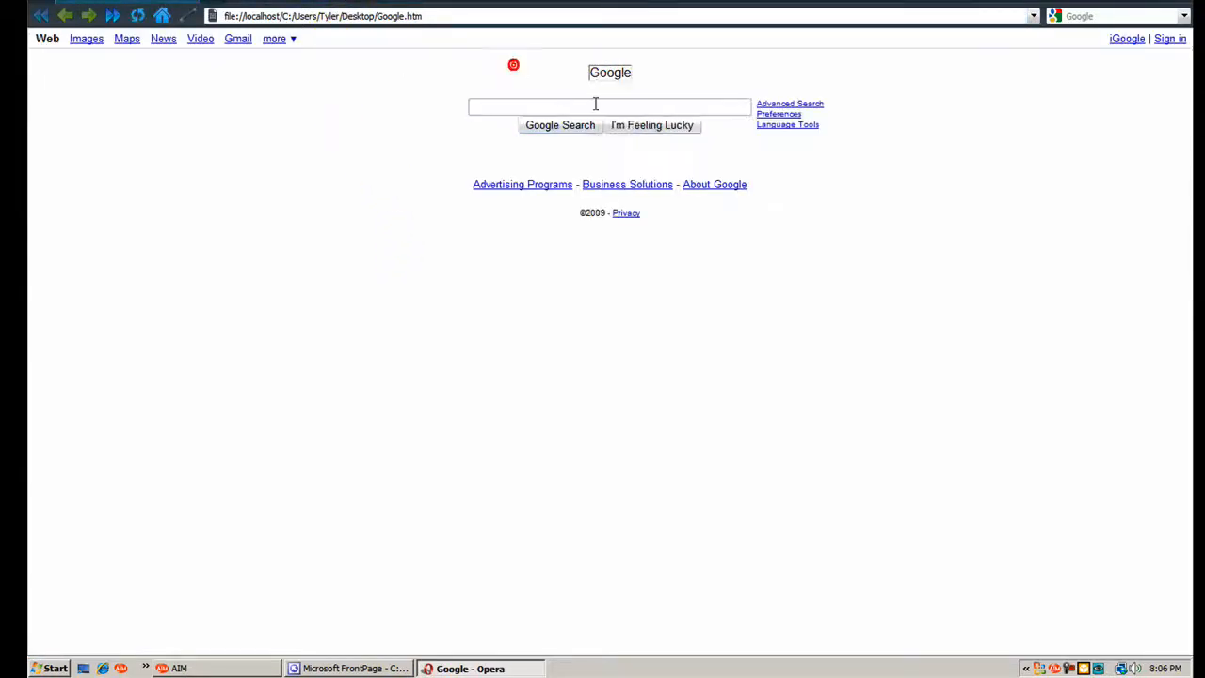
mouse_move(423, 519)
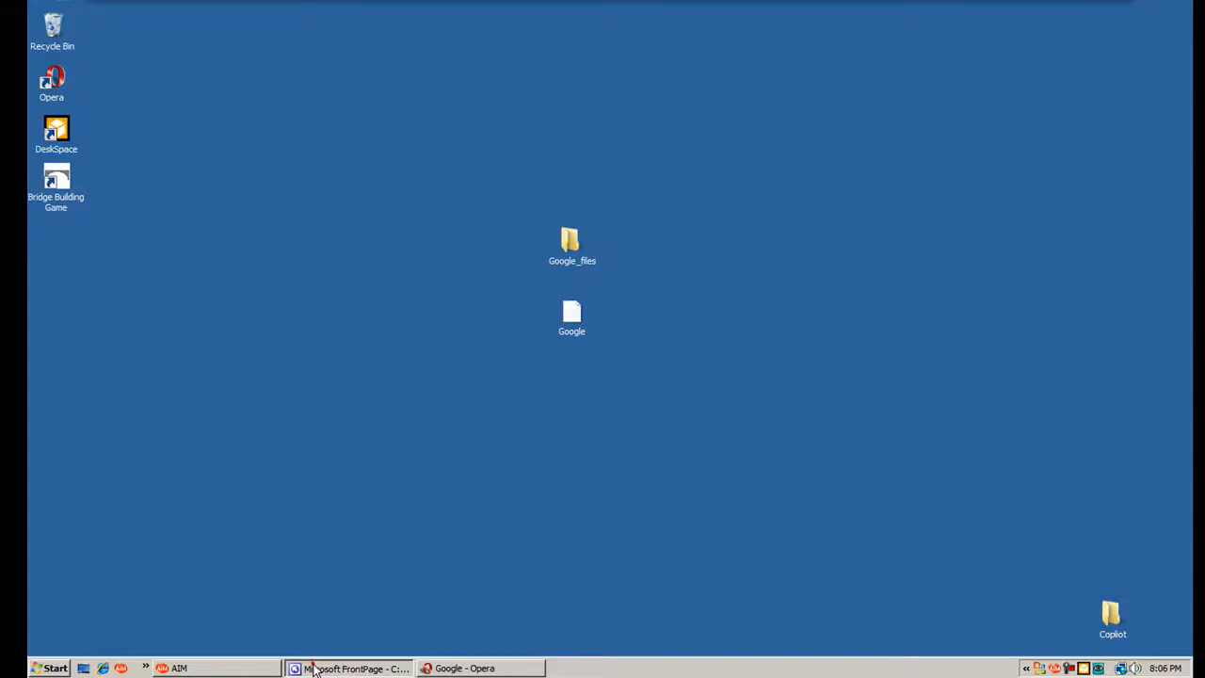
- Look over the edited Google page in Opera and return to the desktop
right_click(587, 98)
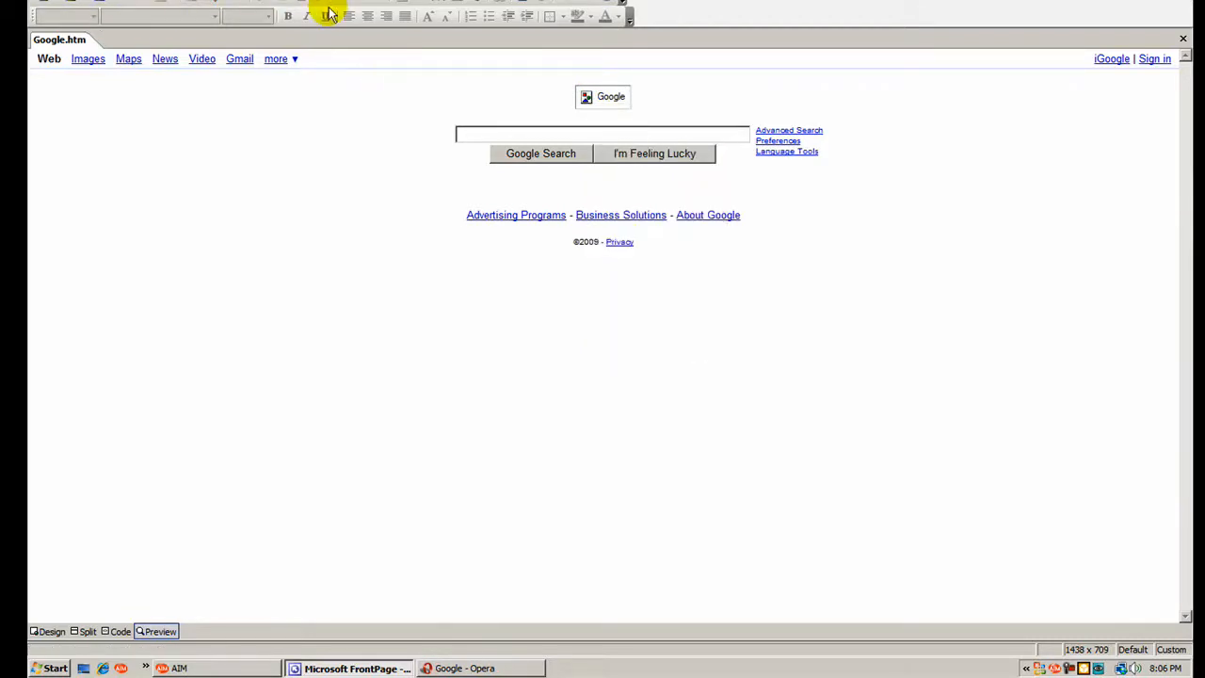
mouse_move(439, 418)
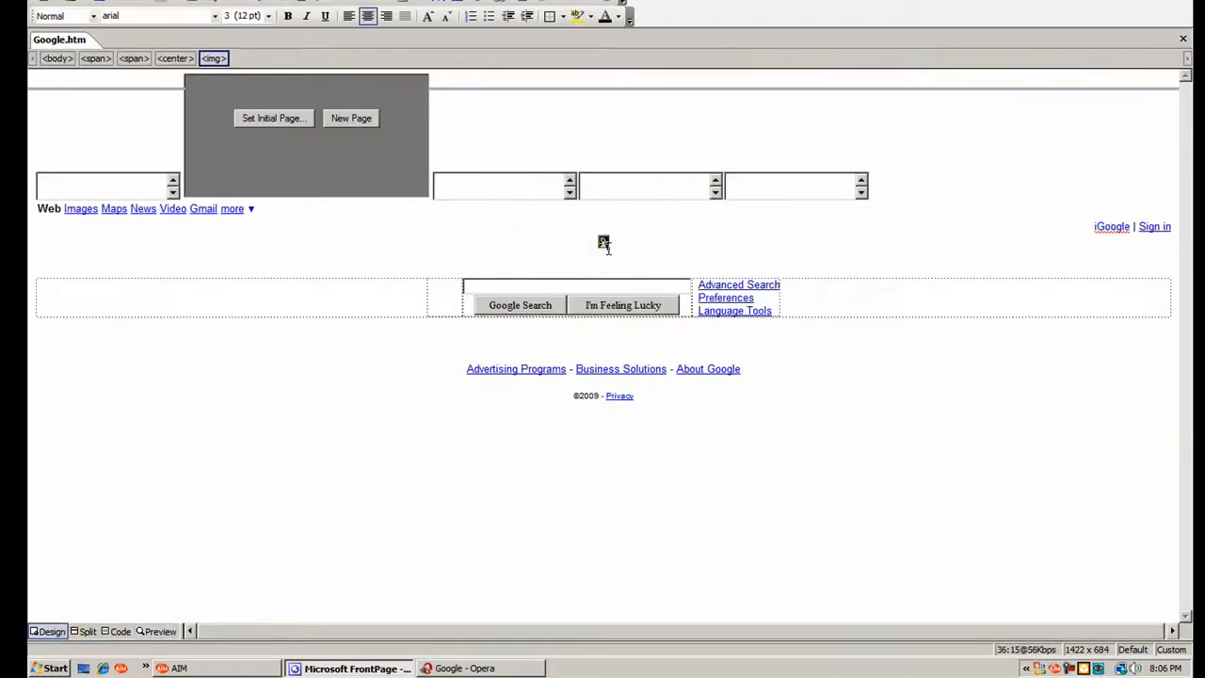
- Reach the logo placeholder's Picture Properties and select its Google alternative text
right_click(602, 243)
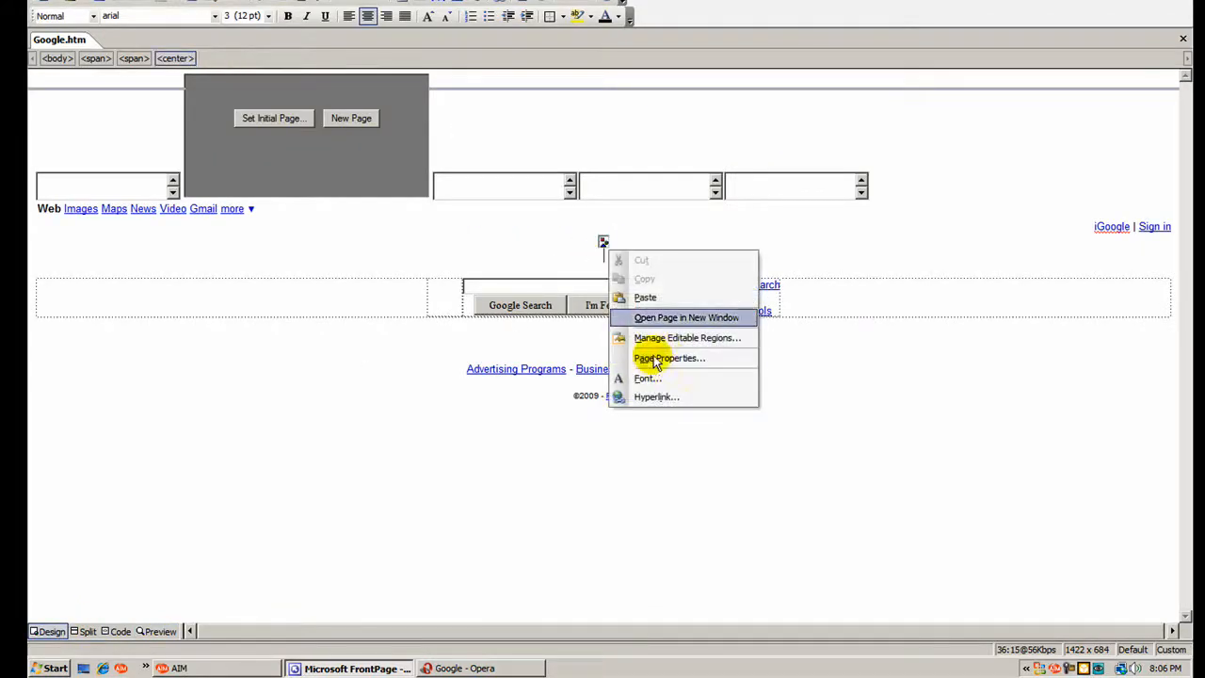
left_click(668, 357)
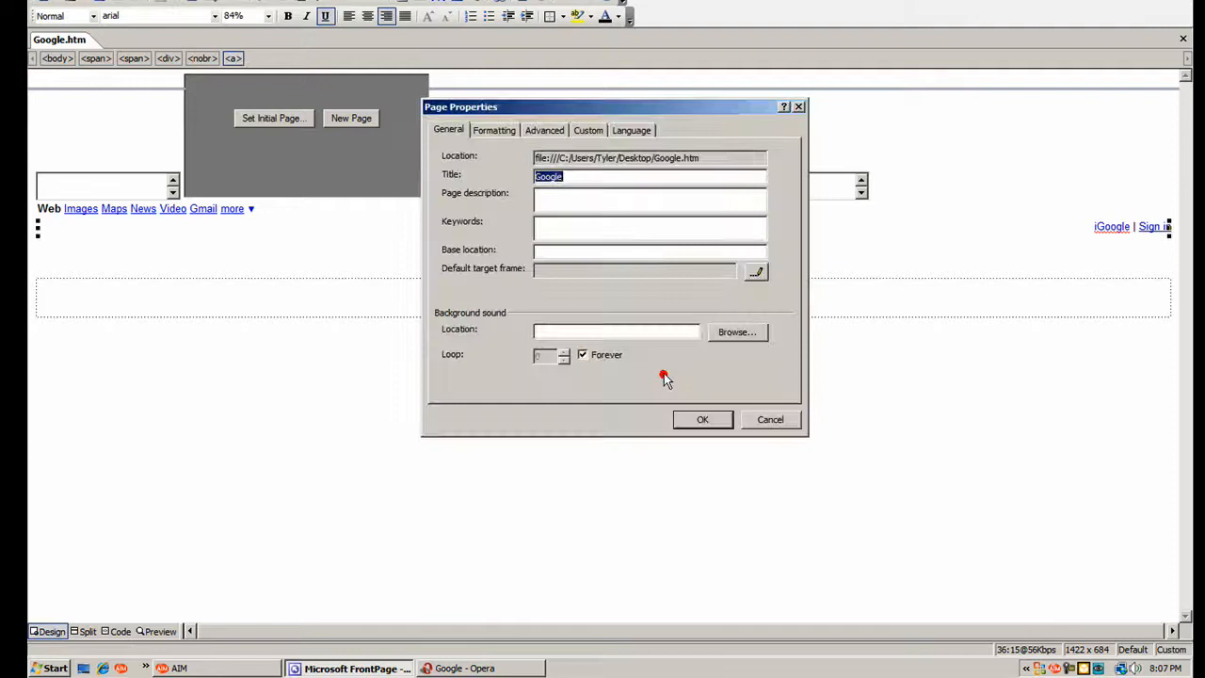
right_click(603, 241)
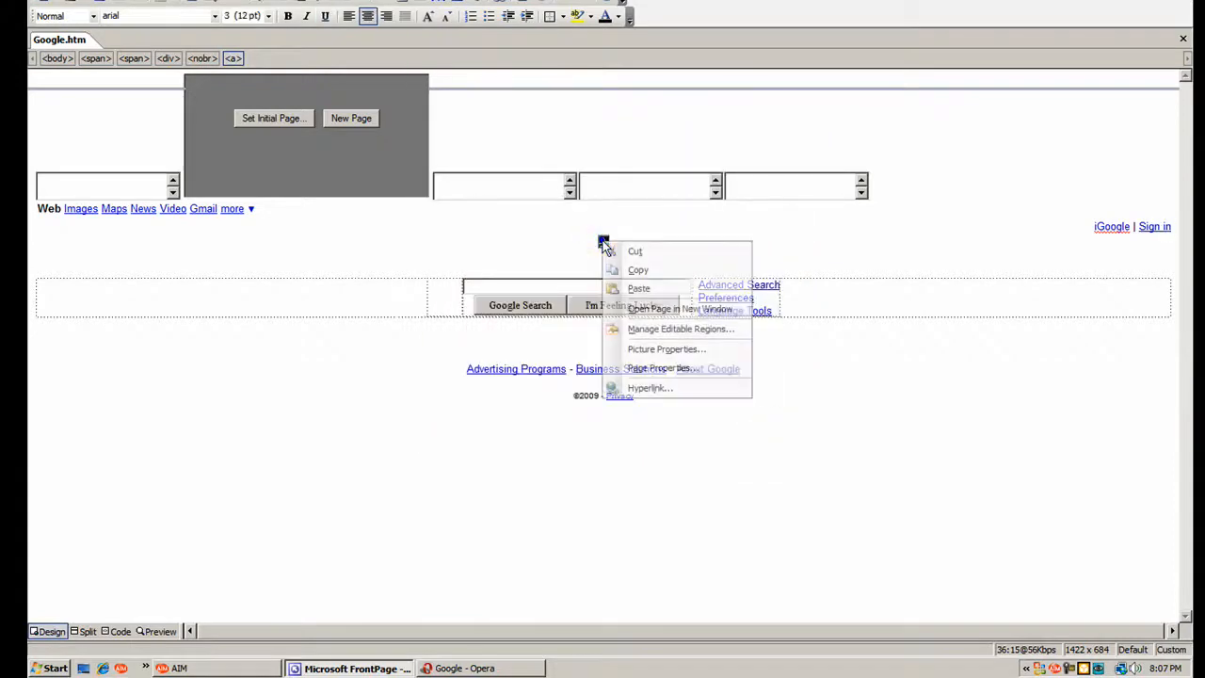
left_click(666, 348)
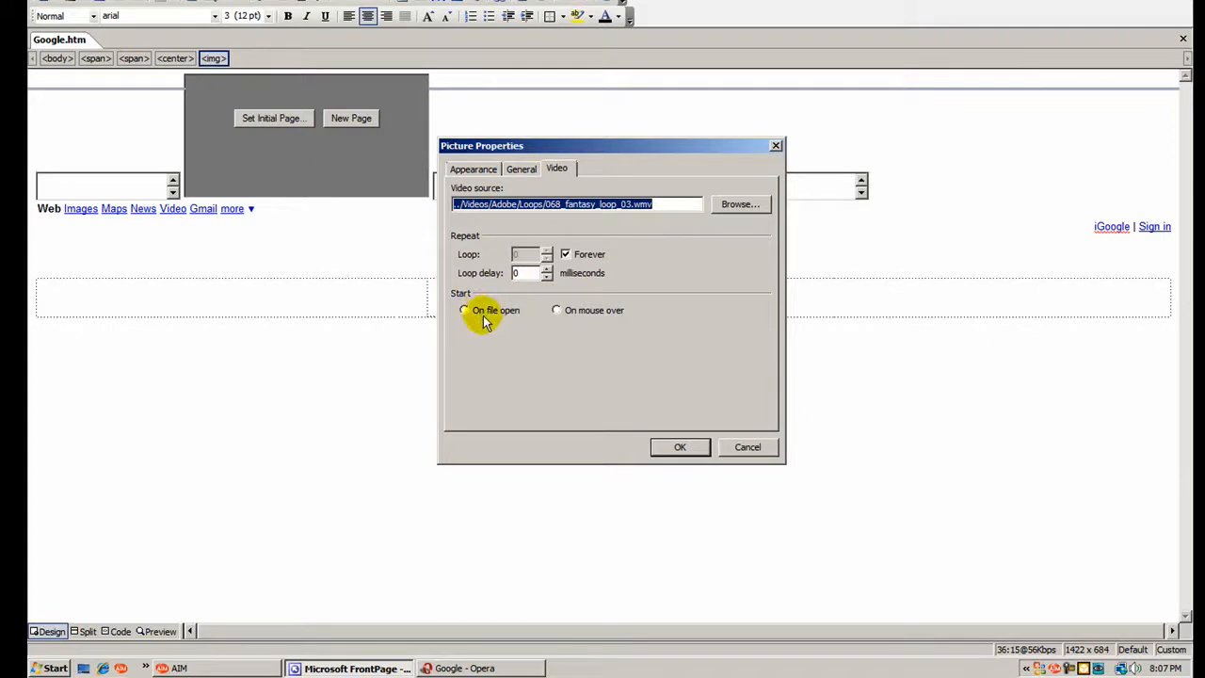
left_click(520, 170)
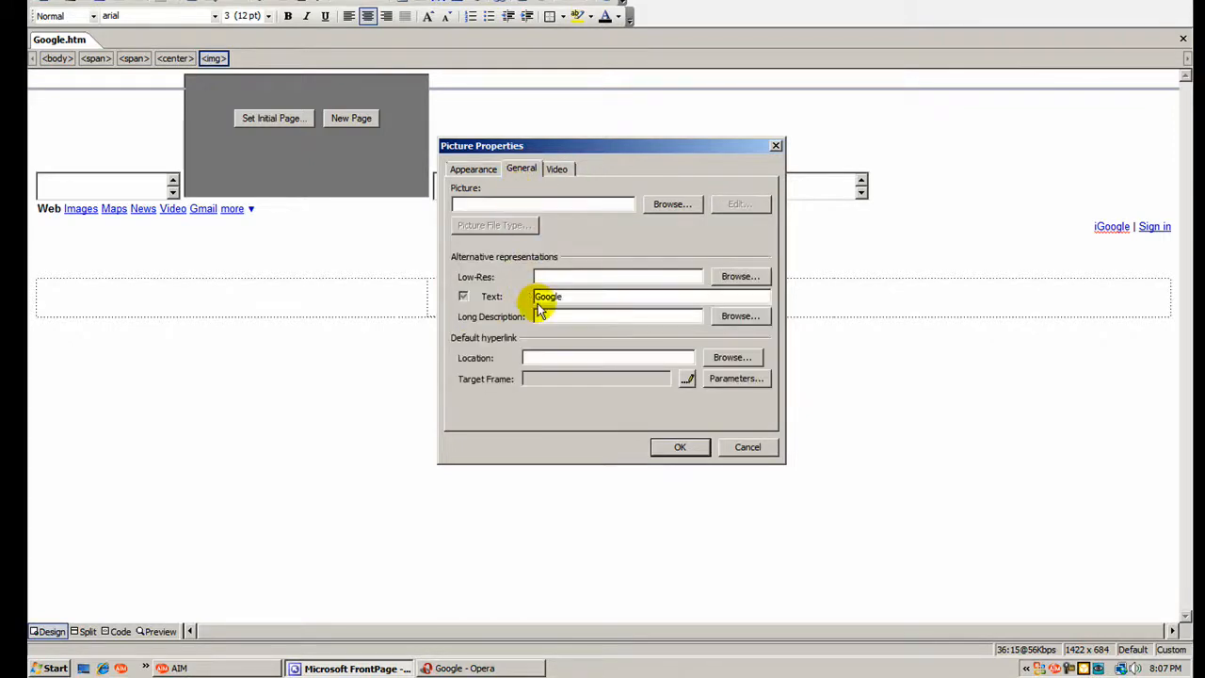
double_click(548, 295)
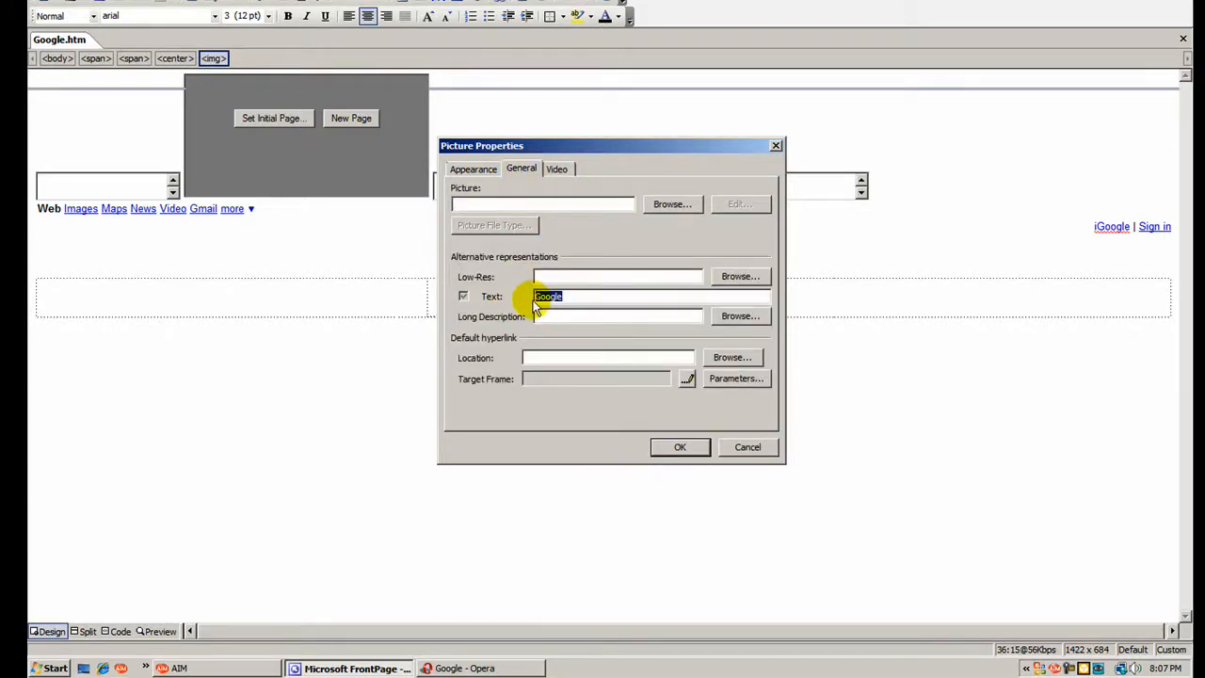
- Choose the 068_fantasy_loop_03 clip from the Loops folder as the video source again
left_click(464, 295)
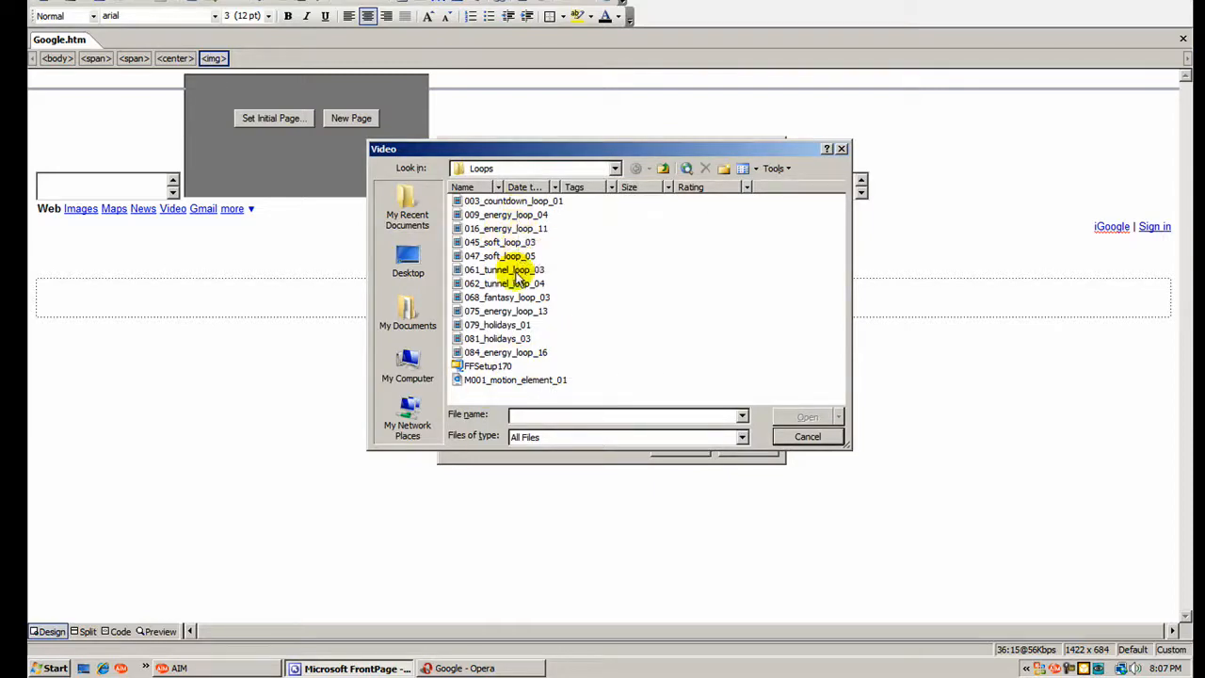
left_click(505, 311)
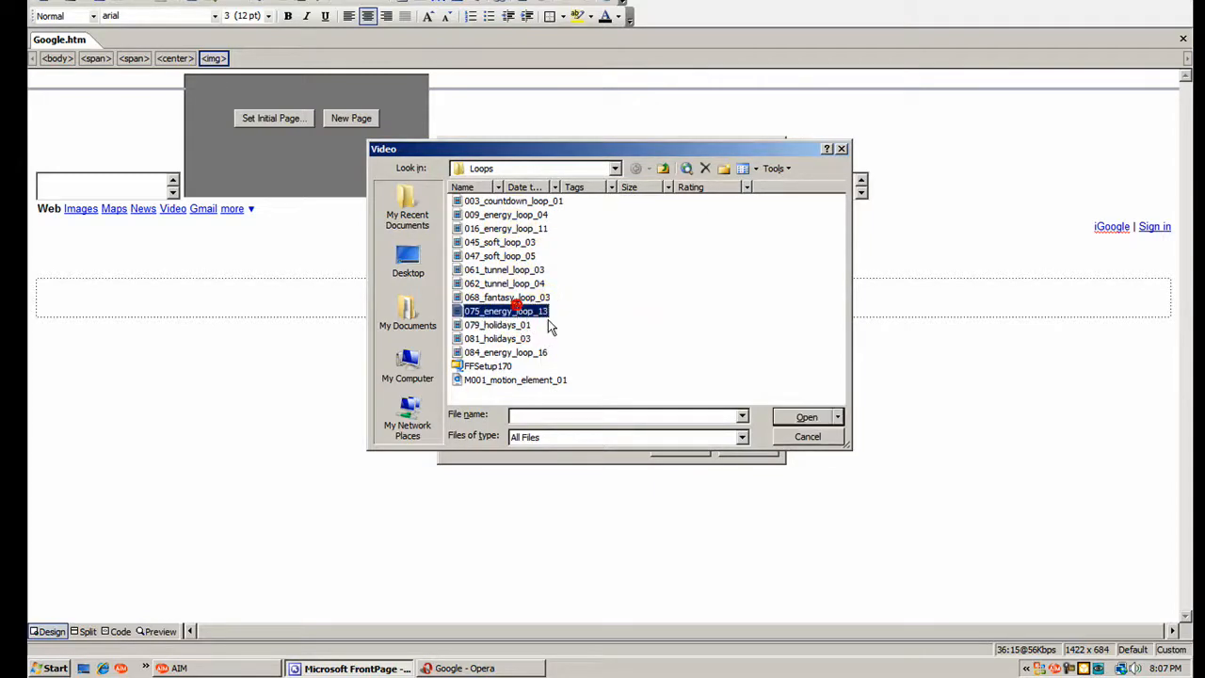
left_click(506, 297)
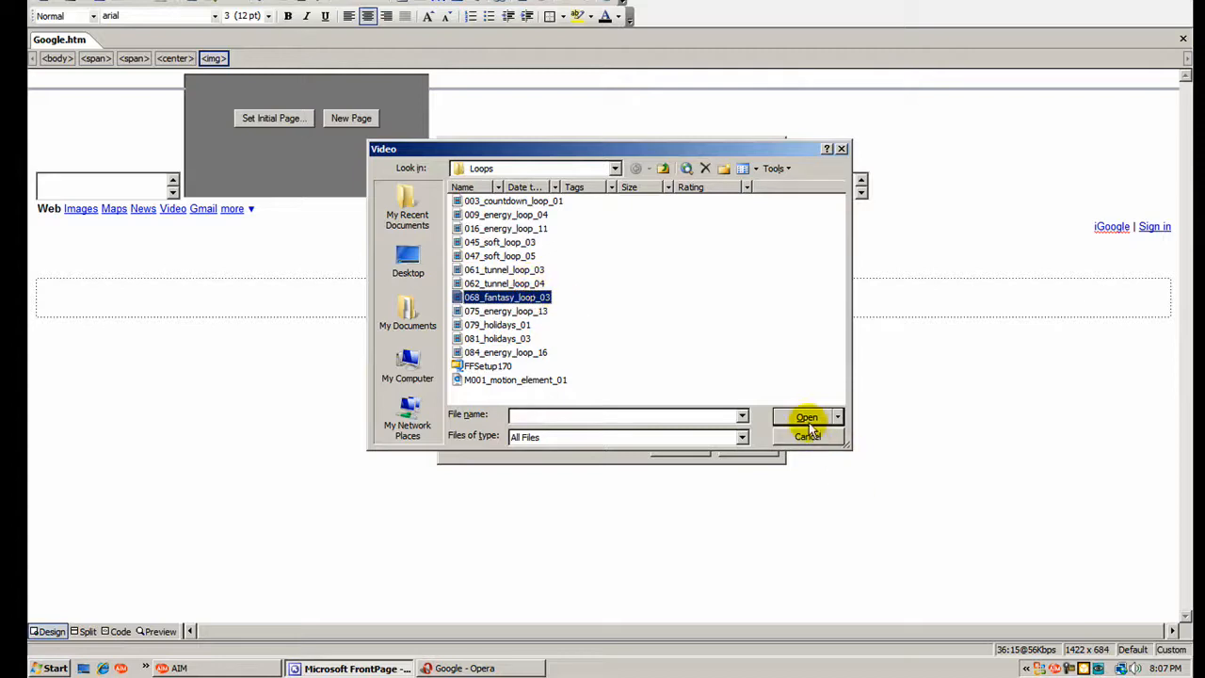
left_click(806, 418)
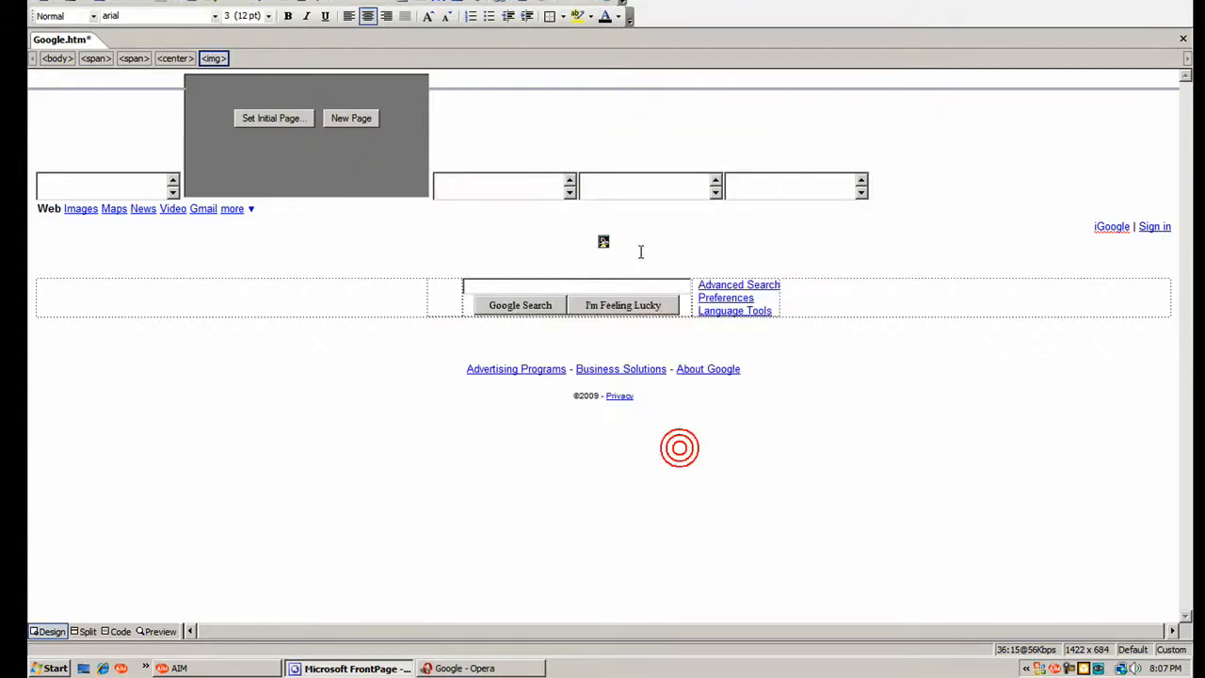
- Preview the page with the large video frame, inspect its options, then switch to the browser
left_click(603, 241)
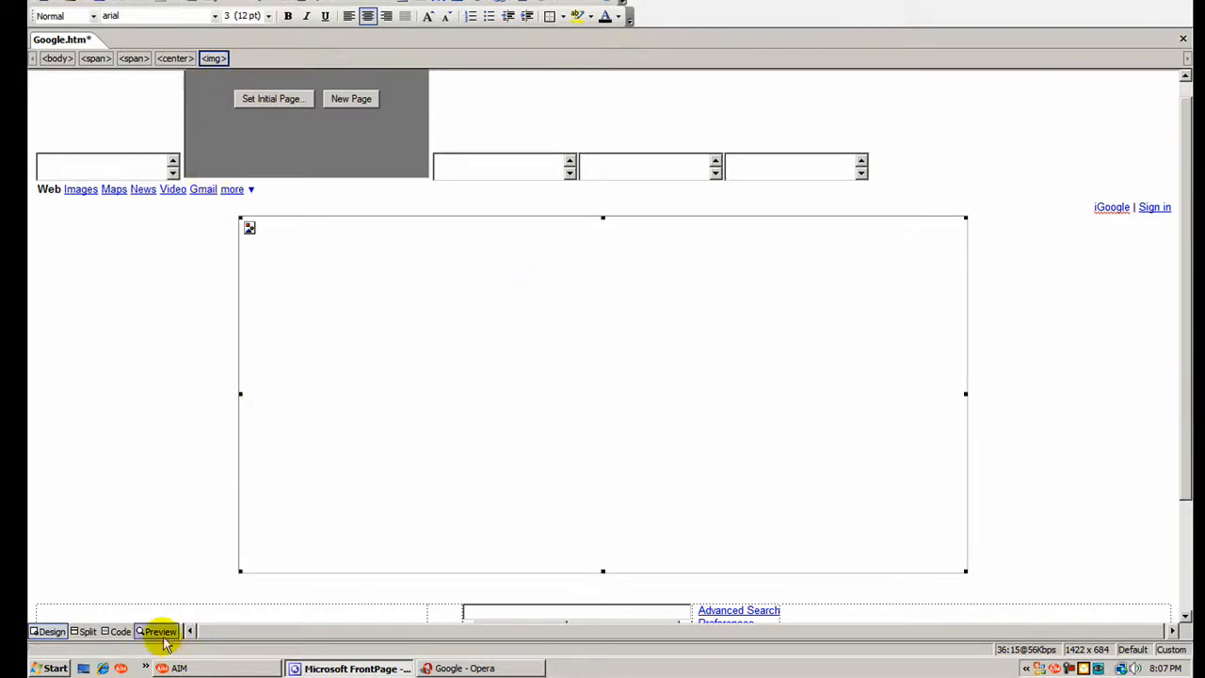
left_click(159, 631)
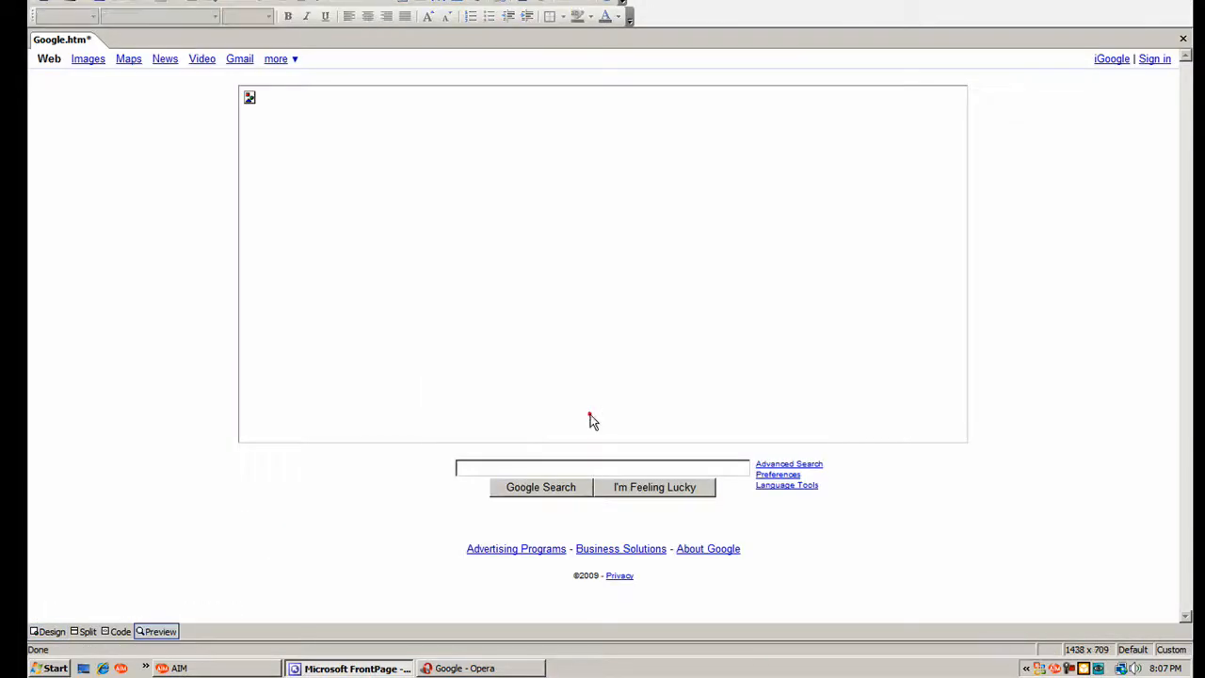
right_click(214, 113)
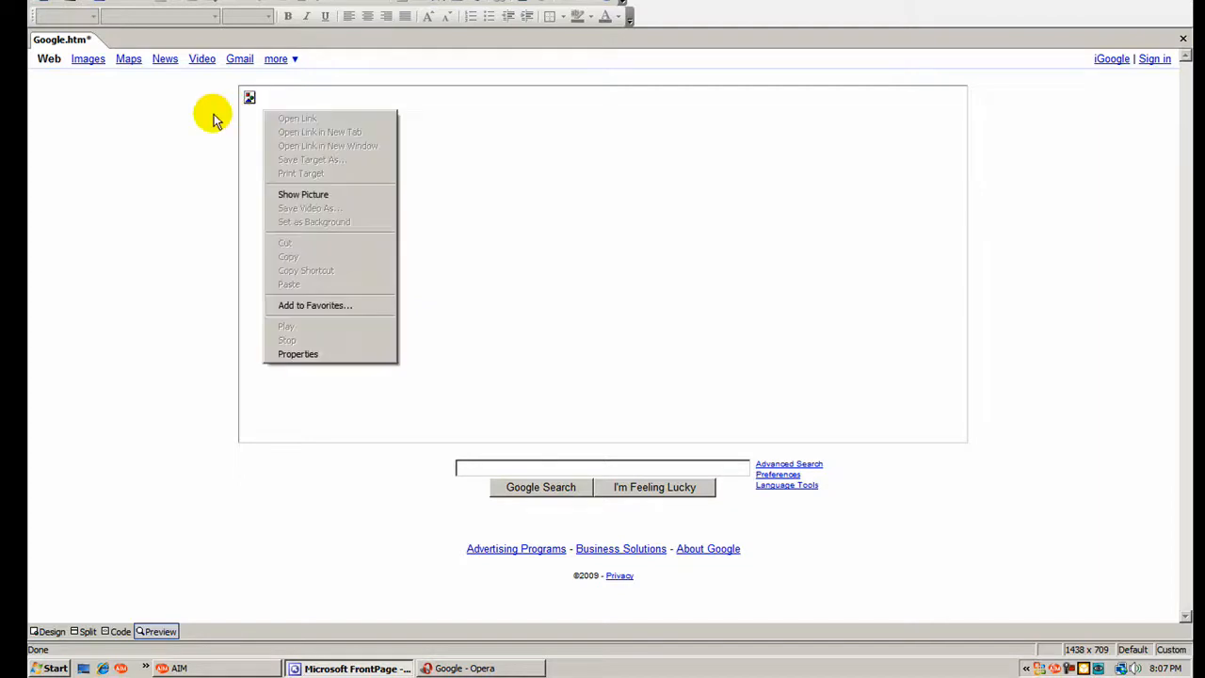
left_click(33, 64)
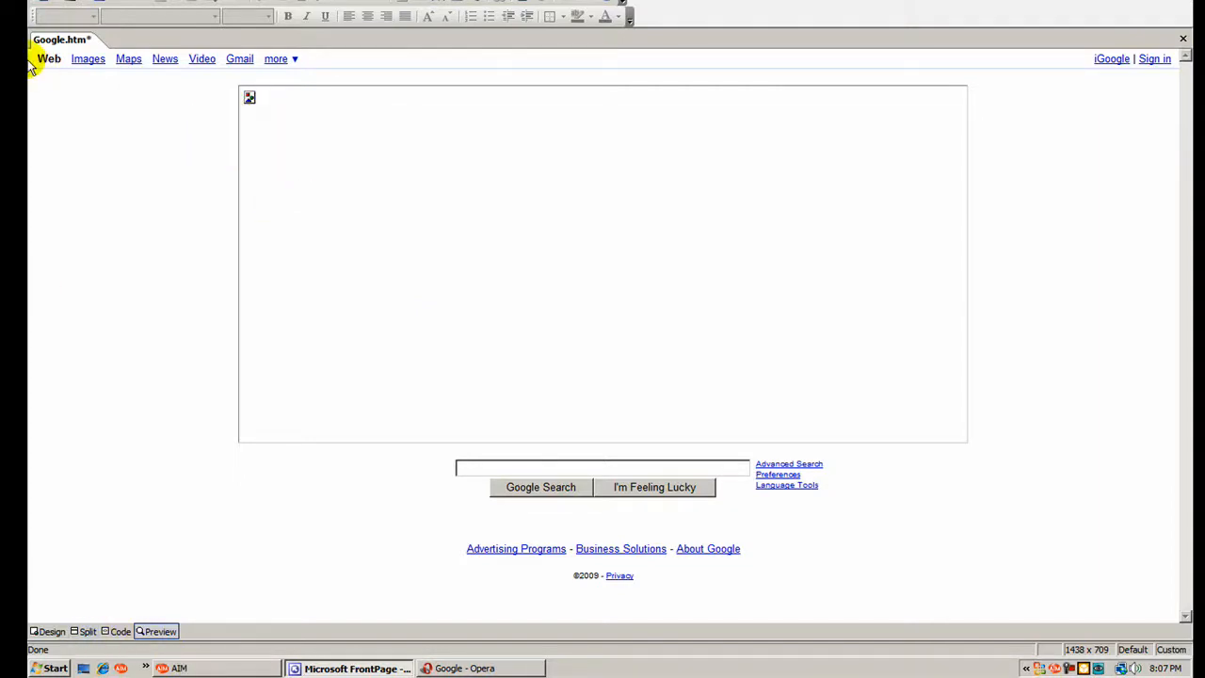
left_click(463, 668)
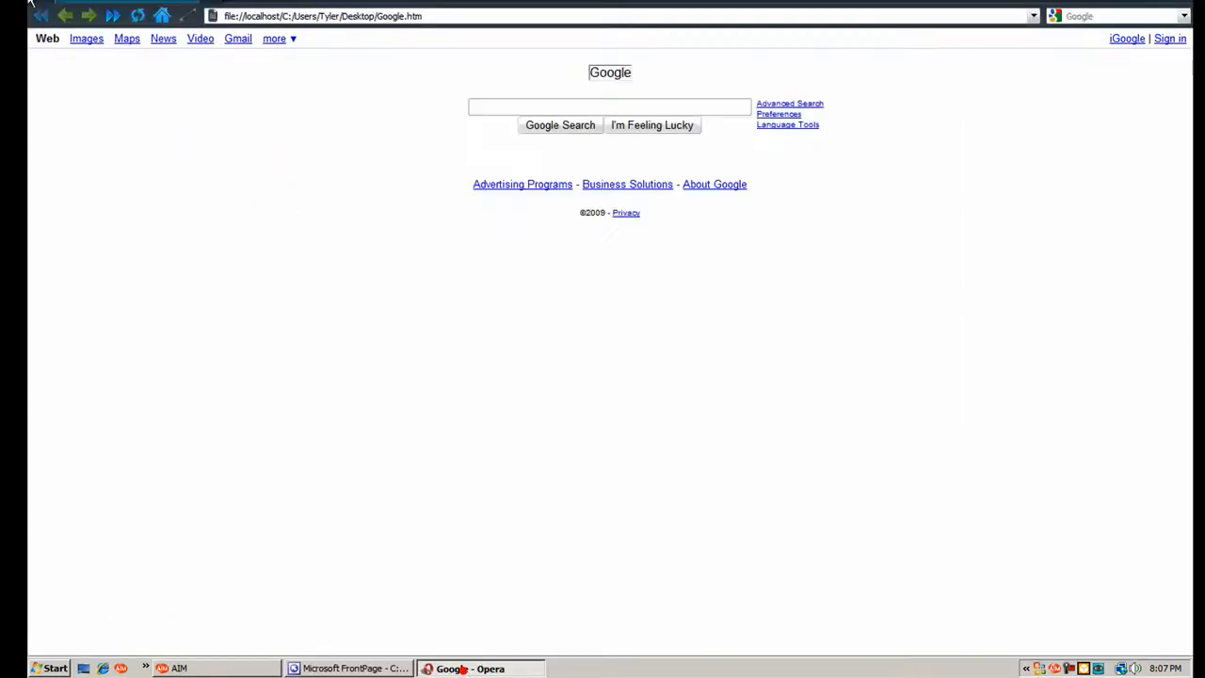
- Reload Google.htm in Opera, showing a blank area above the search box
scroll("down", 3)
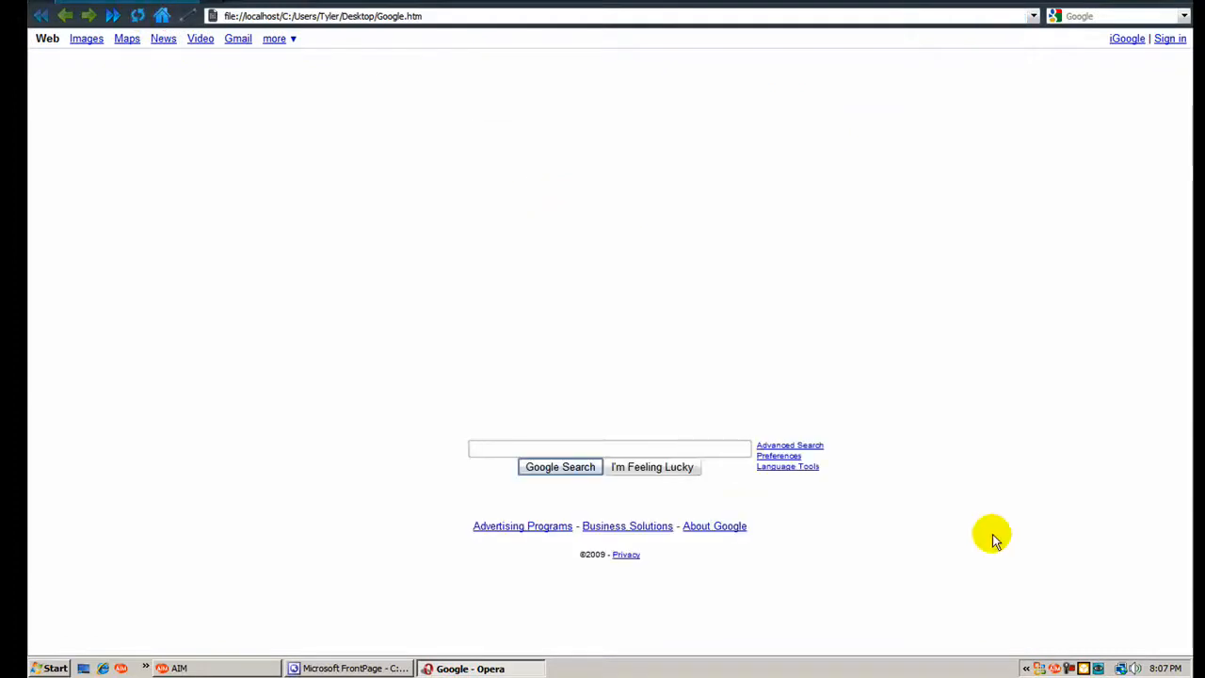
mouse_move(512, 245)
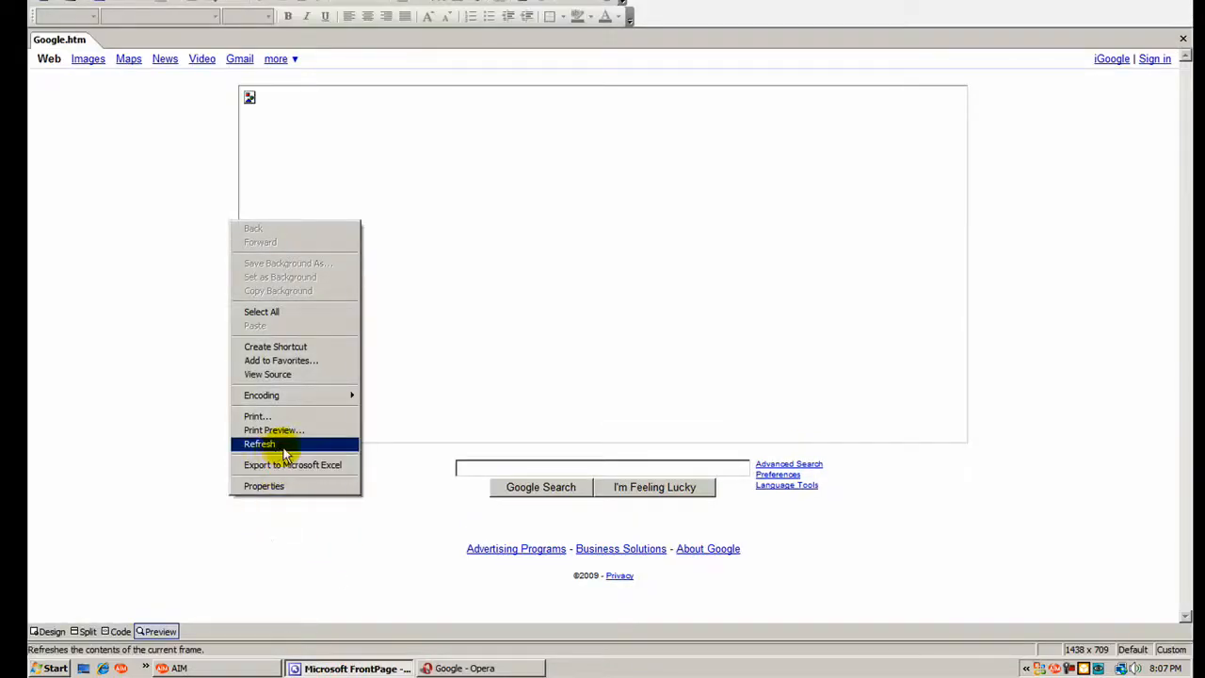
mouse_move(264, 486)
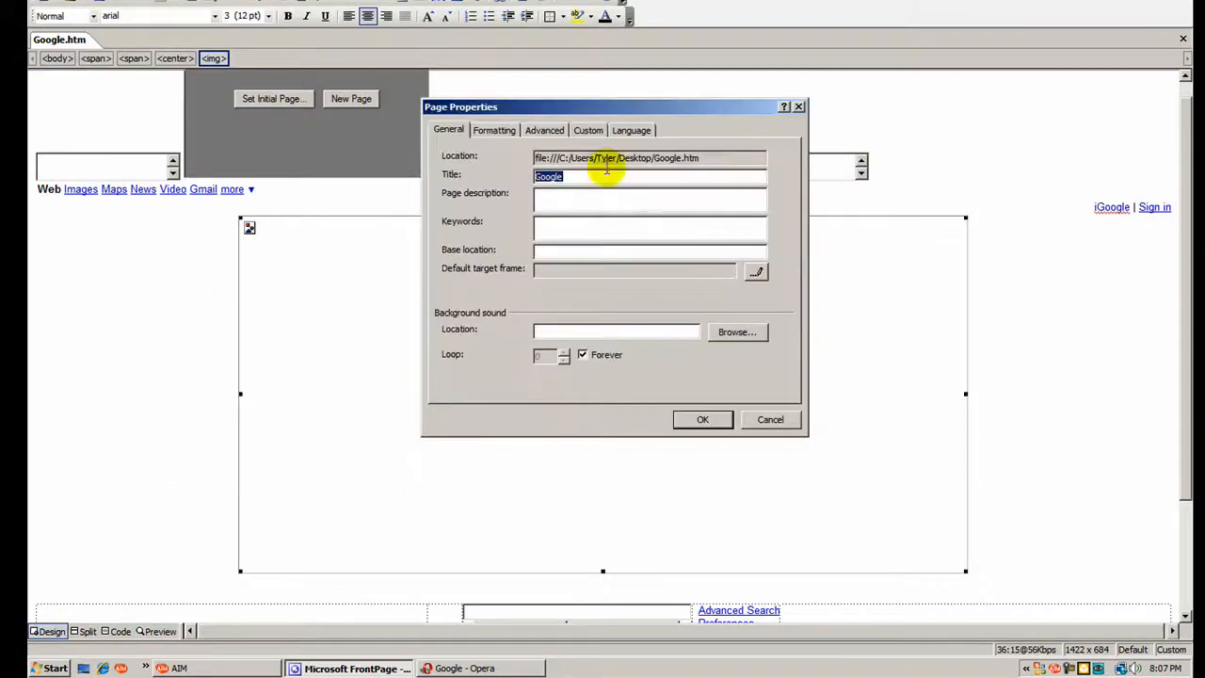
- Set page formatting to automatic text, green hyperlinks and yellow visited links on the black background
left_click(494, 130)
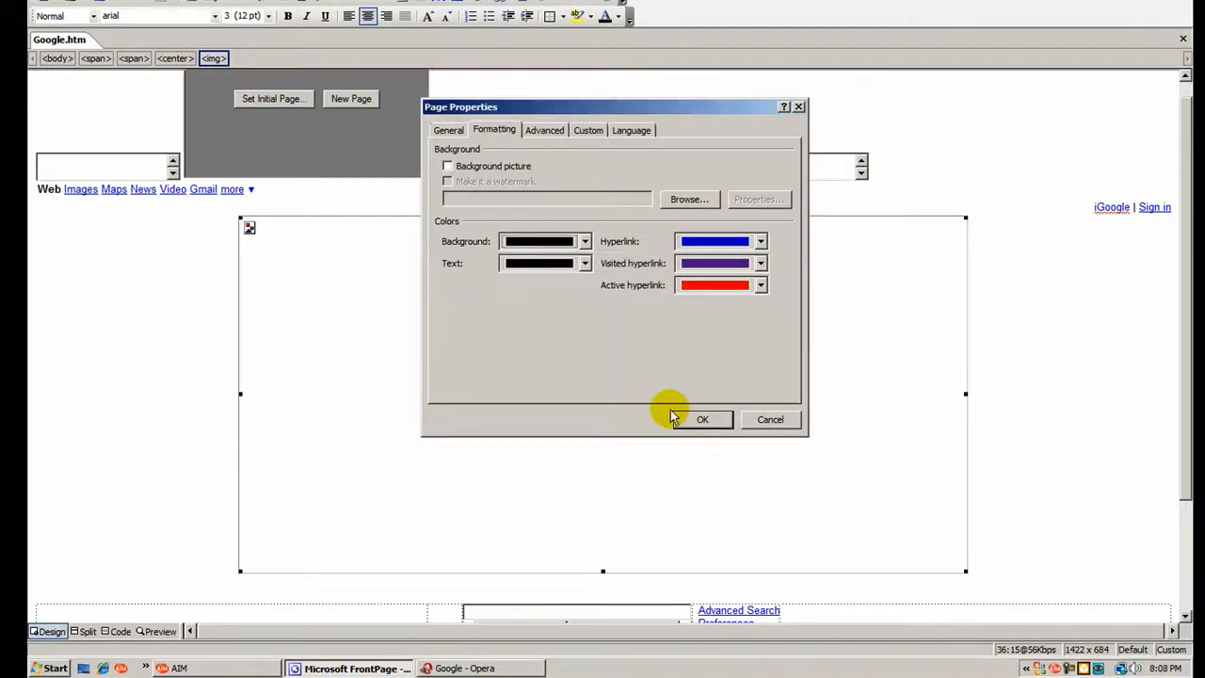
left_click(584, 263)
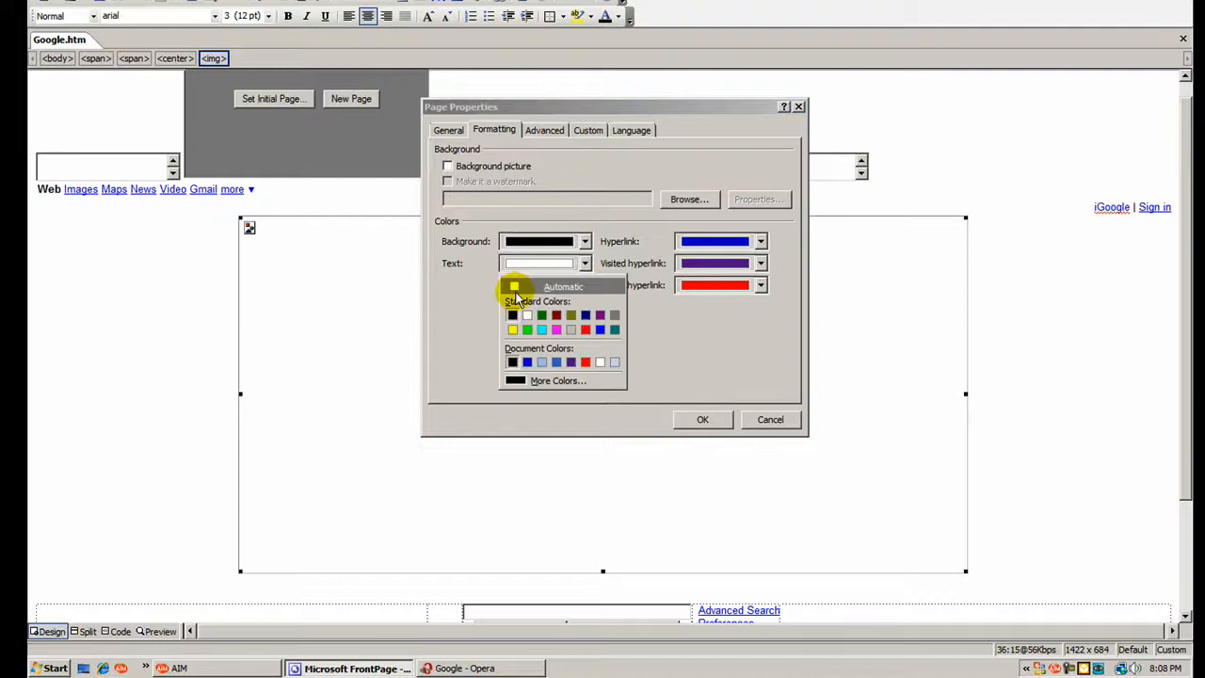
left_click(561, 286)
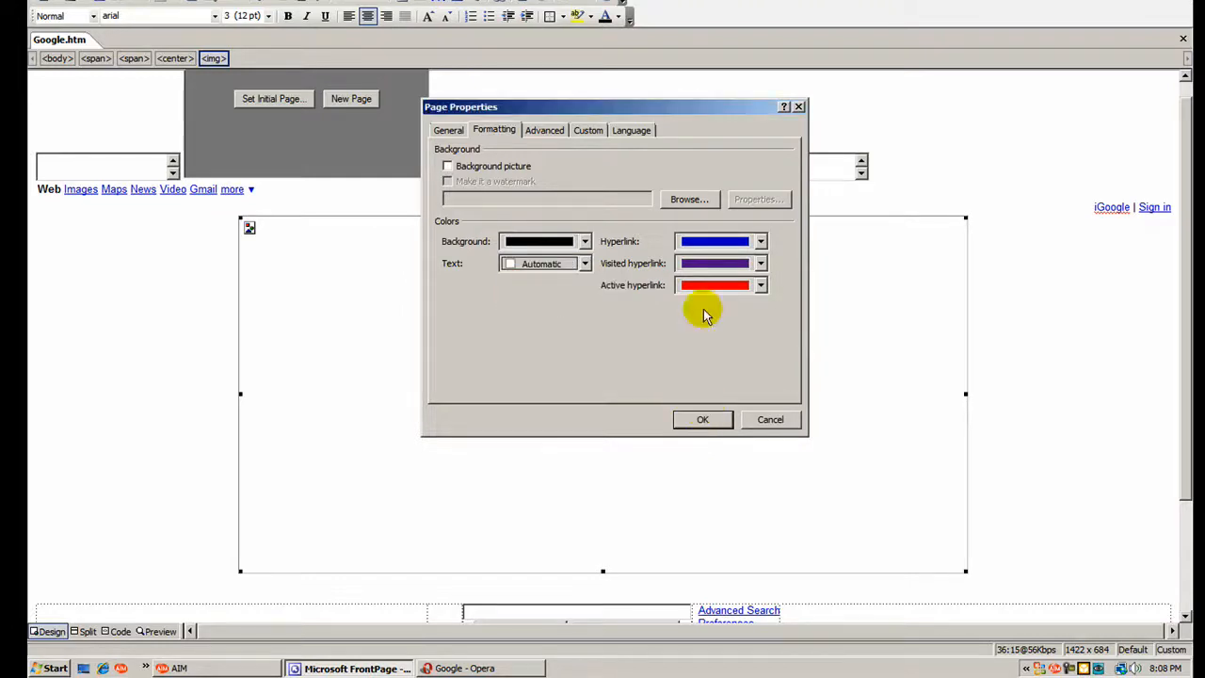
left_click(761, 241)
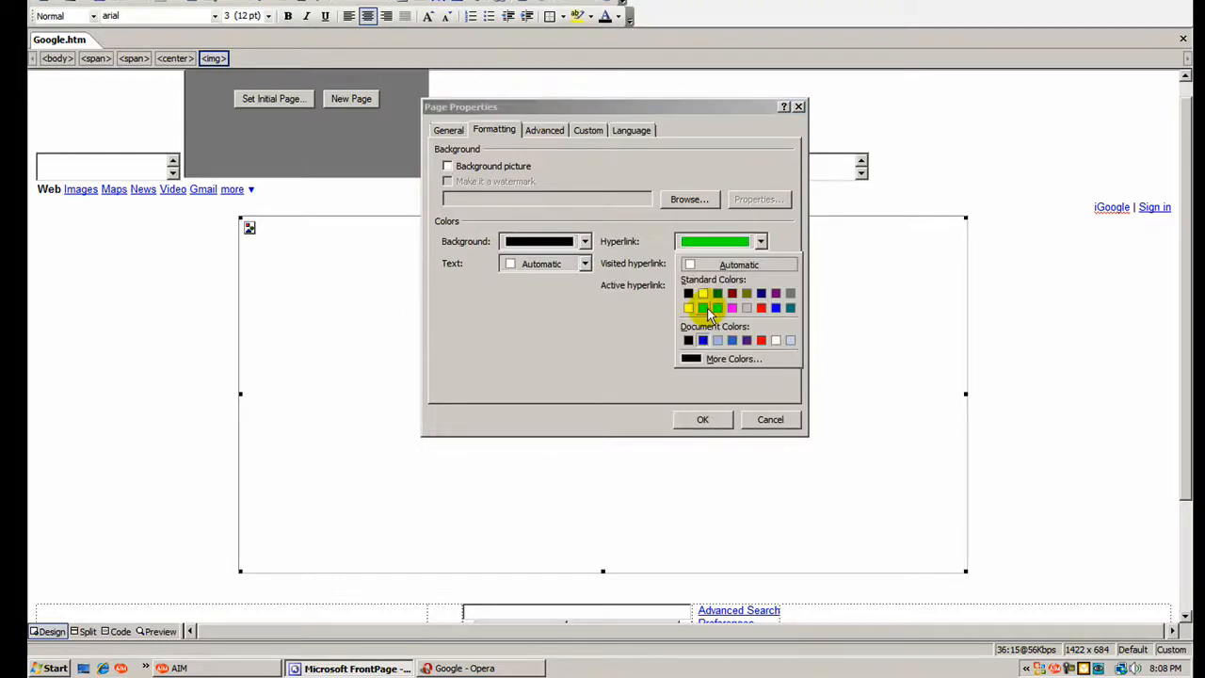
left_click(761, 264)
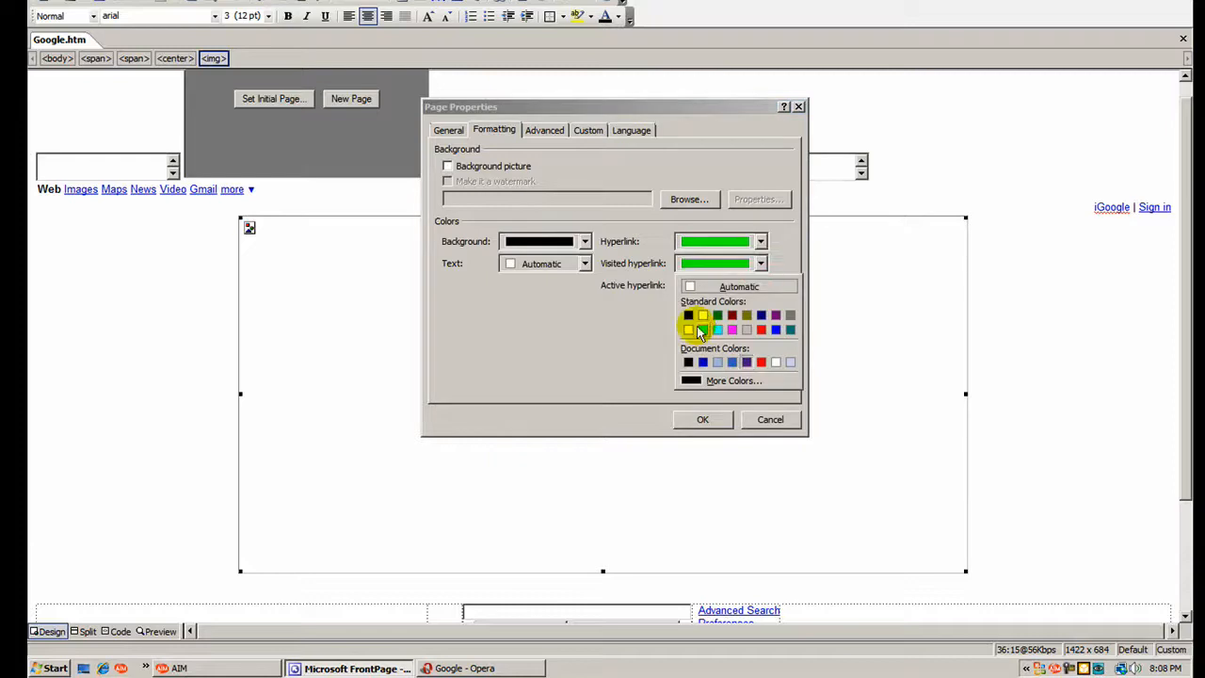
left_click(760, 284)
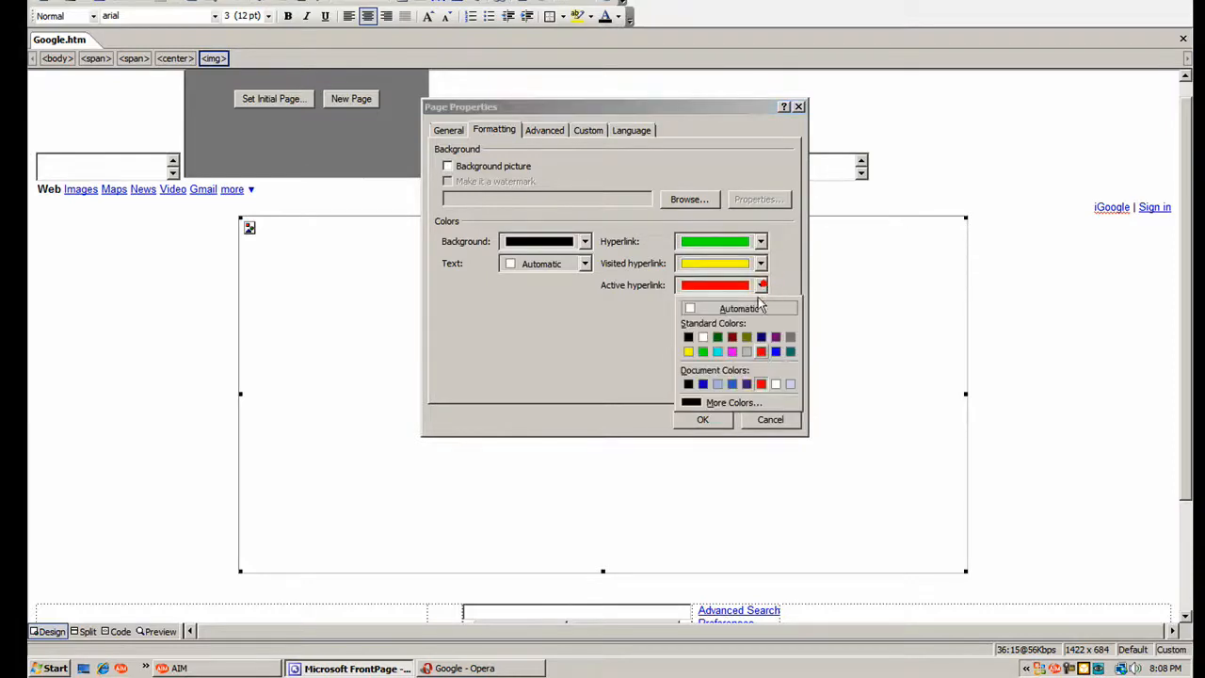
left_click(702, 418)
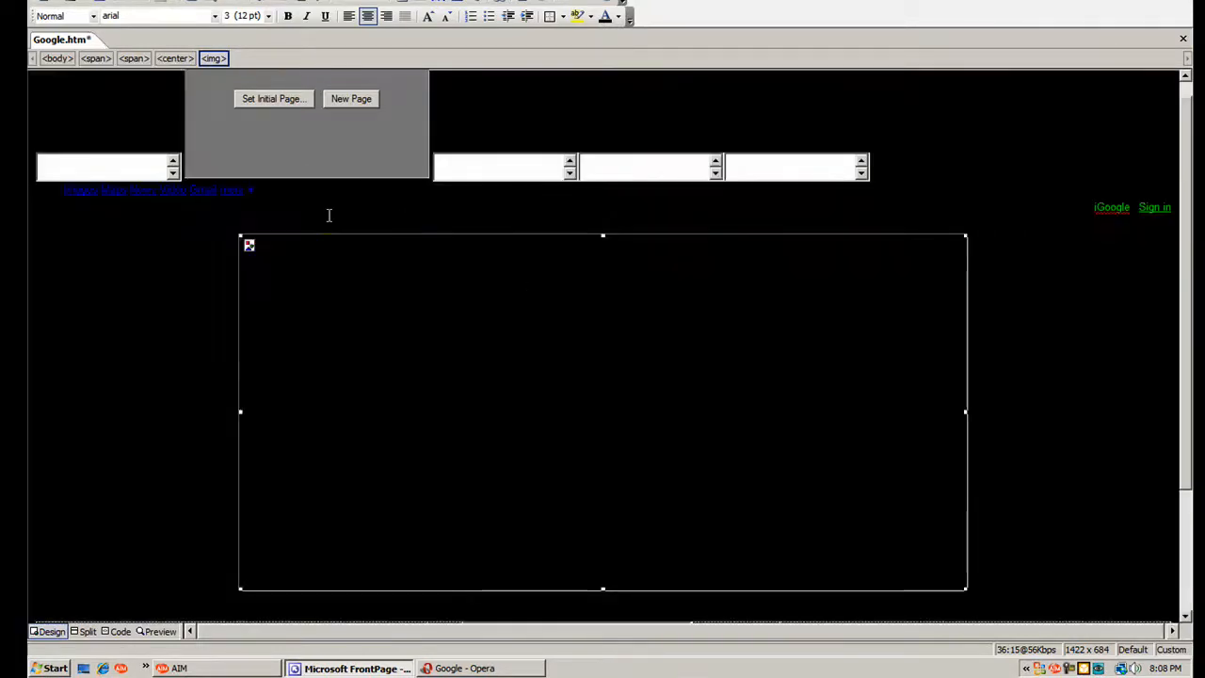
- Save Google.htm and switch to Opera to see the black page with green links
scroll("down", 3)
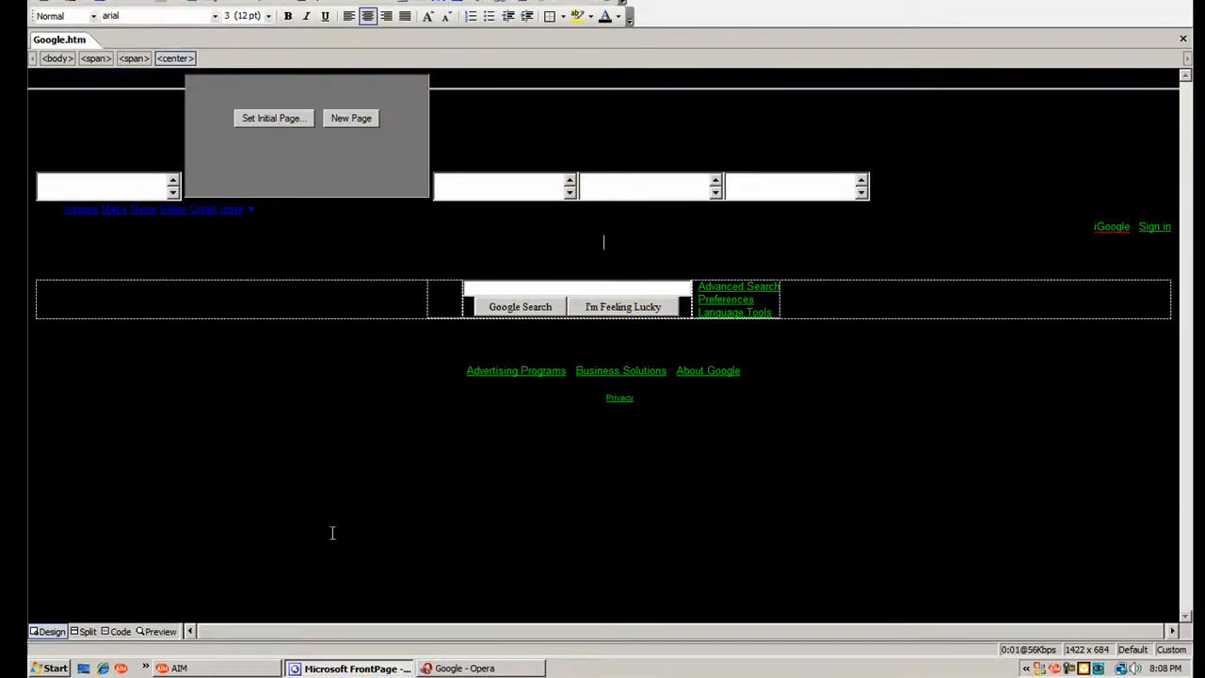
left_click(465, 668)
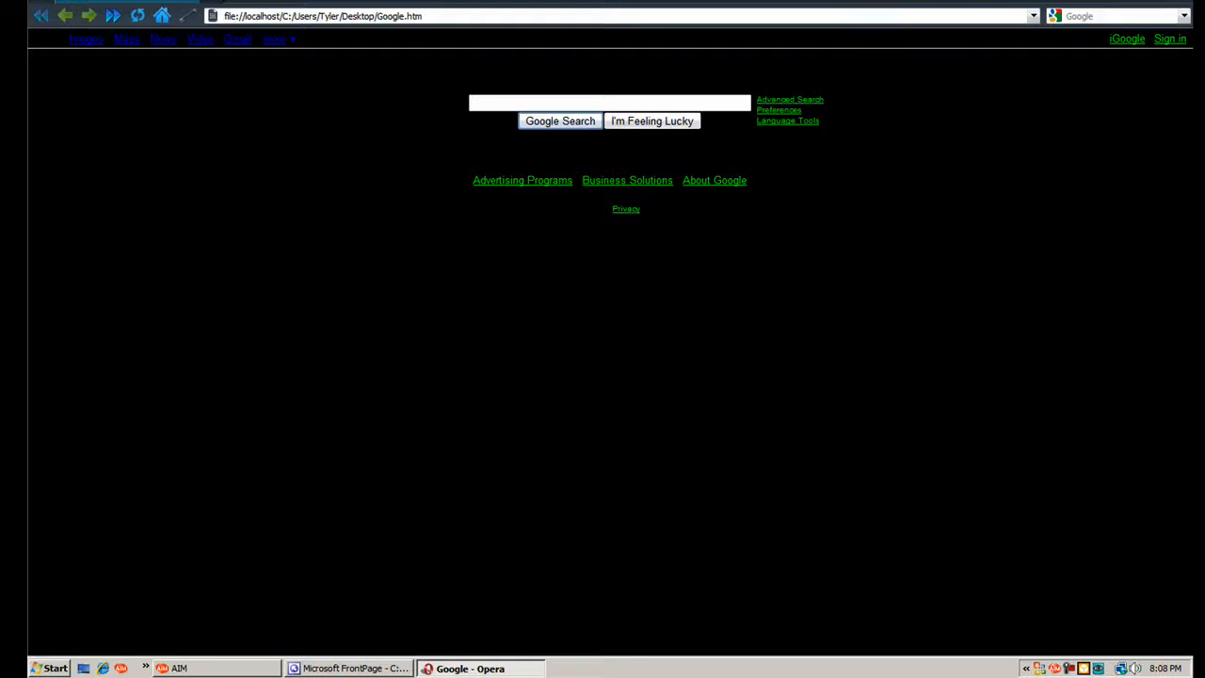
mouse_move(417, 68)
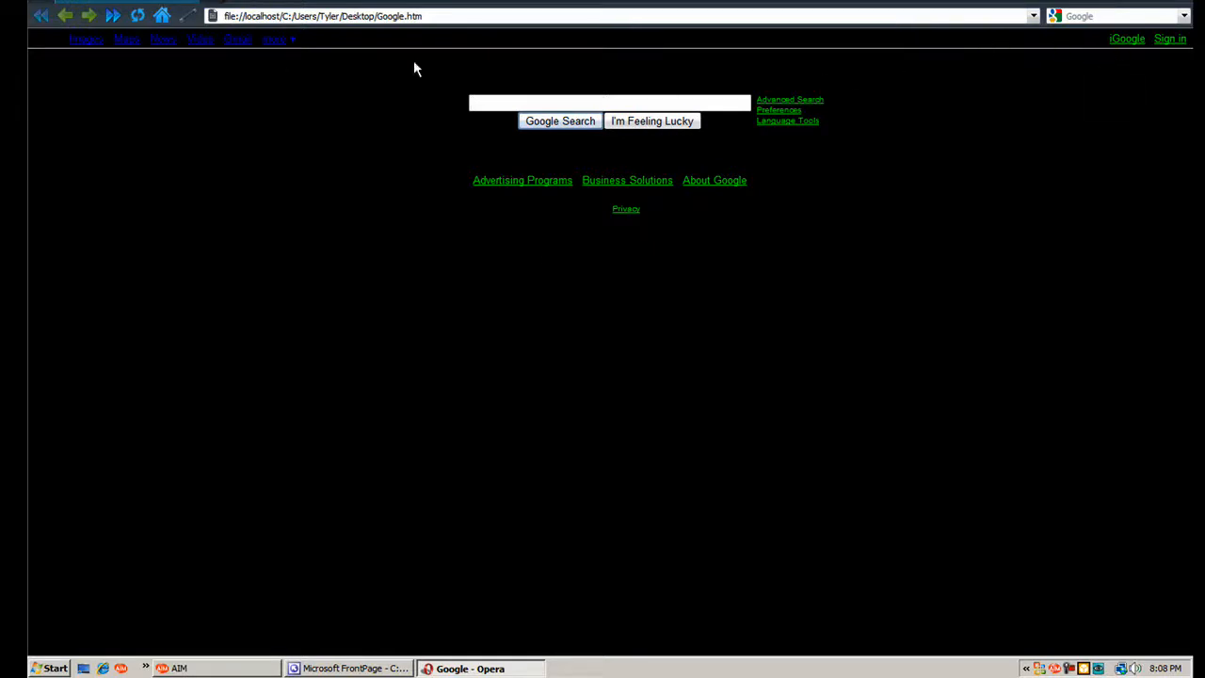
mouse_move(411, 629)
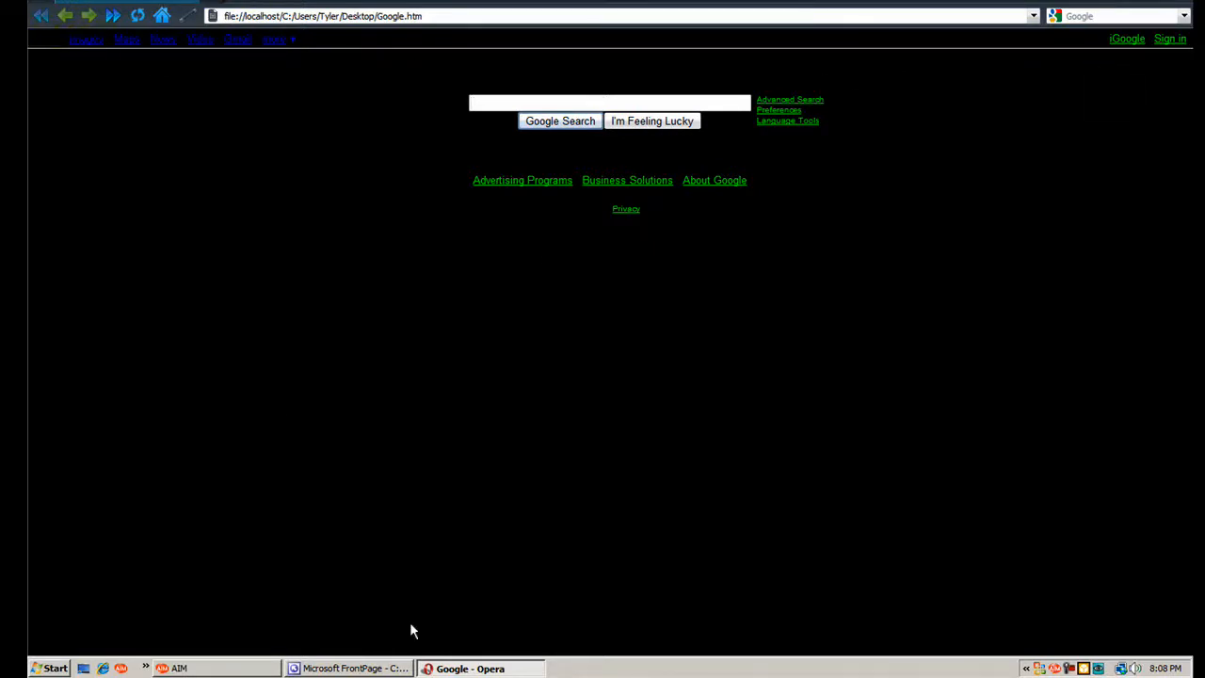